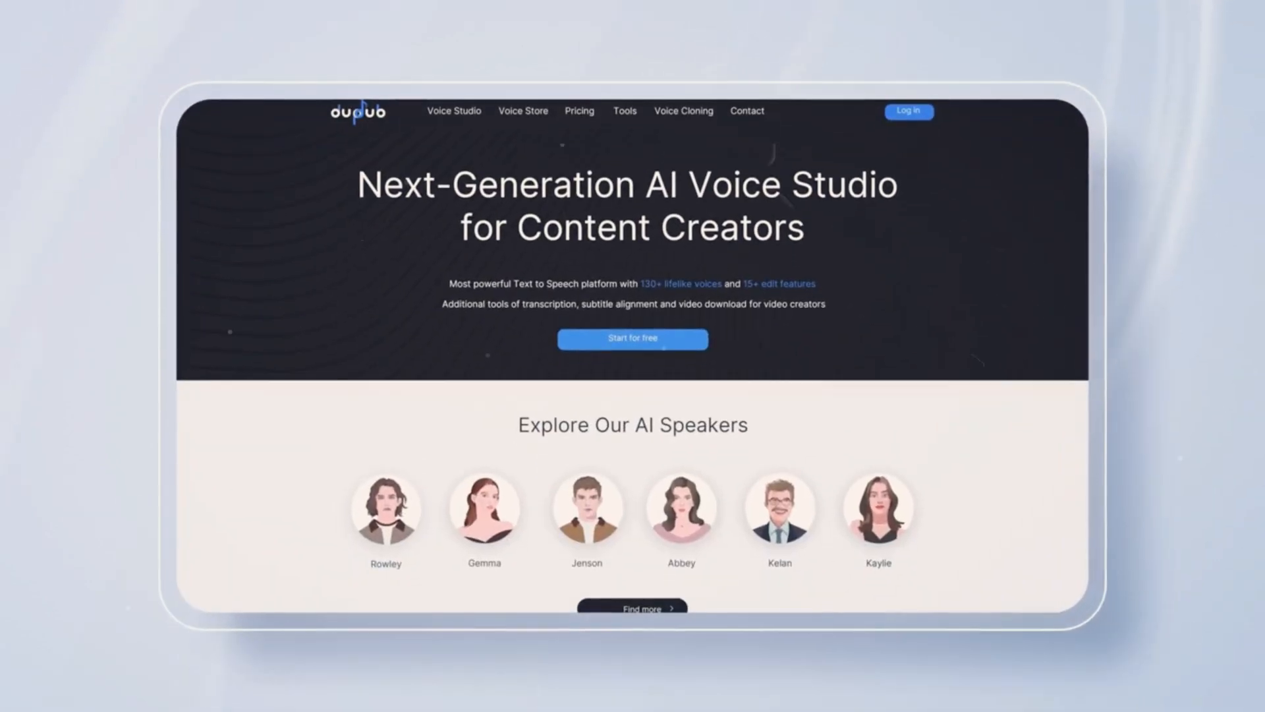
Log in from dupdub.com to reach the app.dupdub.com tools home dashboard.
{"action": "scroll", "scroll_direction": "down", "scroll_amount": 3}
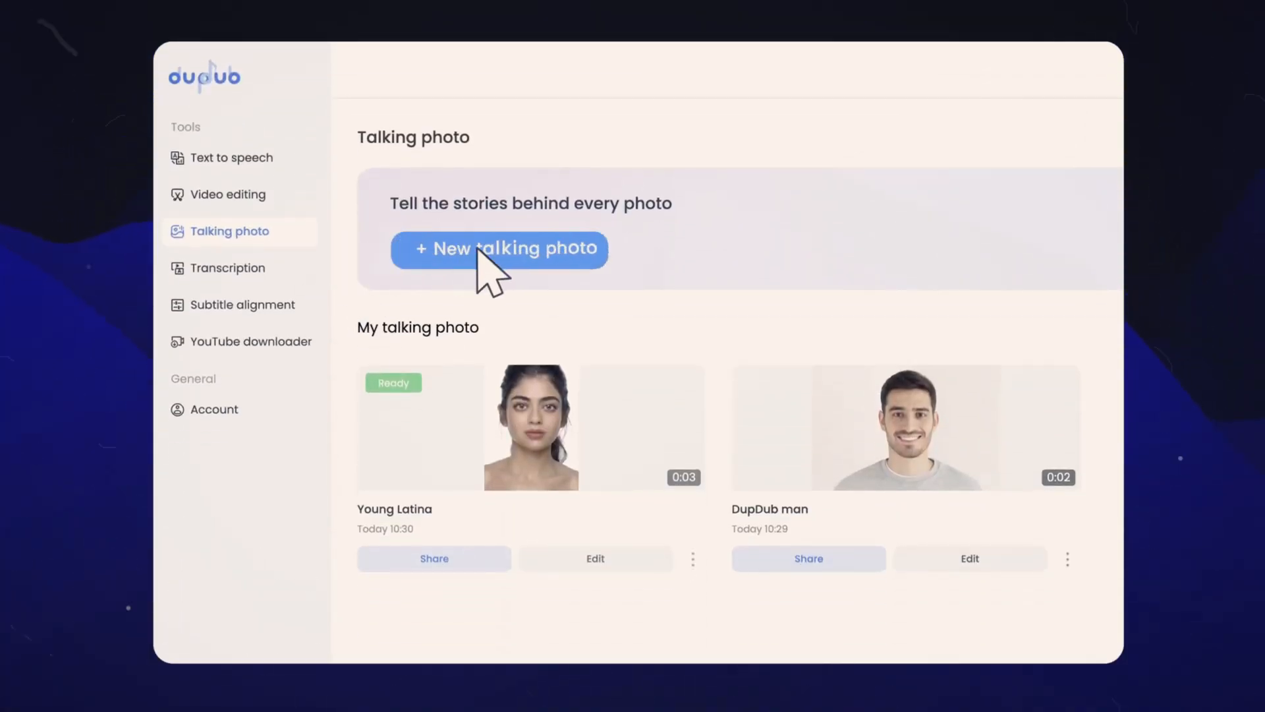
{"action": "left_click", "coordinate": [498, 249]}
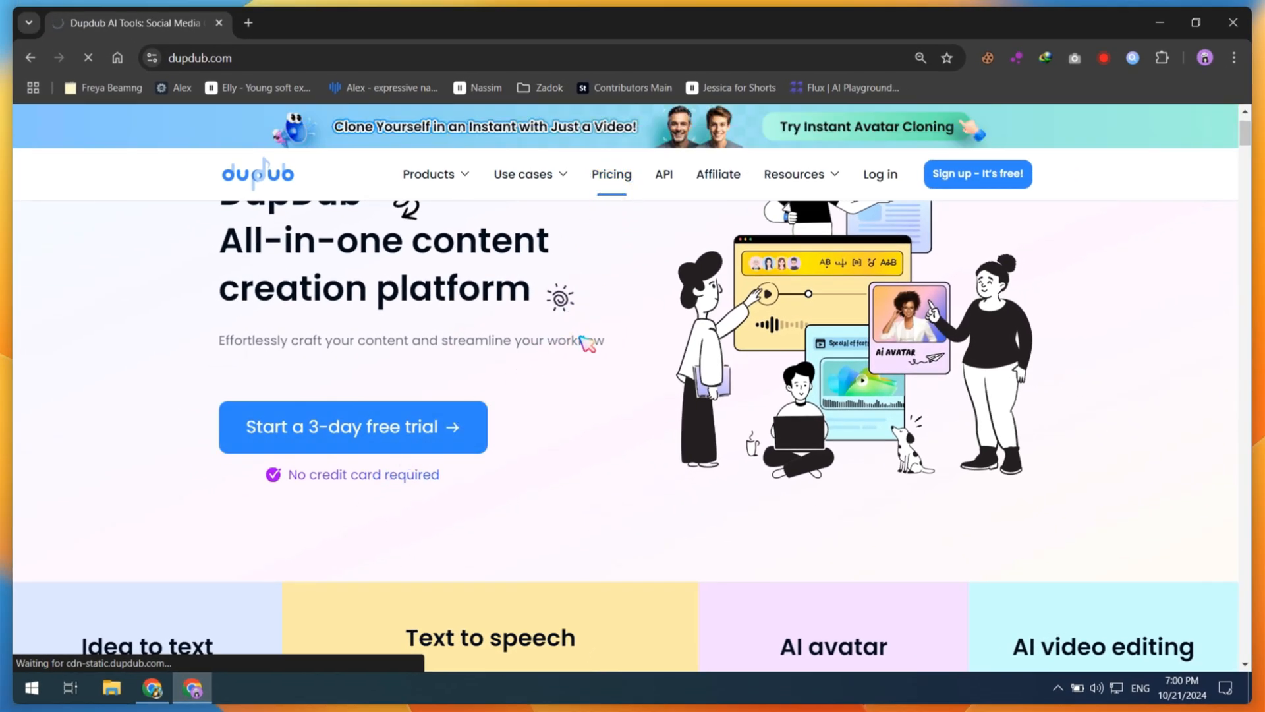
{"action": "left_click", "coordinate": [611, 174]}
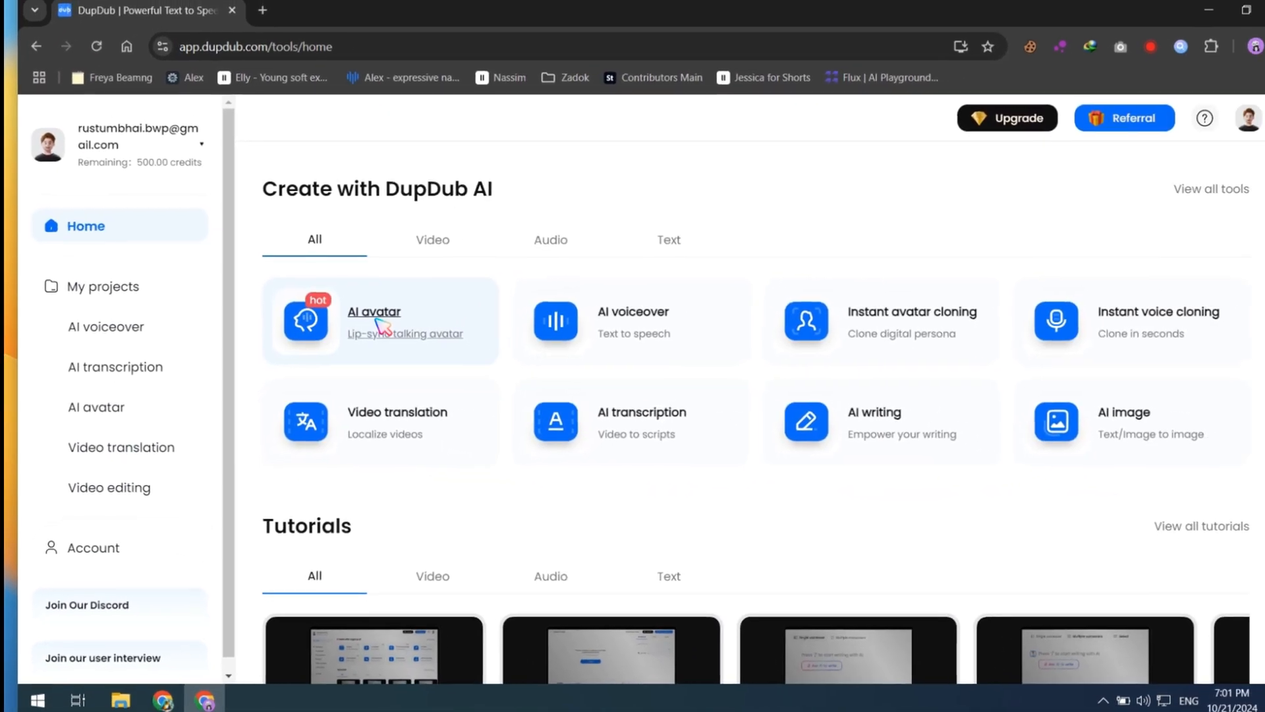
Build a photo avatar from the dark-suited man template with voice Albie Wood.
{"action": "left_click", "coordinate": [374, 312]}
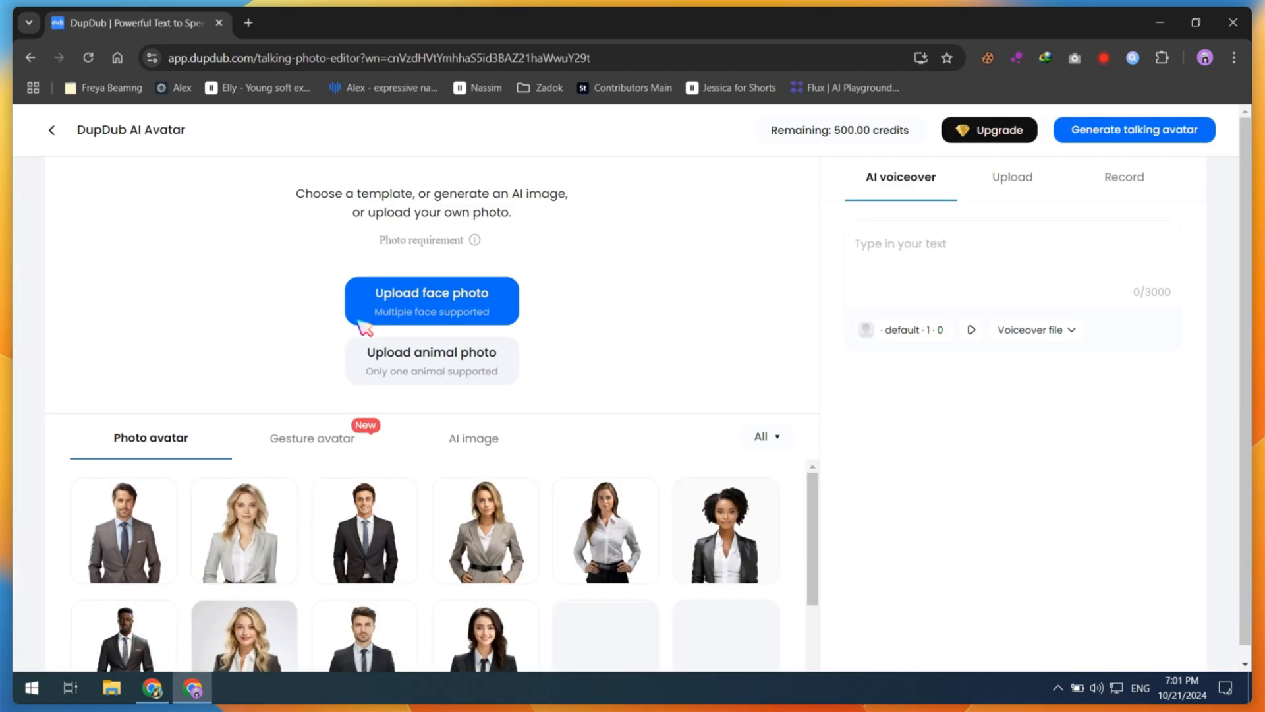
{"action": "left_click", "coordinate": [605, 529]}
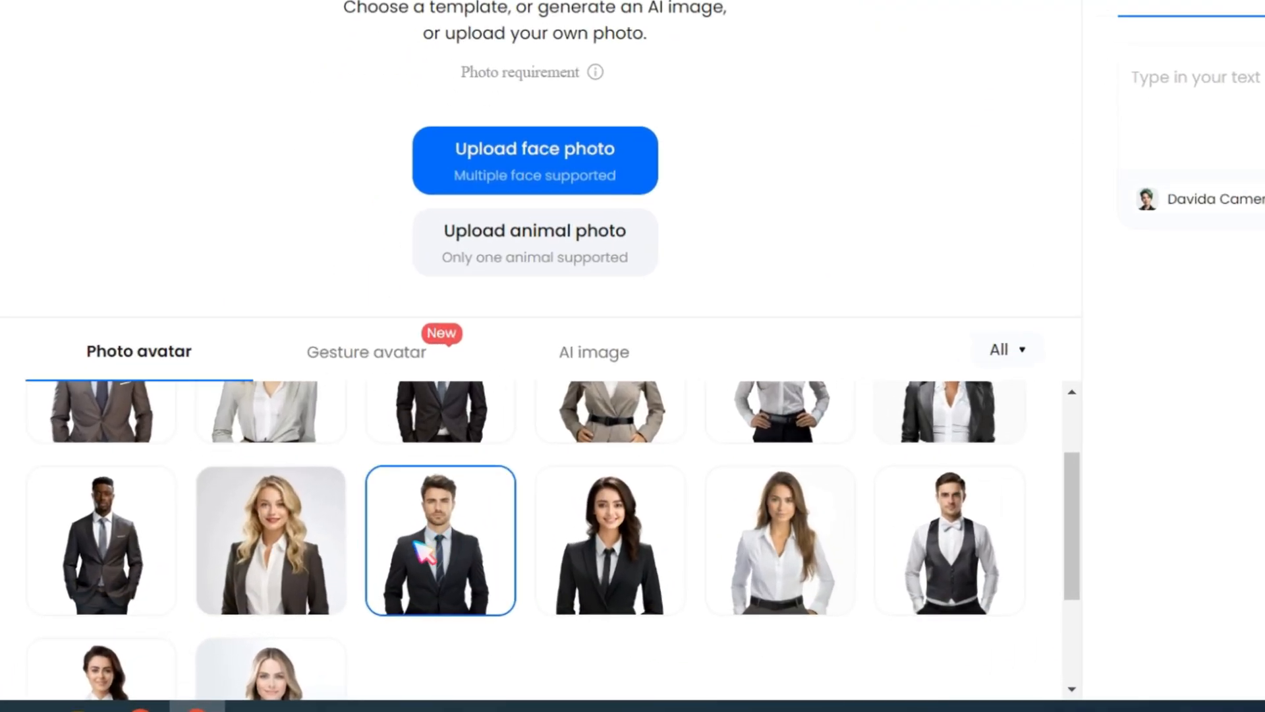
{"action": "left_click", "coordinate": [101, 540]}
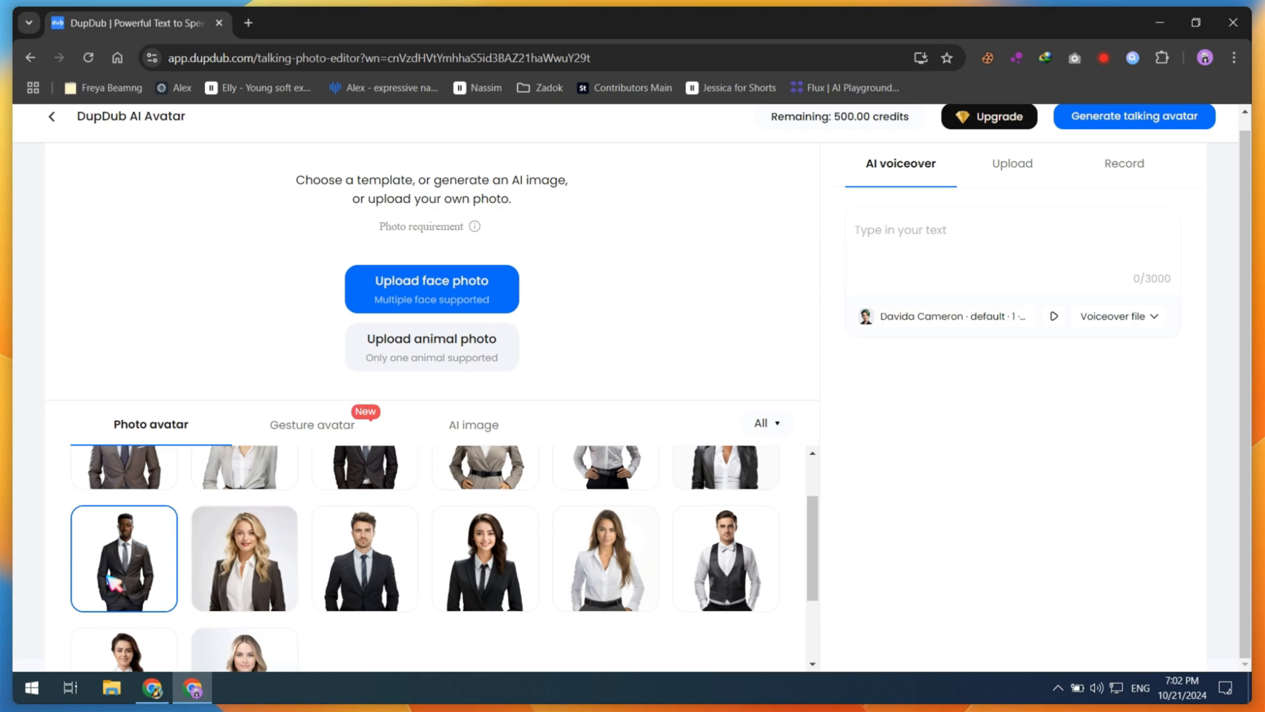
{"action": "left_click", "coordinate": [485, 515]}
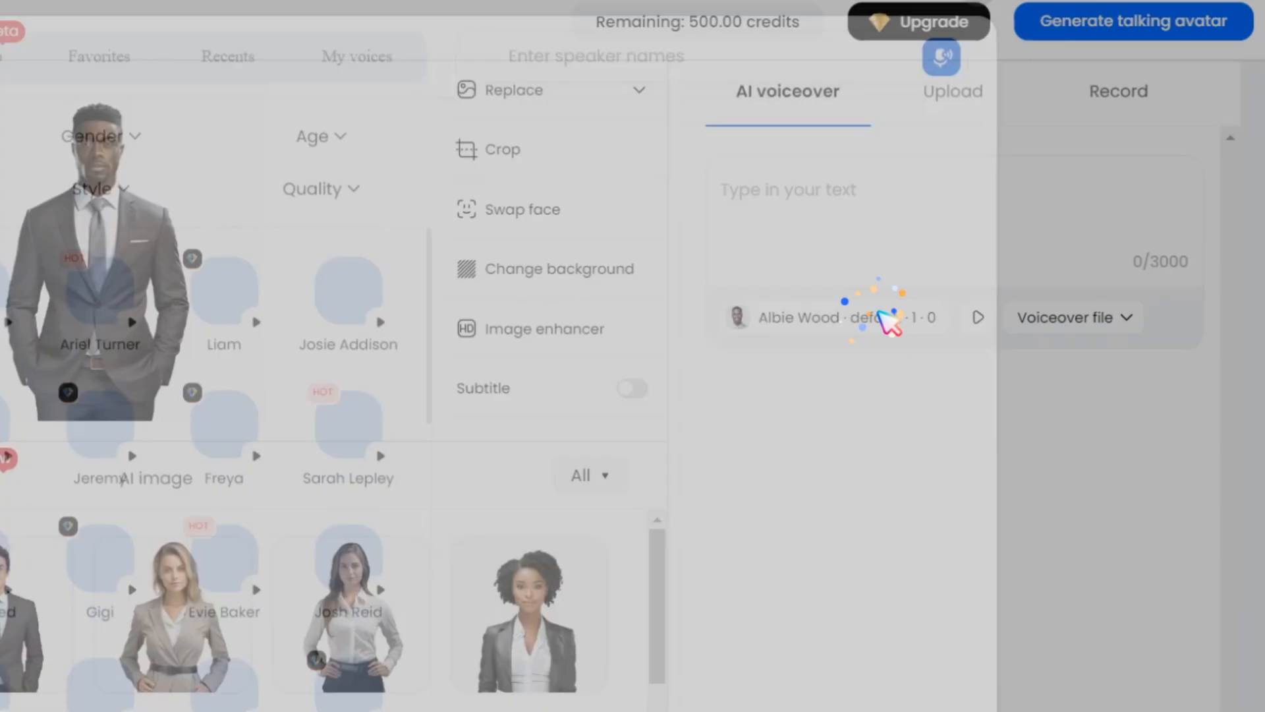
{"action": "left_click", "coordinate": [840, 316]}
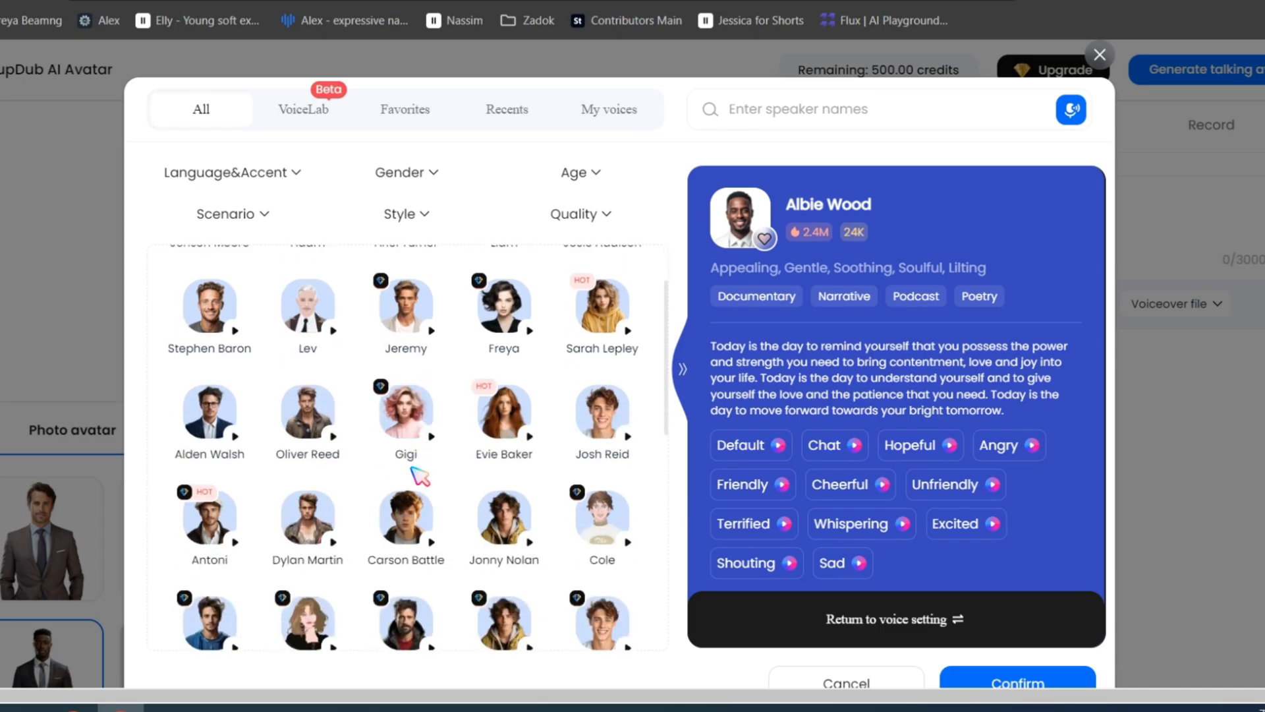
{"action": "scroll", "scroll_direction": "down", "scroll_amount": 3}
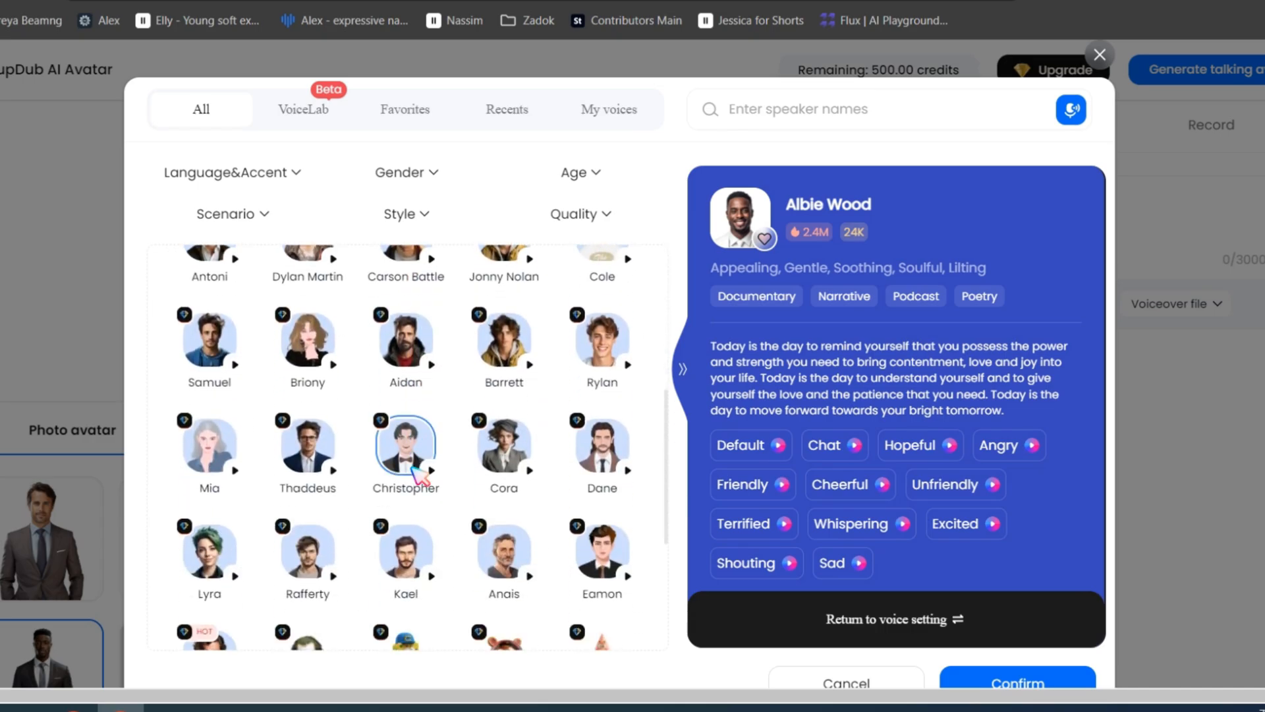
{"action": "scroll", "scroll_direction": "down", "scroll_amount": 3}
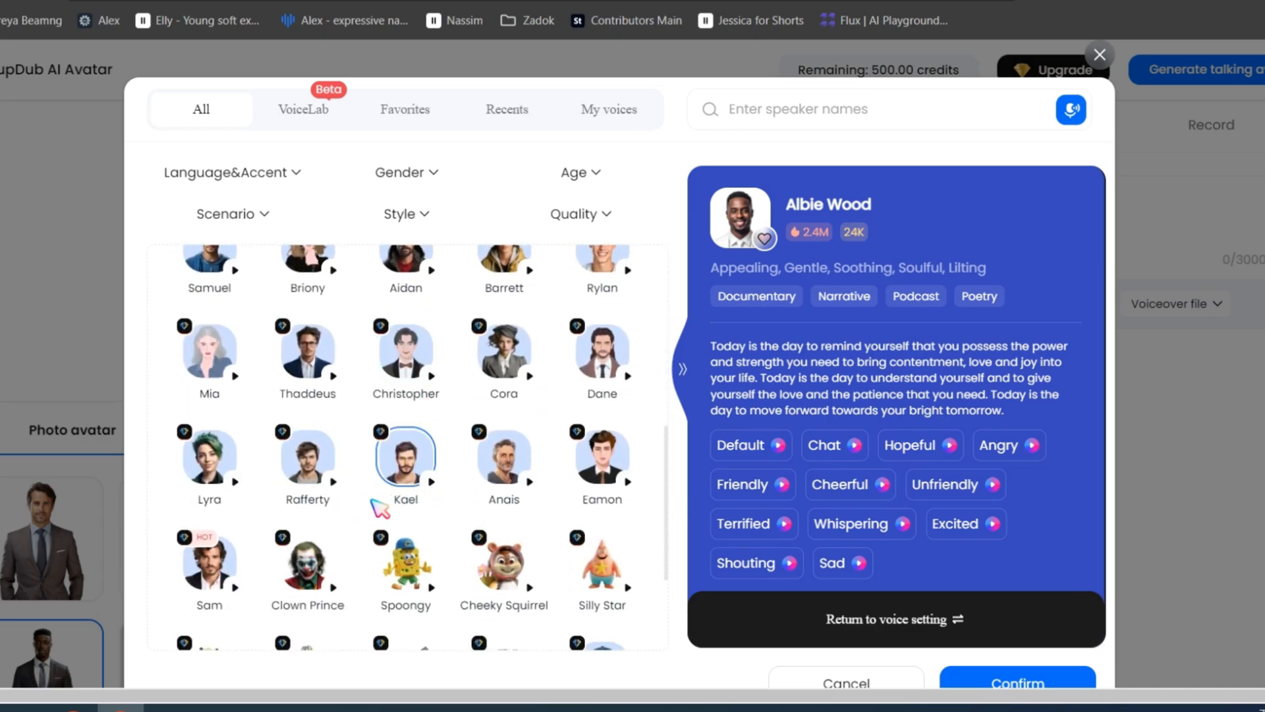
{"action": "left_click", "coordinate": [1016, 683]}
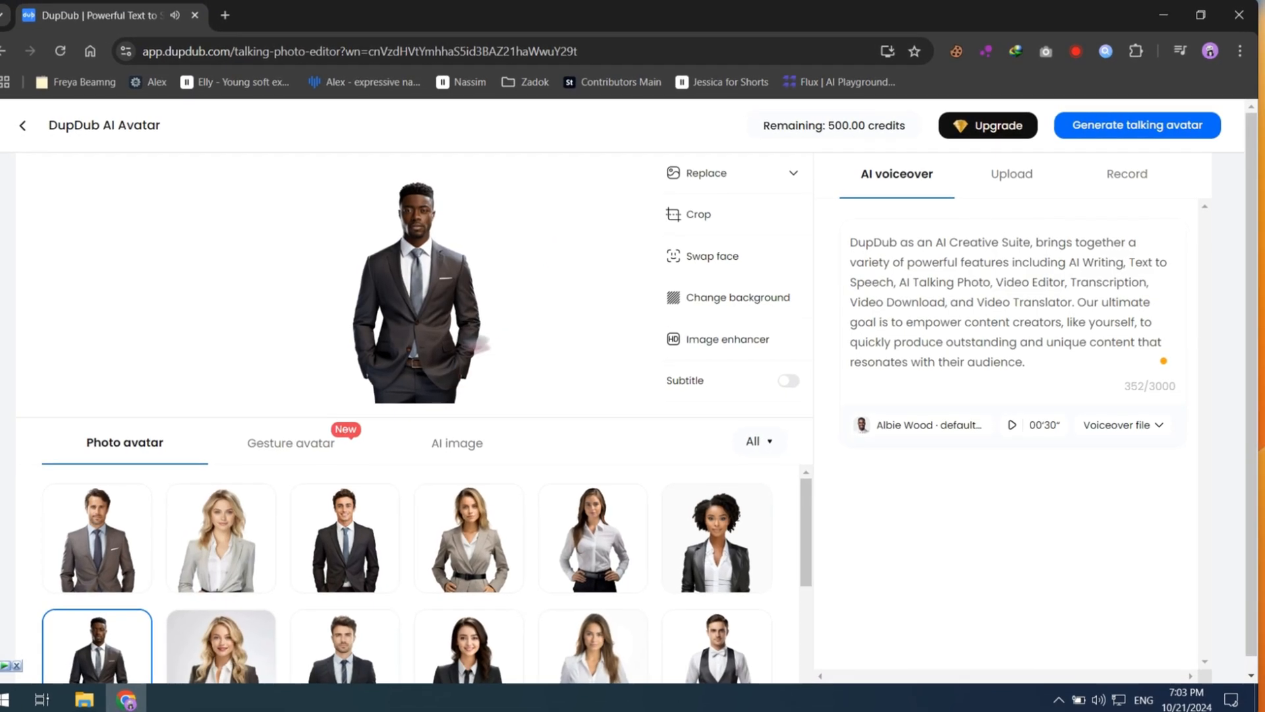
Swap the detected face and generate the talking avatar.
{"action": "left_click", "coordinate": [712, 256]}
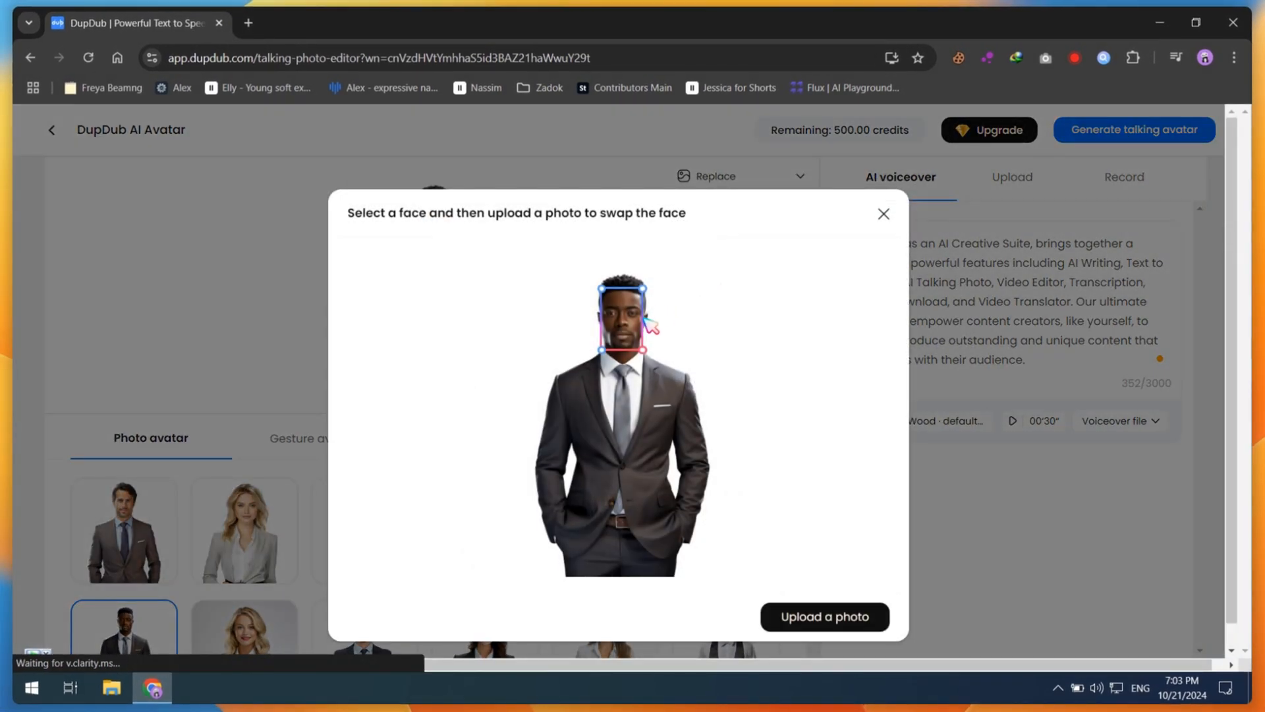
{"action": "left_click", "coordinate": [824, 617]}
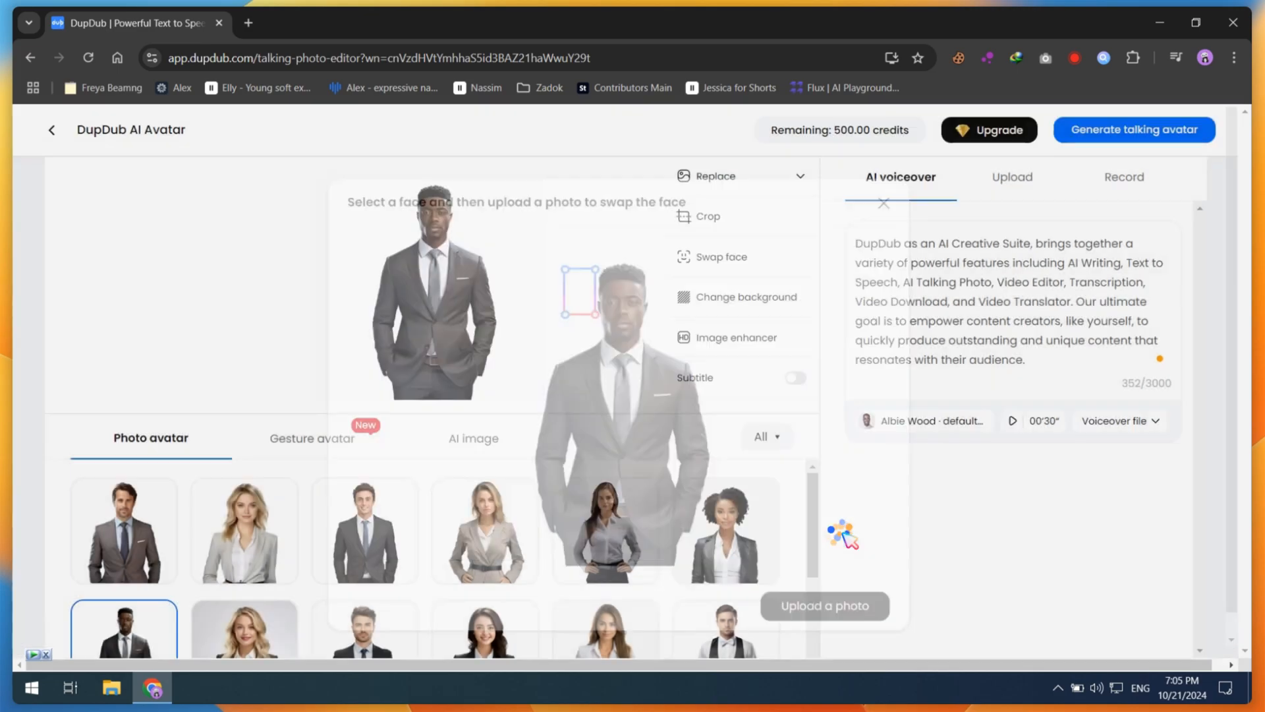
{"action": "left_click", "coordinate": [1133, 130]}
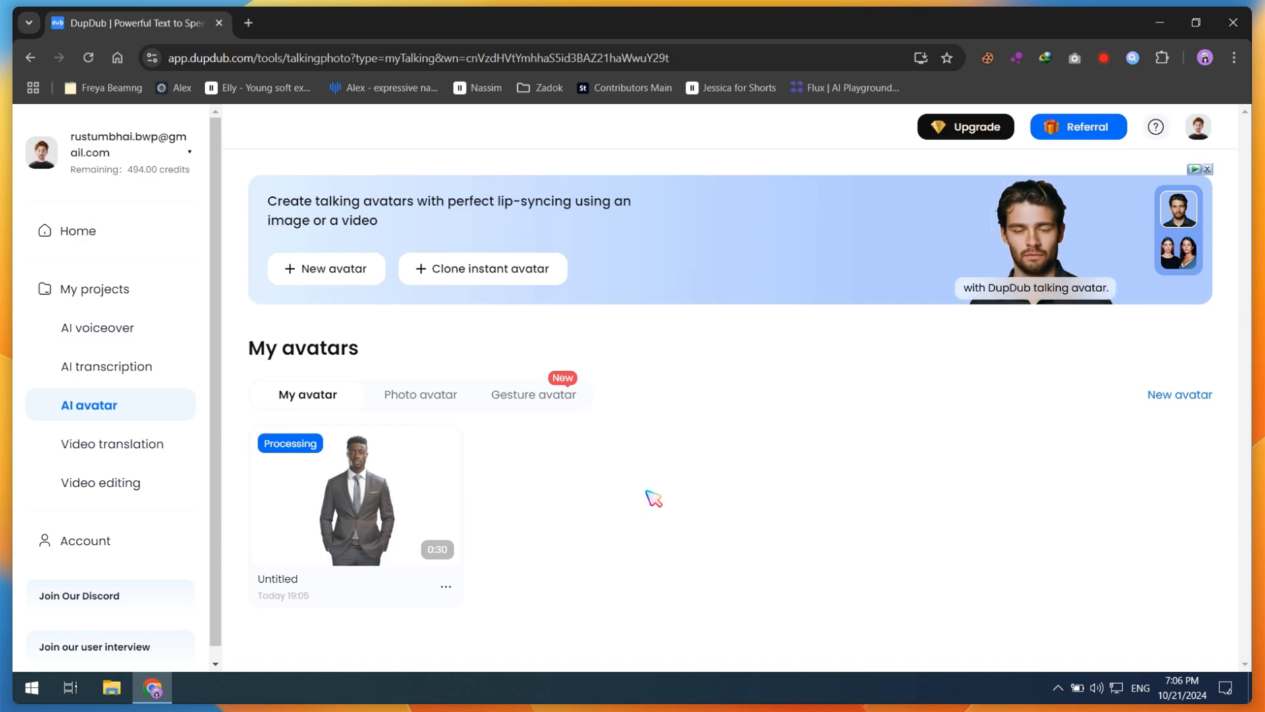
Start an instant gesture avatar clone named Saeed AI and upload the MP4 sample.
{"action": "left_click", "coordinate": [77, 230]}
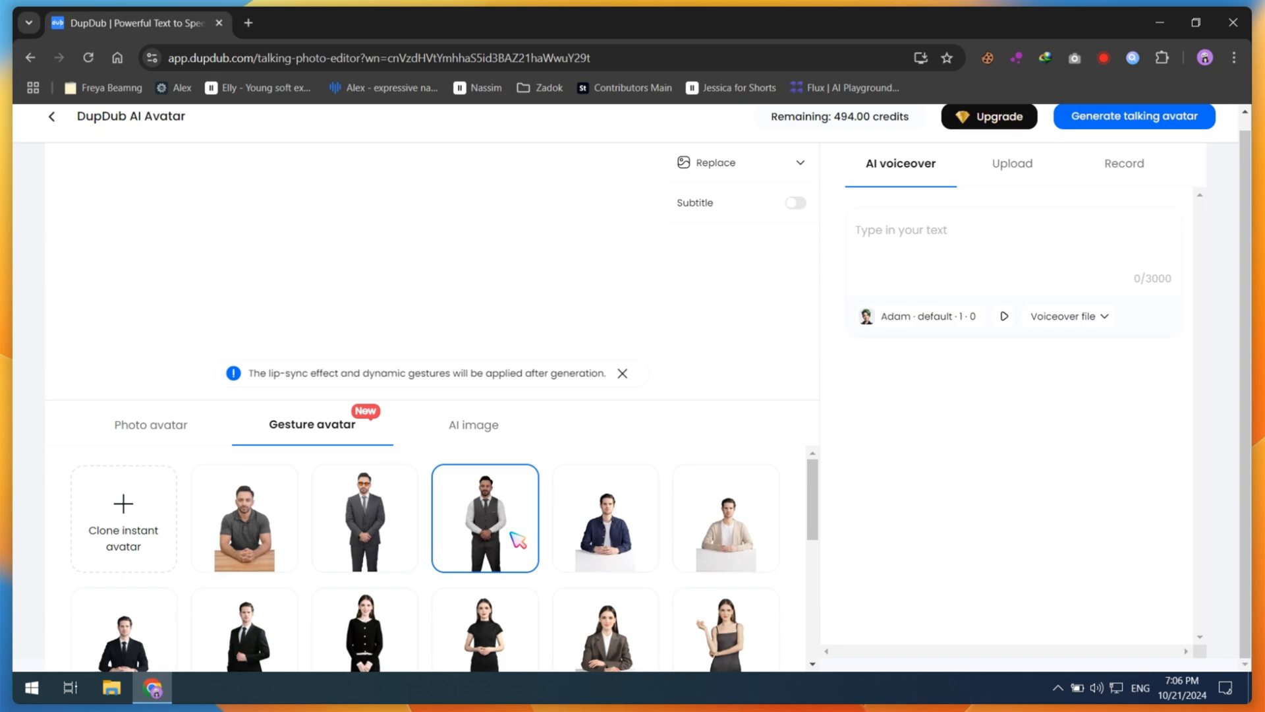
{"action": "left_click", "coordinate": [364, 518]}
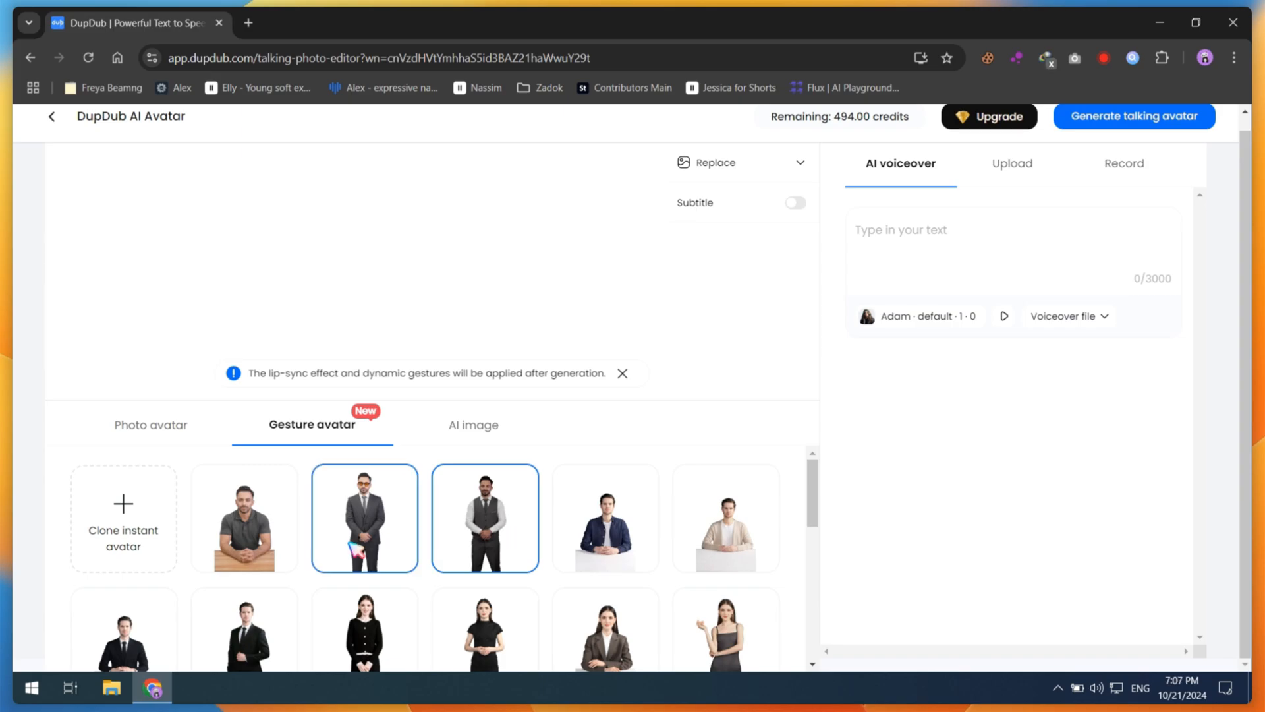
{"action": "left_click", "coordinate": [122, 517]}
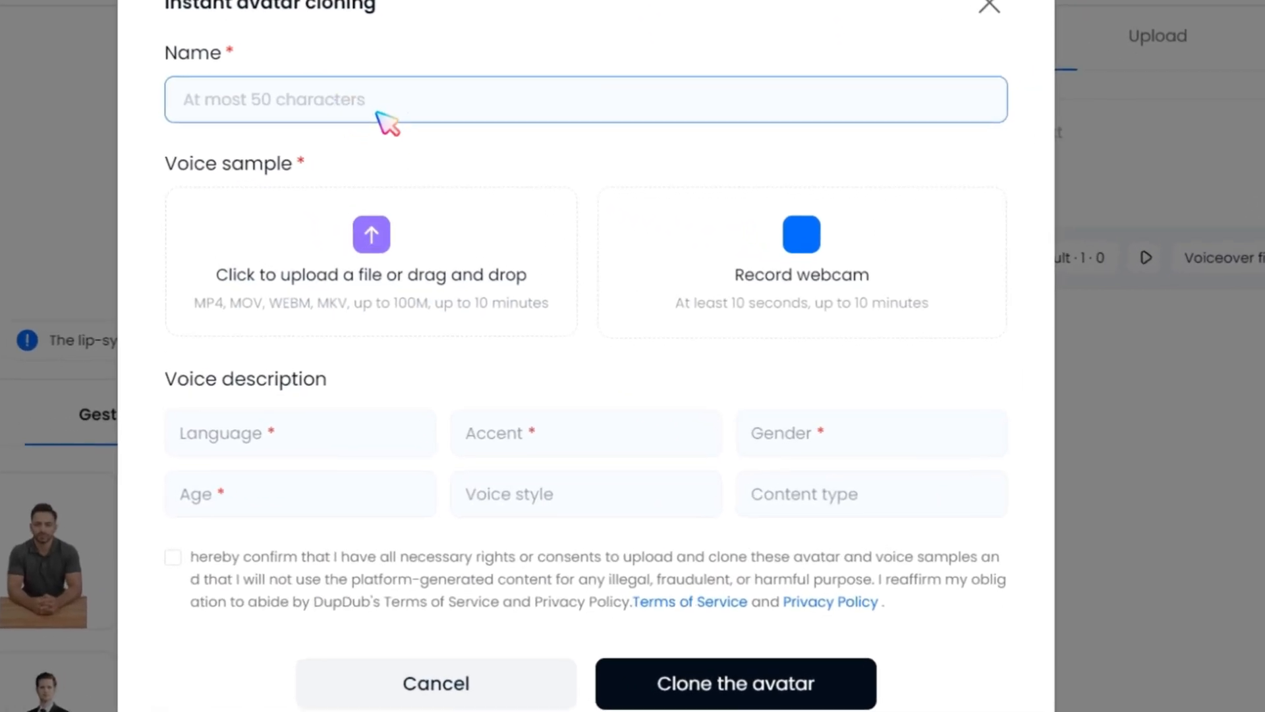
{"action": "type", "text": "Saeed AI"}
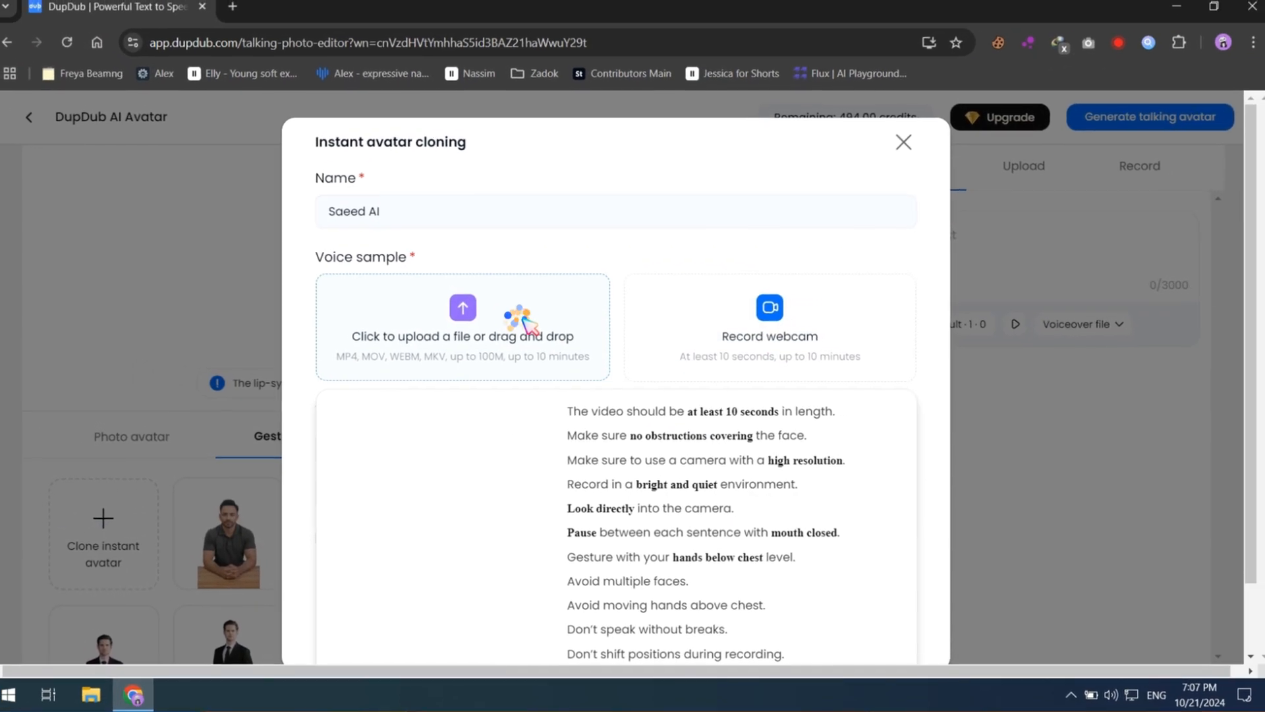
{"action": "left_click", "coordinate": [463, 326]}
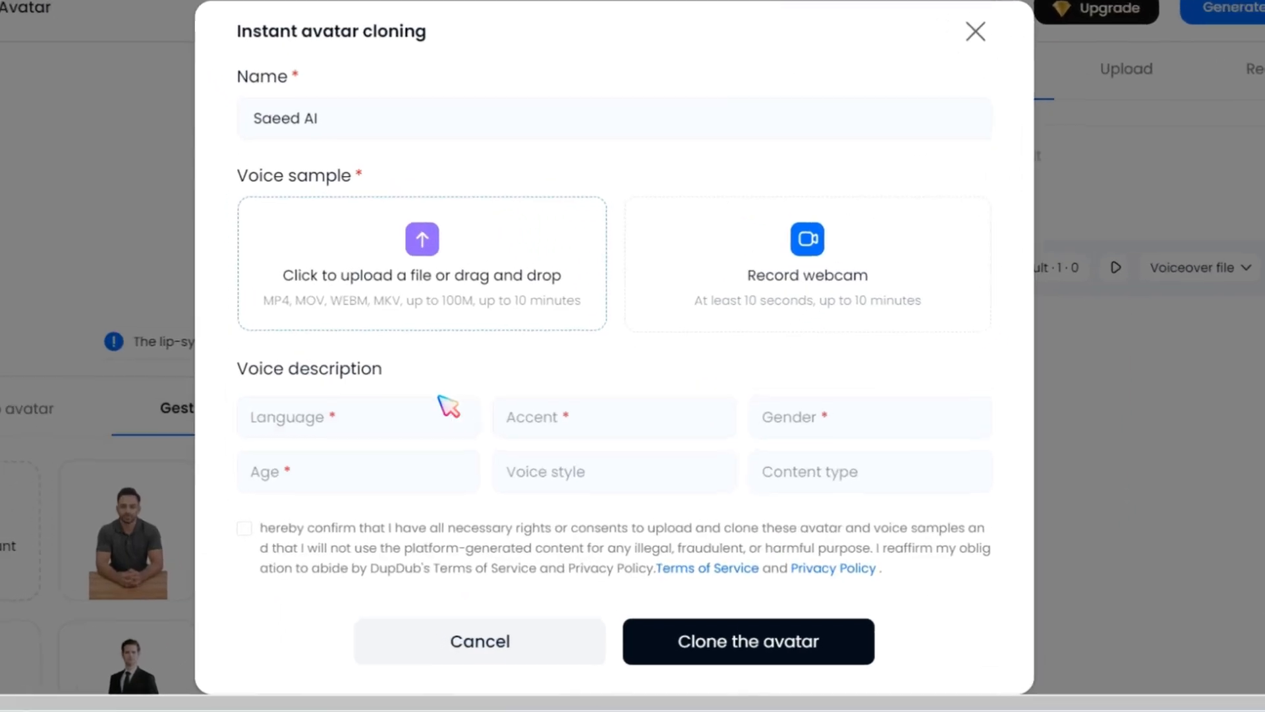
Describe the voice as English, American, adult male, cheerful explainer, and clone the avatar.
{"action": "left_click", "coordinate": [612, 417]}
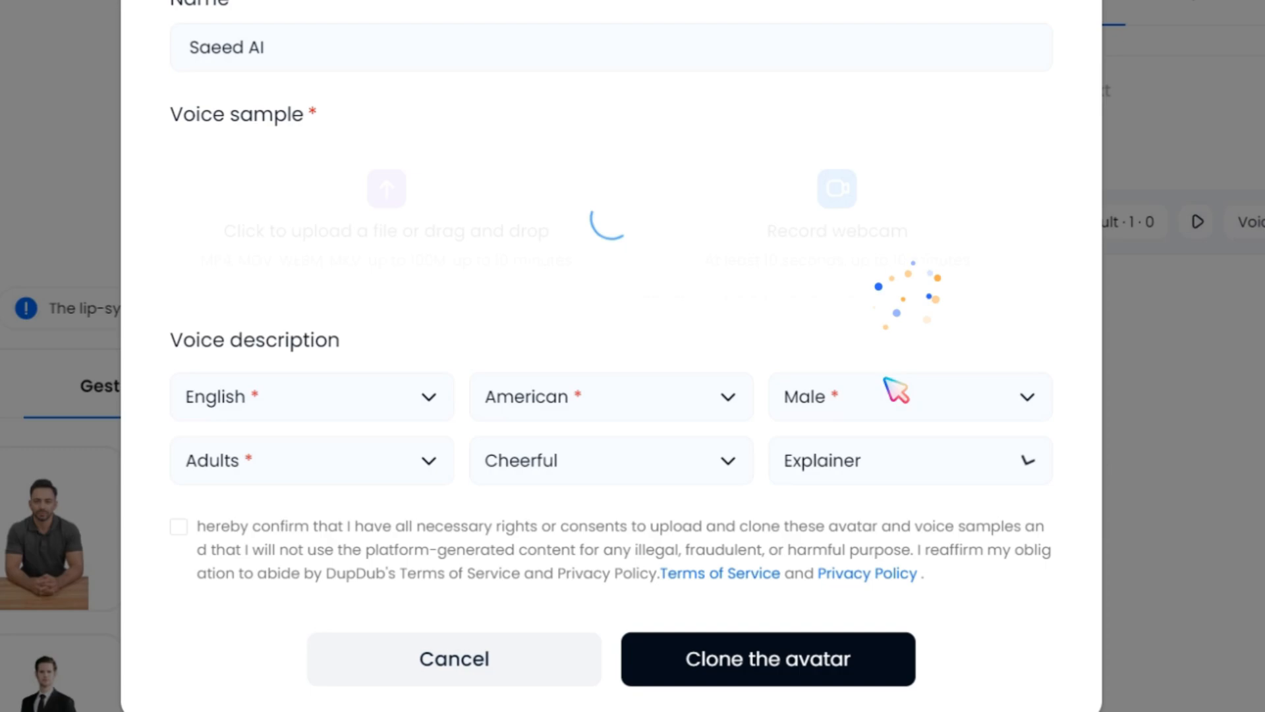
{"action": "left_click", "coordinate": [766, 658]}
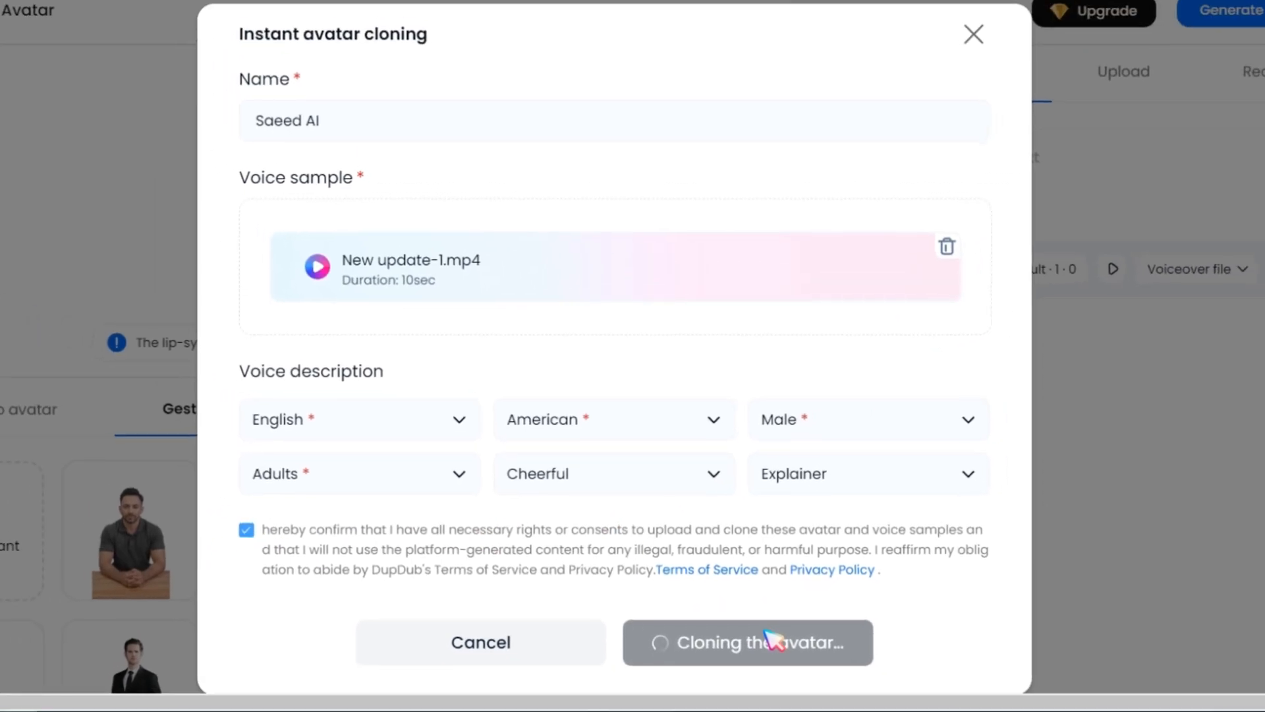
{"action": "left_click", "coordinate": [747, 642]}
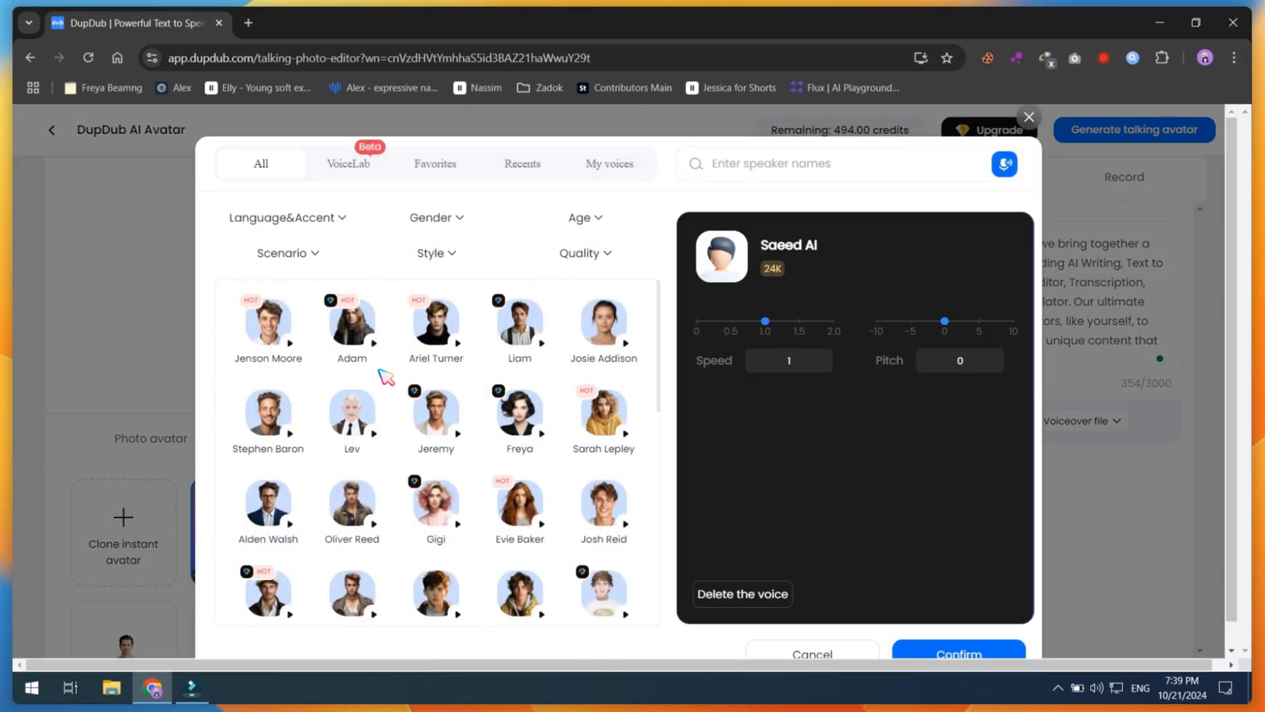
Voice the capped presenter with Jenson Moore and generate the avatar for 6 credits.
{"action": "left_click", "coordinate": [268, 320]}
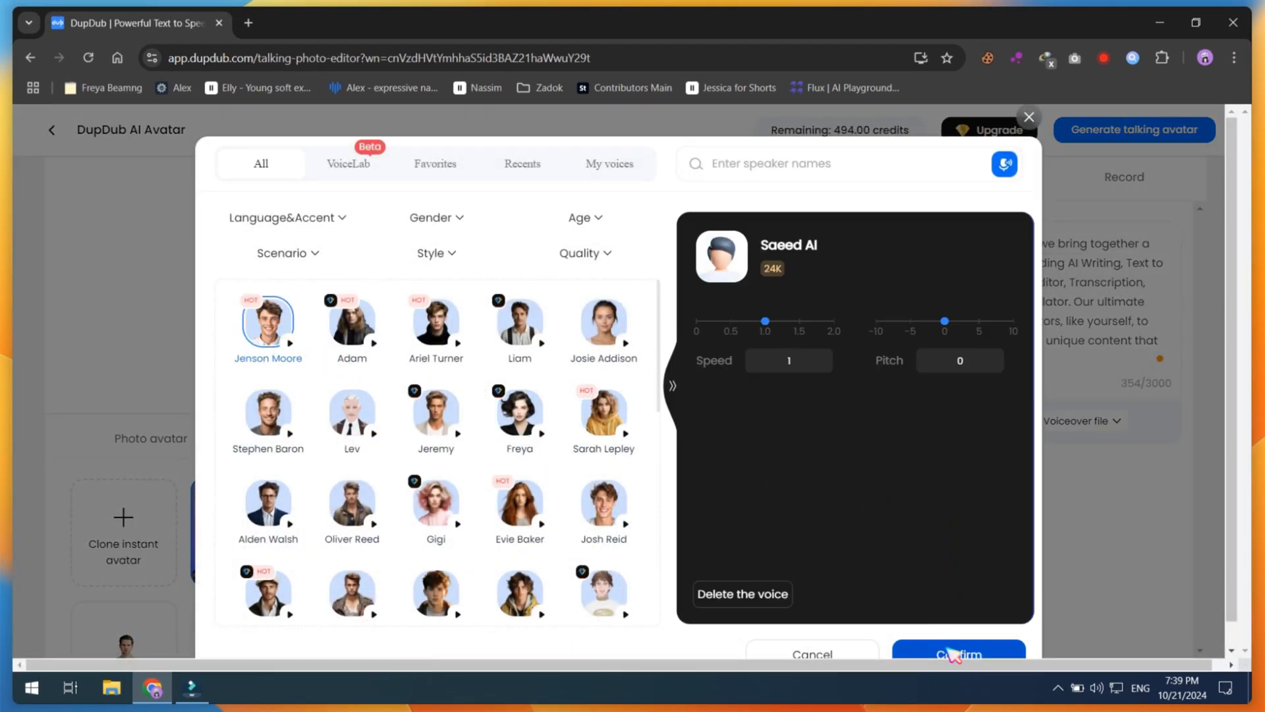
{"action": "left_click", "coordinate": [958, 654]}
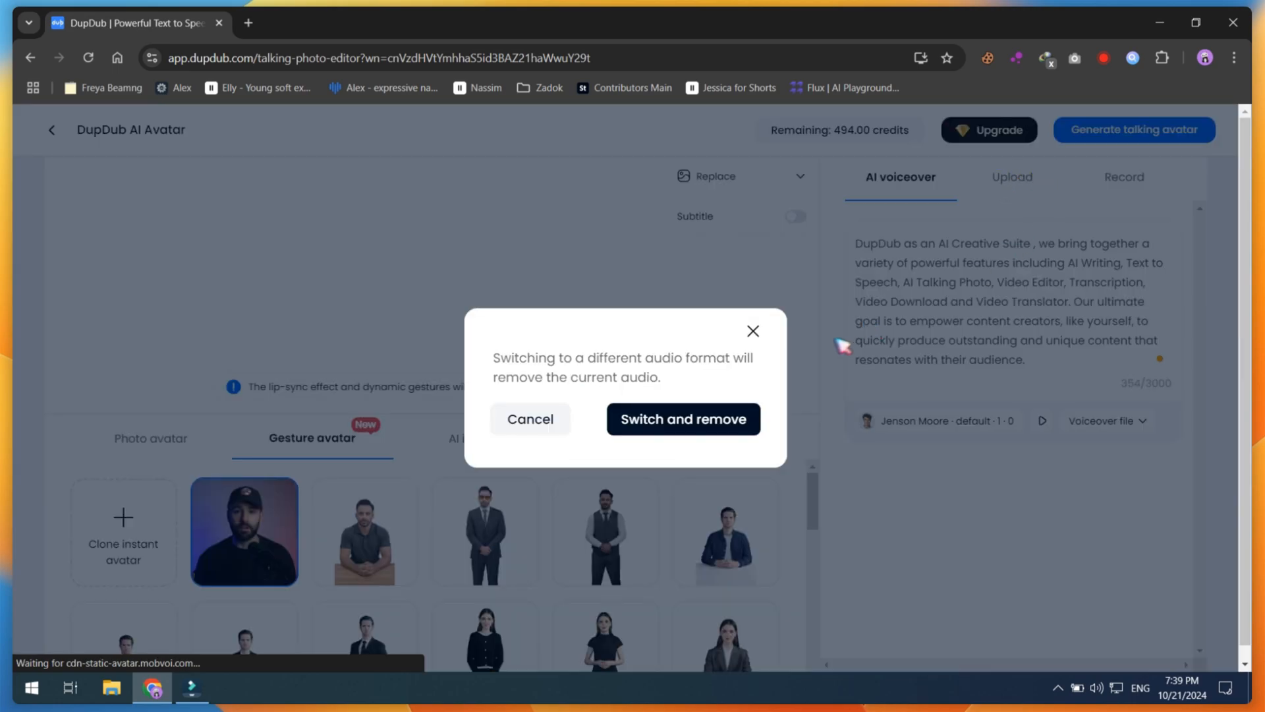
{"action": "left_click", "coordinate": [529, 419]}
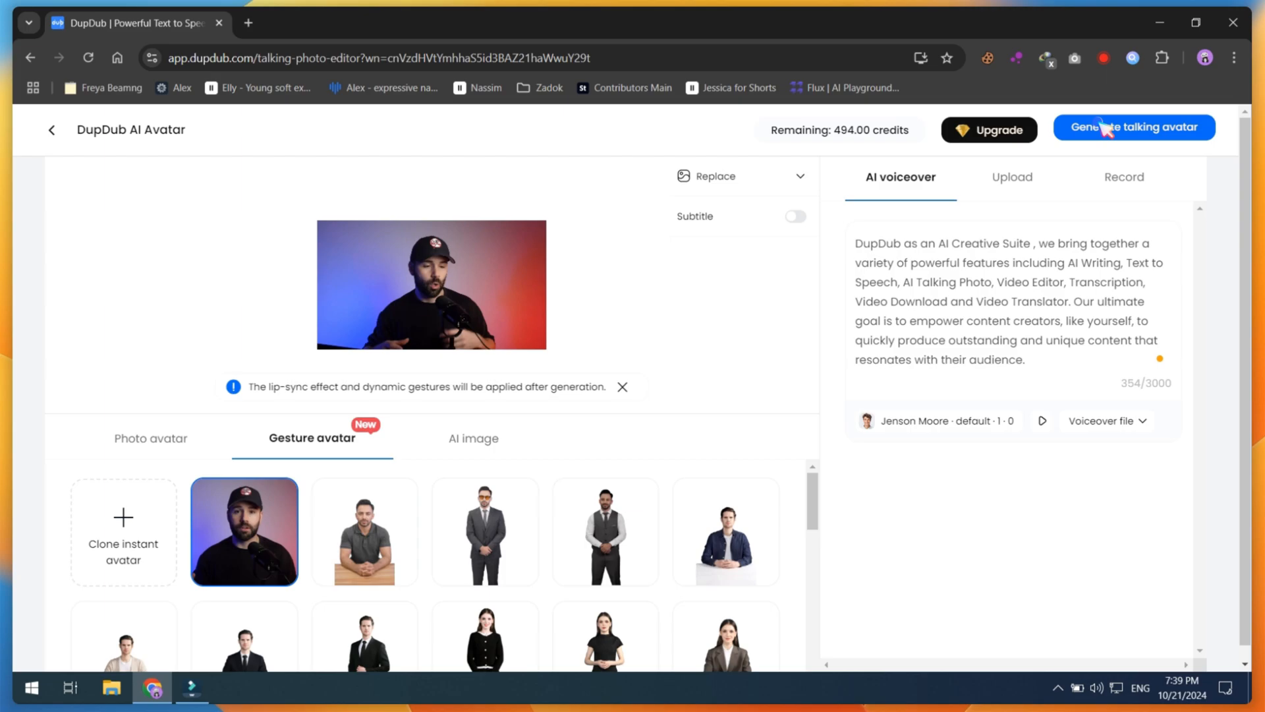
{"action": "left_click", "coordinate": [1133, 127]}
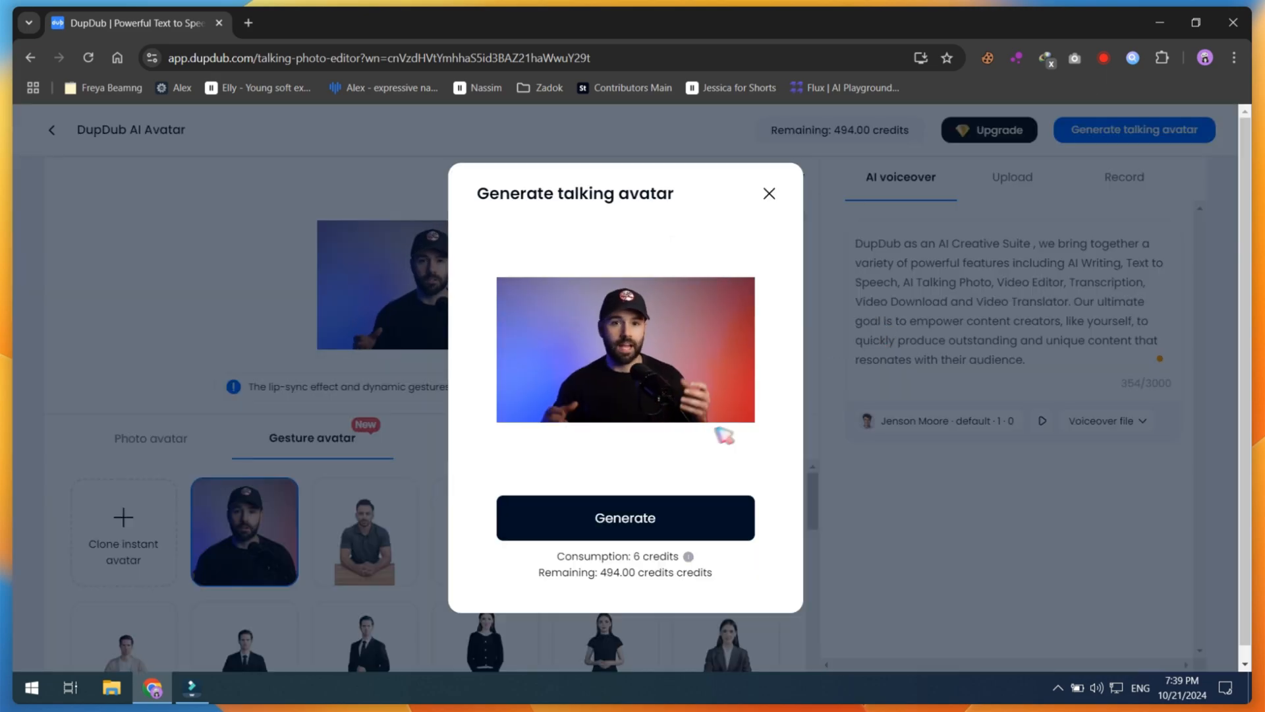
{"action": "left_click", "coordinate": [767, 193]}
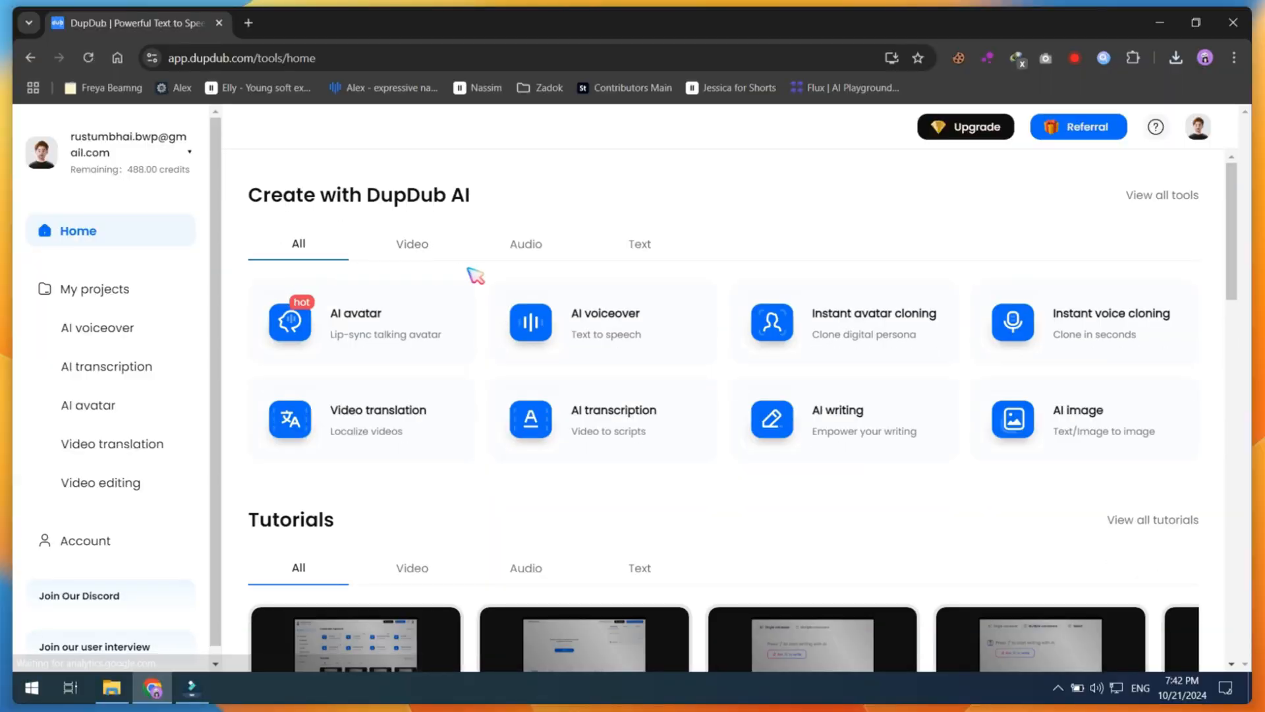
In the AI voiceover editor, browse voices by language, All voices and My voices.
{"action": "left_click", "coordinate": [604, 313]}
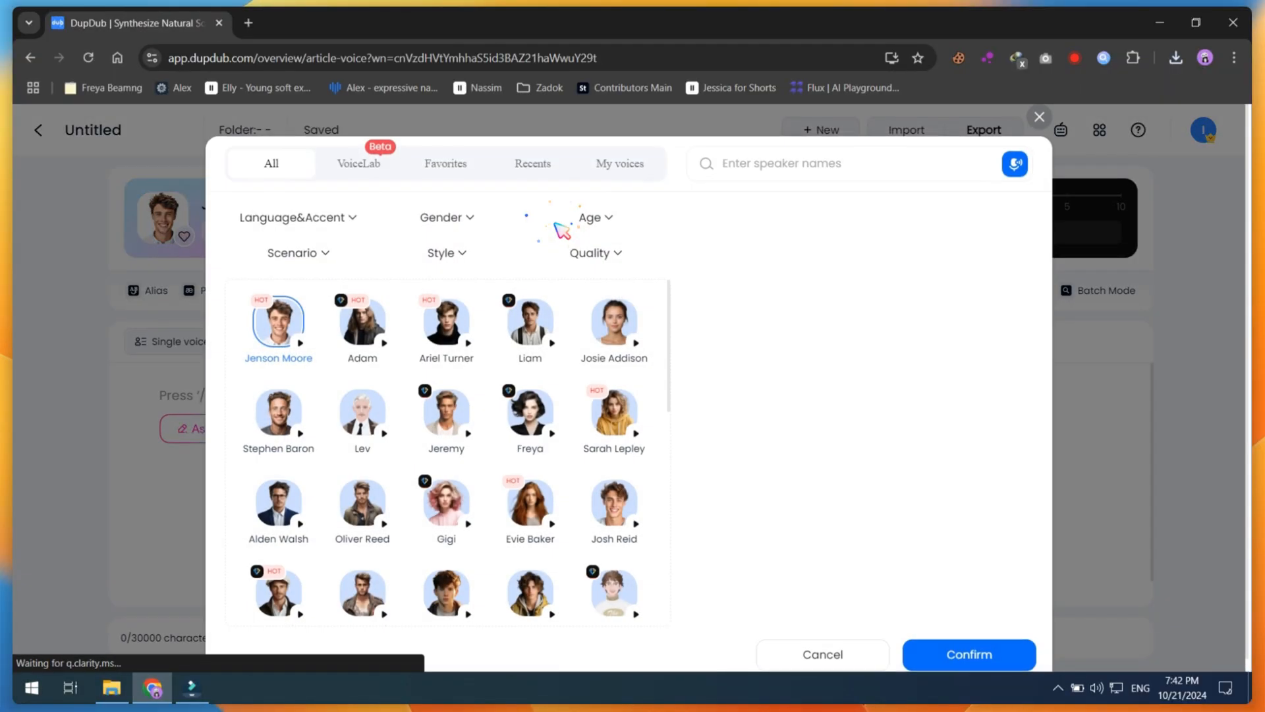
{"action": "left_click", "coordinate": [293, 217]}
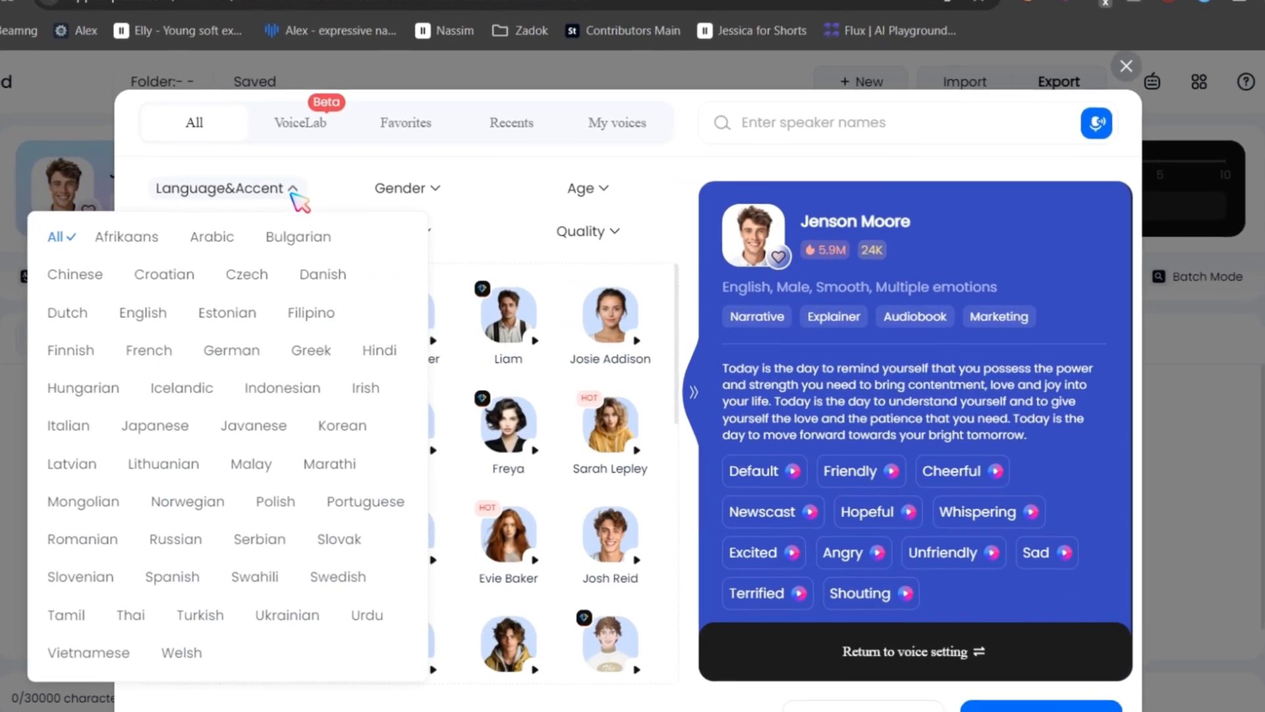
{"action": "left_click", "coordinate": [586, 188]}
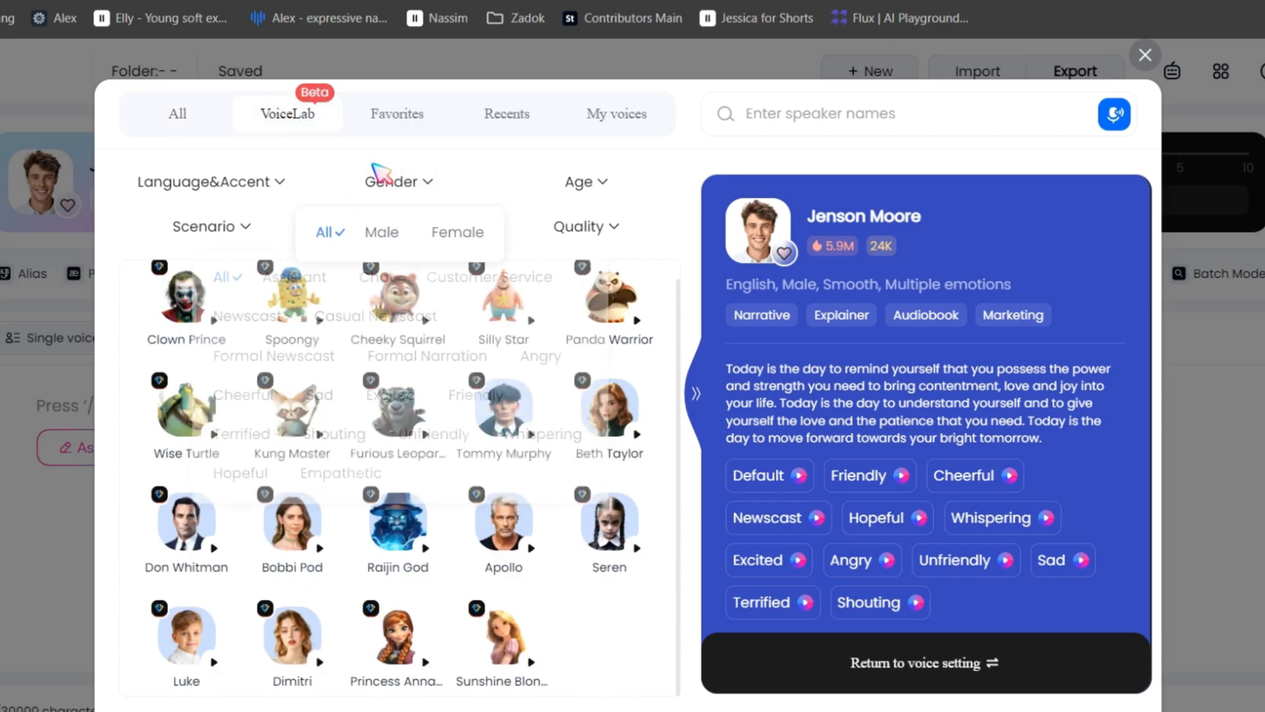
{"action": "left_click", "coordinate": [176, 112]}
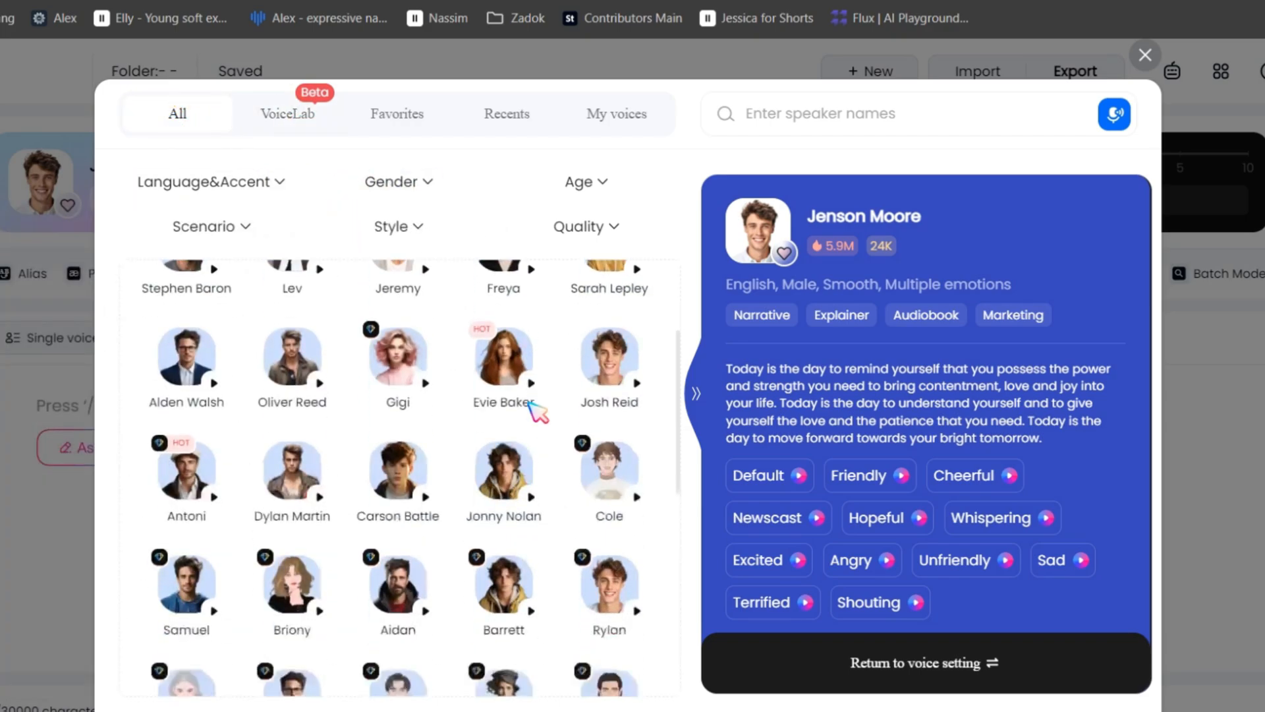
{"action": "left_click", "coordinate": [615, 113]}
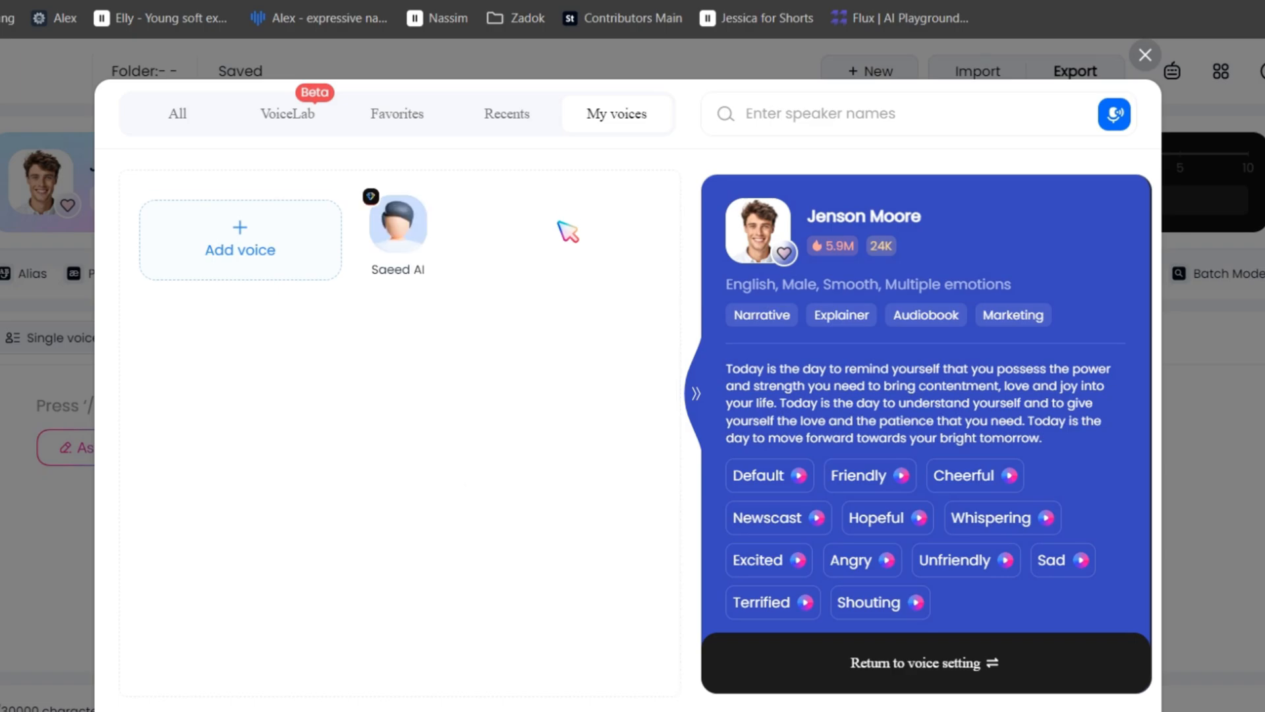
{"action": "left_click", "coordinate": [240, 249]}
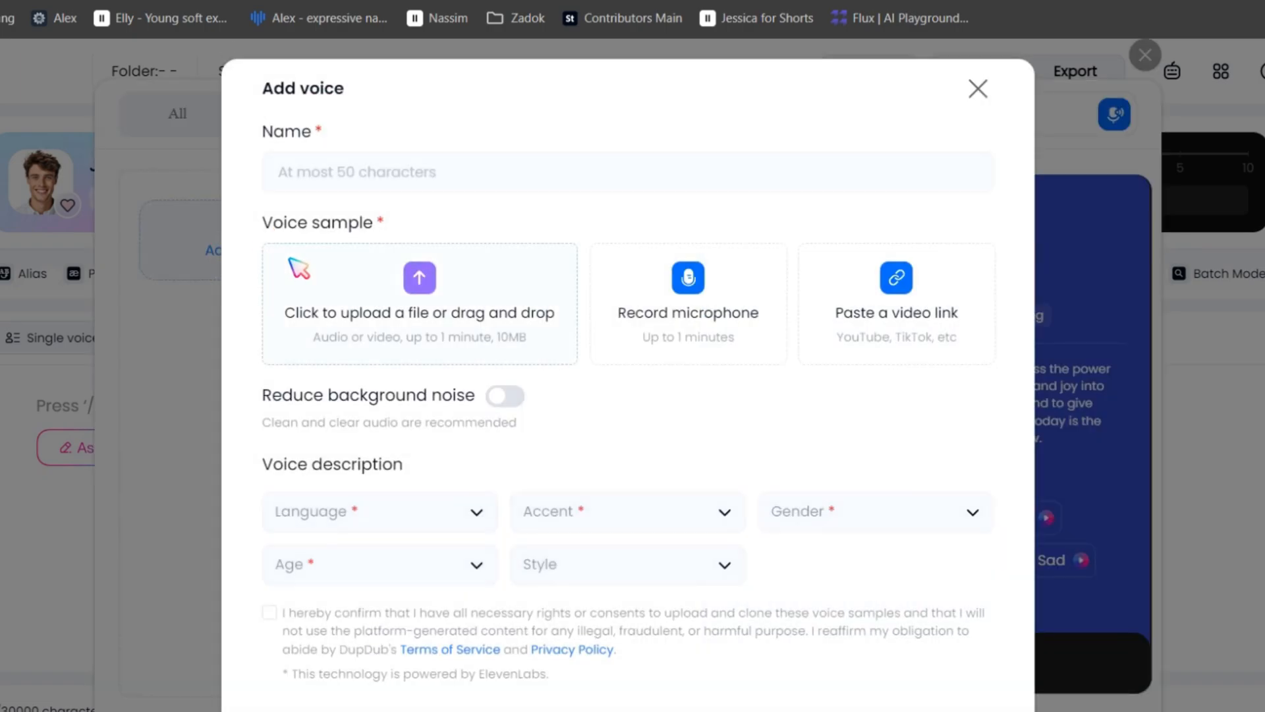
{"action": "left_click", "coordinate": [628, 171]}
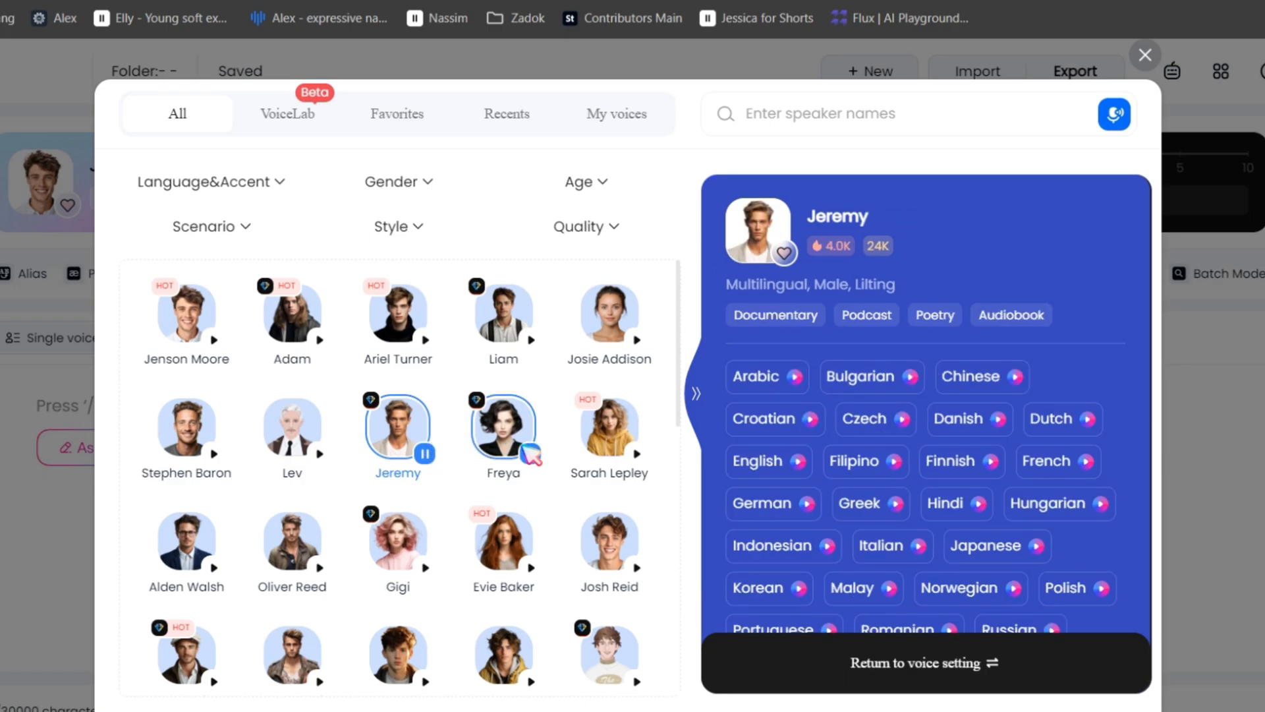
Preview Freya, Sarah Lepley and Ariel Turner, apply Ariel Turner, and return home.
{"action": "left_click", "coordinate": [503, 424]}
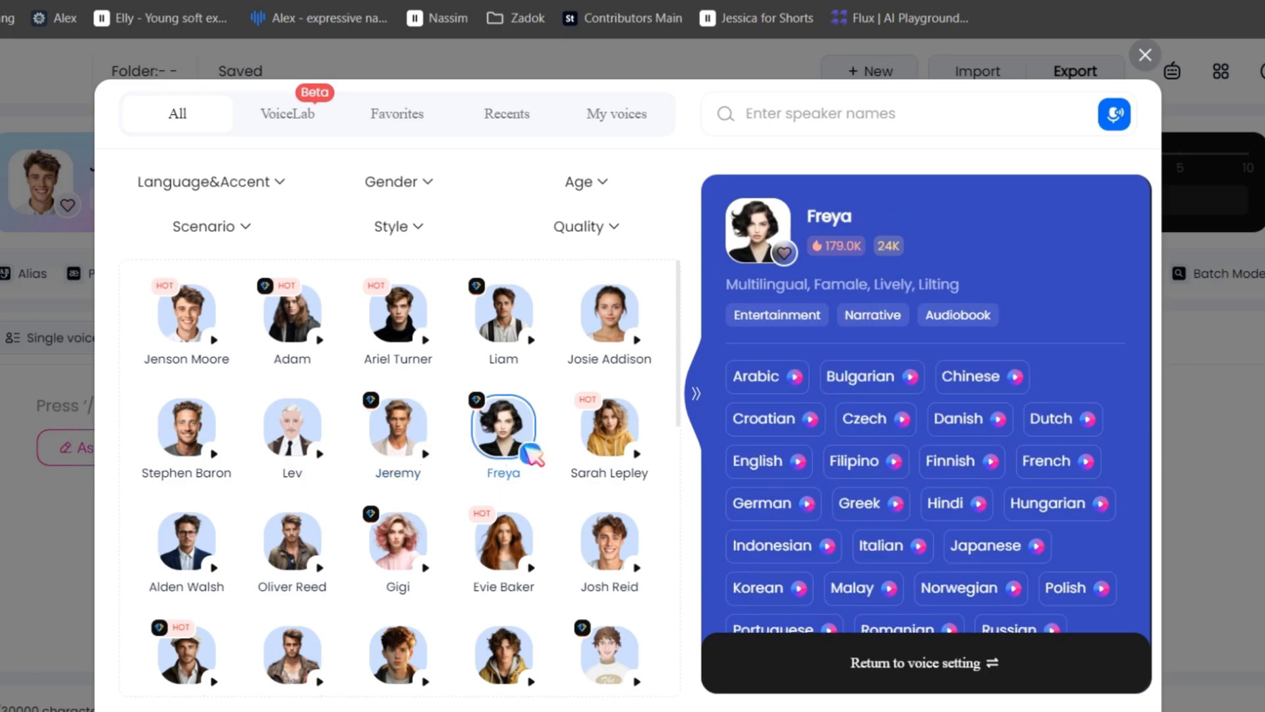
{"action": "left_click", "coordinate": [609, 424]}
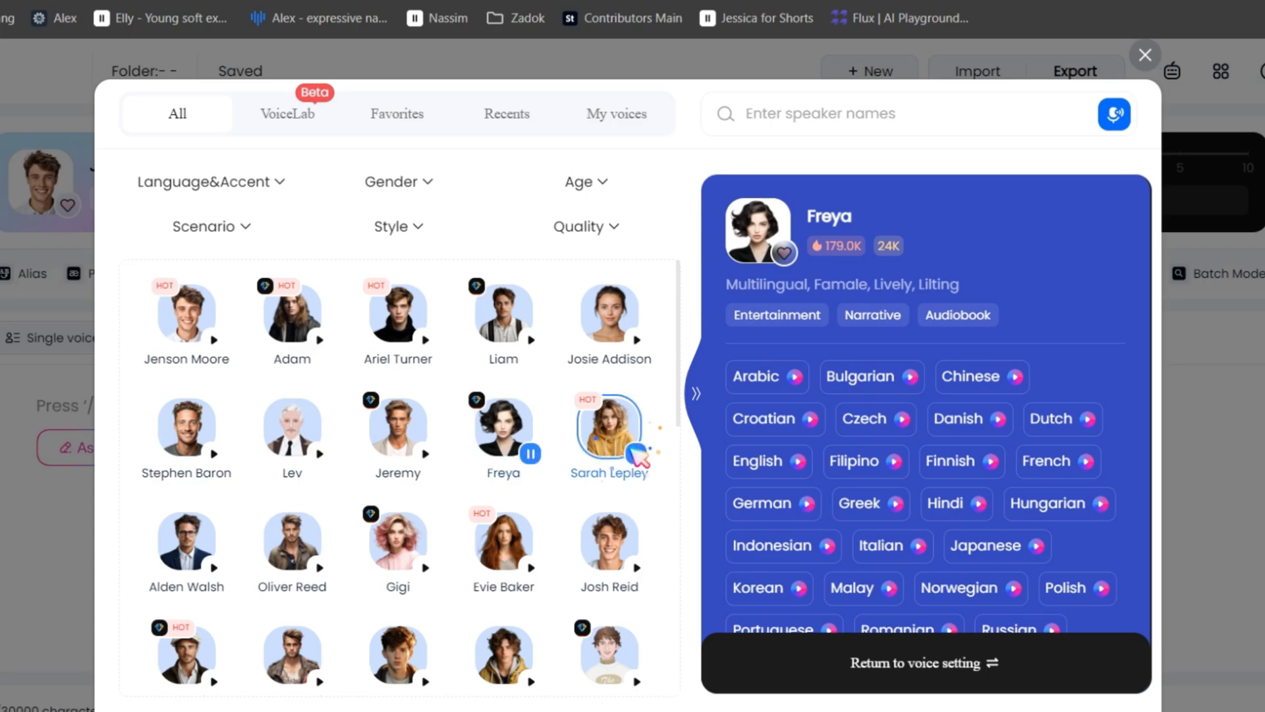
{"action": "left_click", "coordinate": [608, 423]}
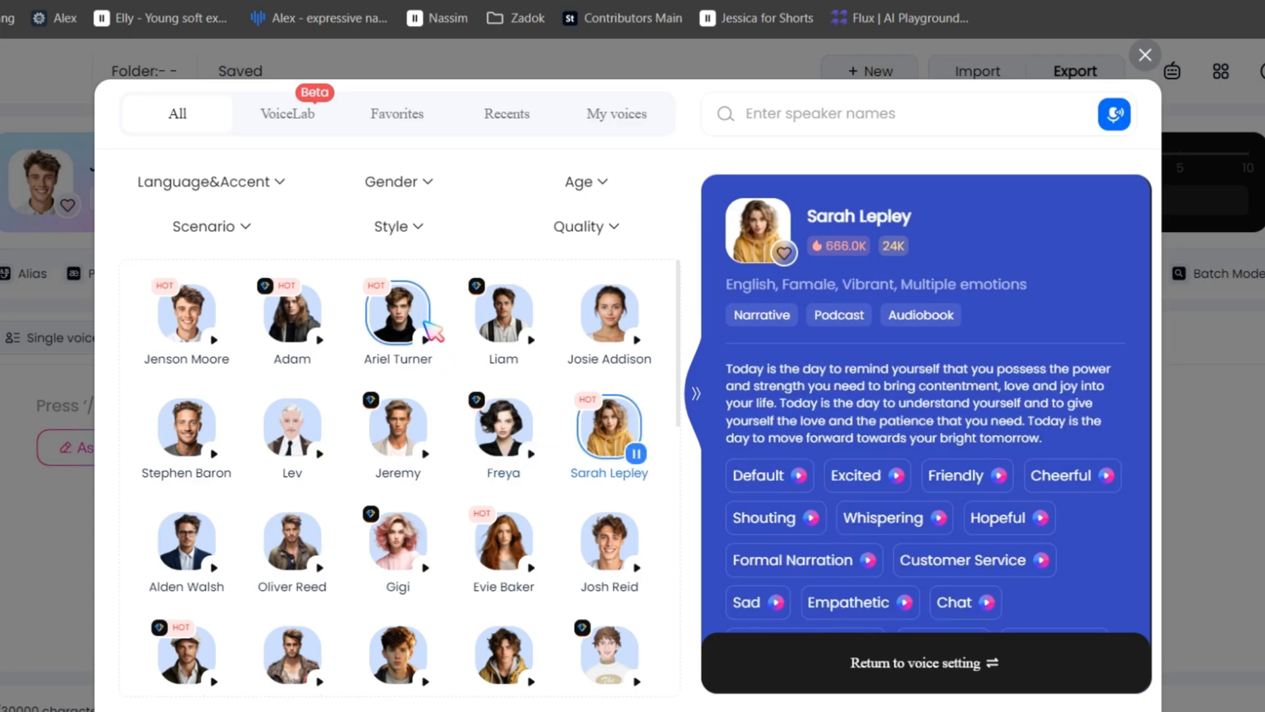
{"action": "left_click", "coordinate": [397, 309]}
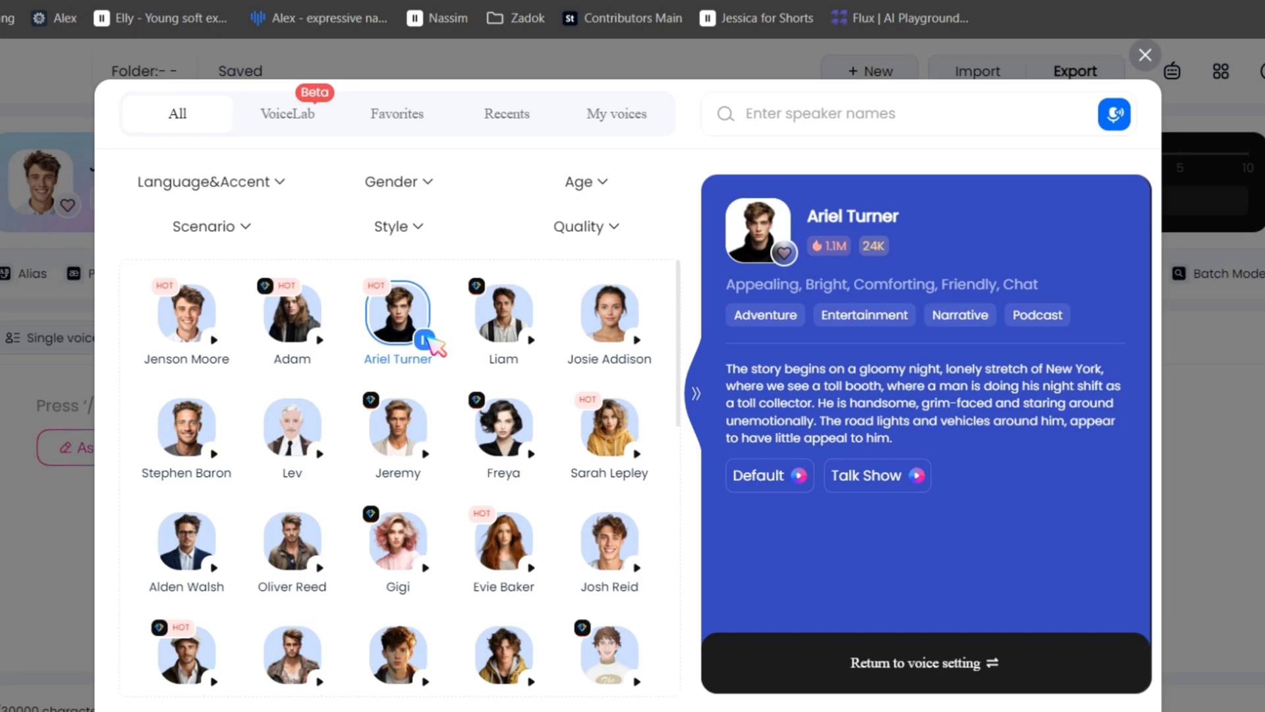
{"action": "left_click", "coordinate": [924, 663]}
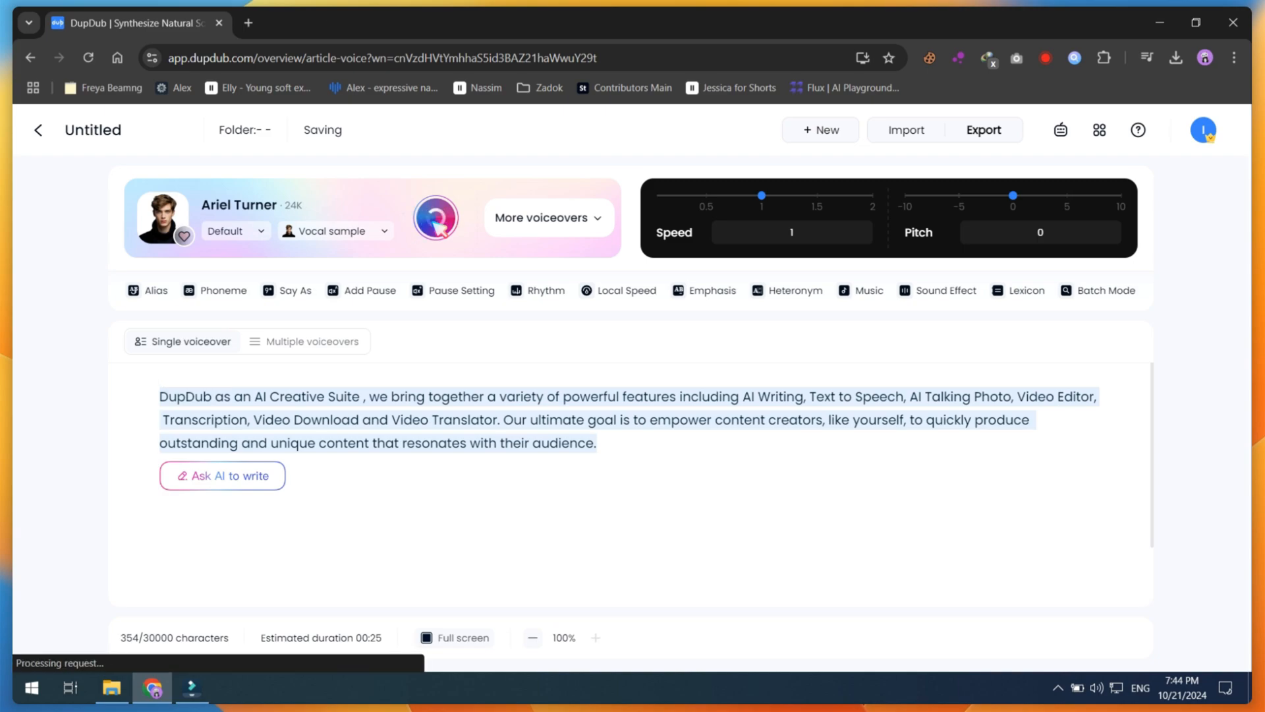
{"action": "left_click", "coordinate": [984, 130]}
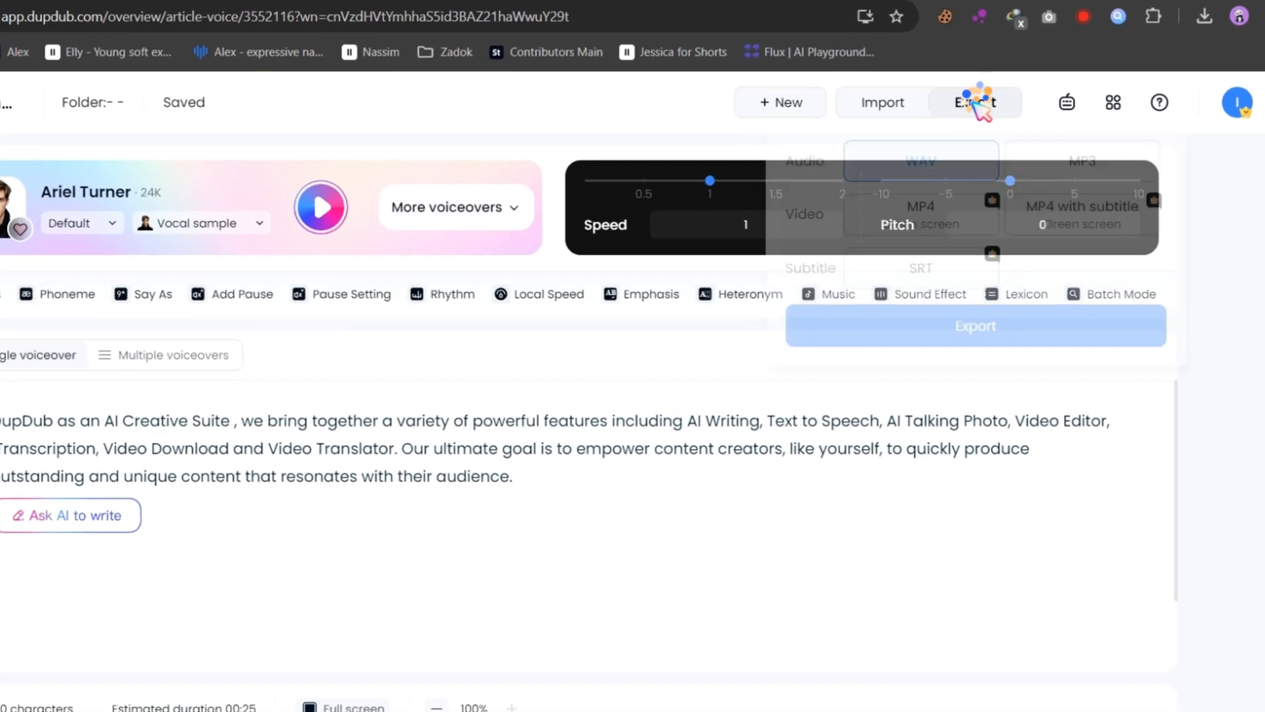
{"action": "left_click", "coordinate": [975, 102]}
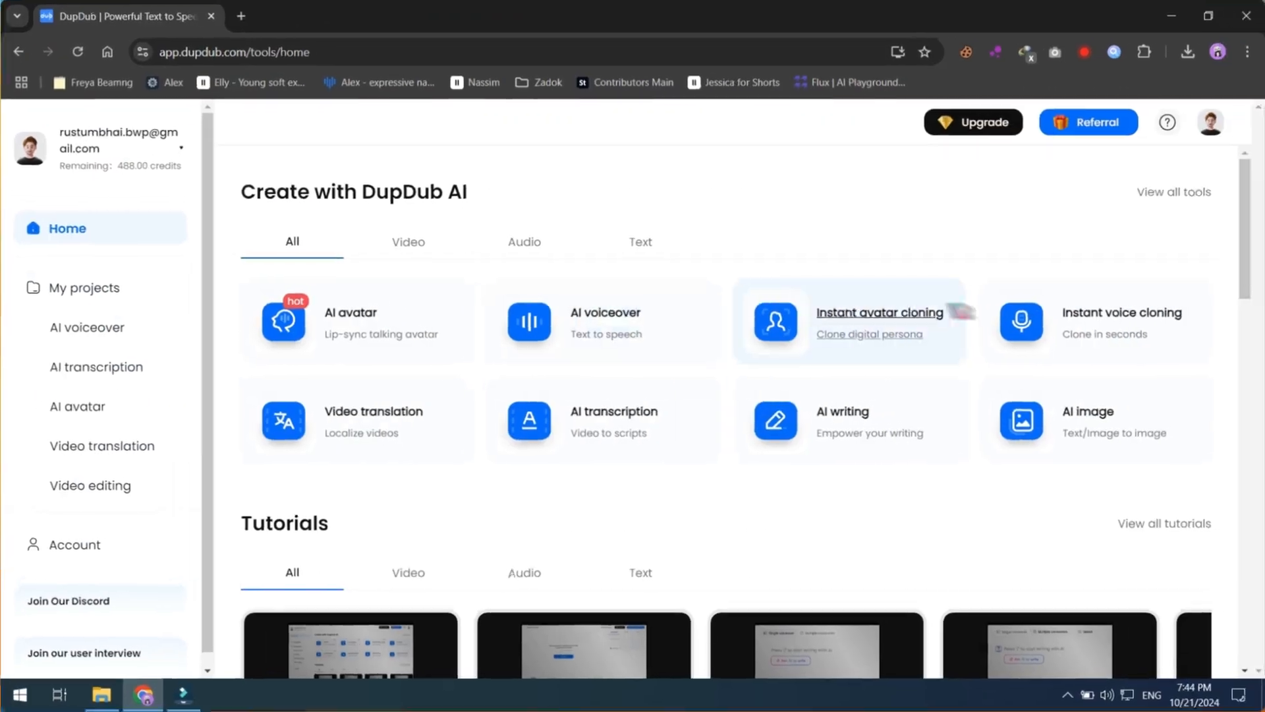
Clone voice Saeed Ai 2 from a video link: English, American, male, adult, Formal Narration.
{"action": "left_click", "coordinate": [1120, 319]}
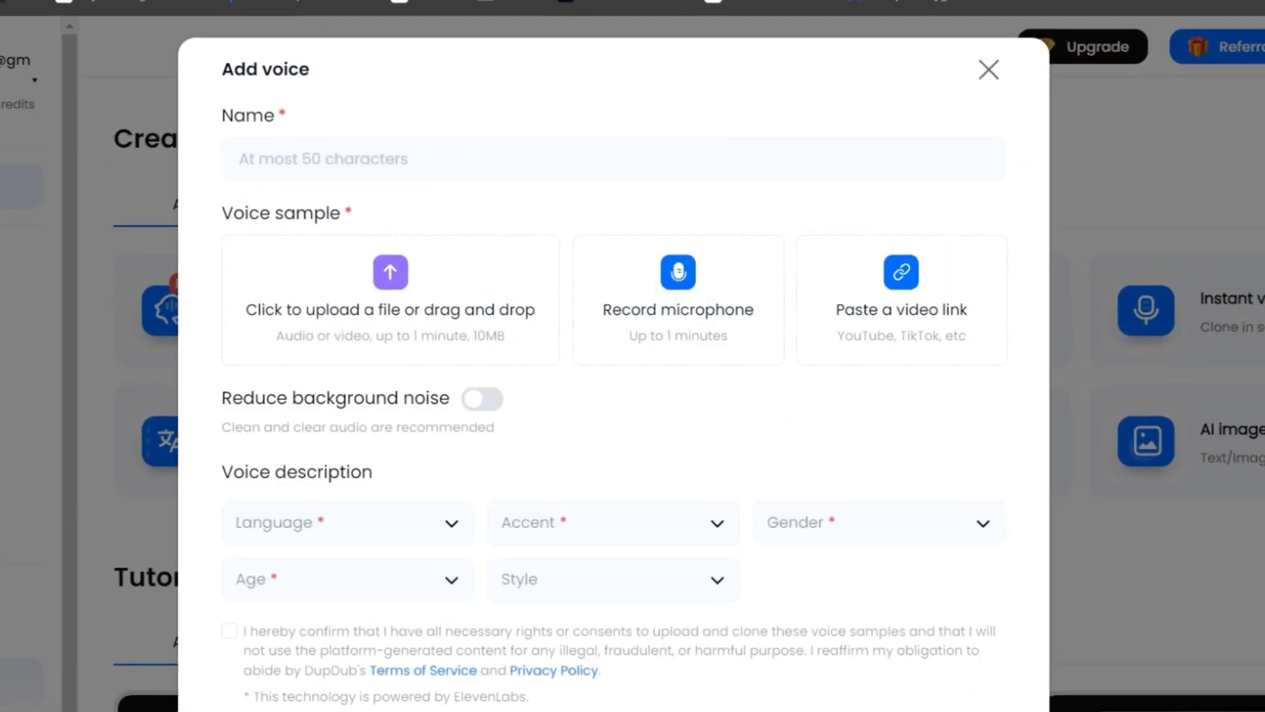
{"action": "right_click", "coordinate": [900, 282]}
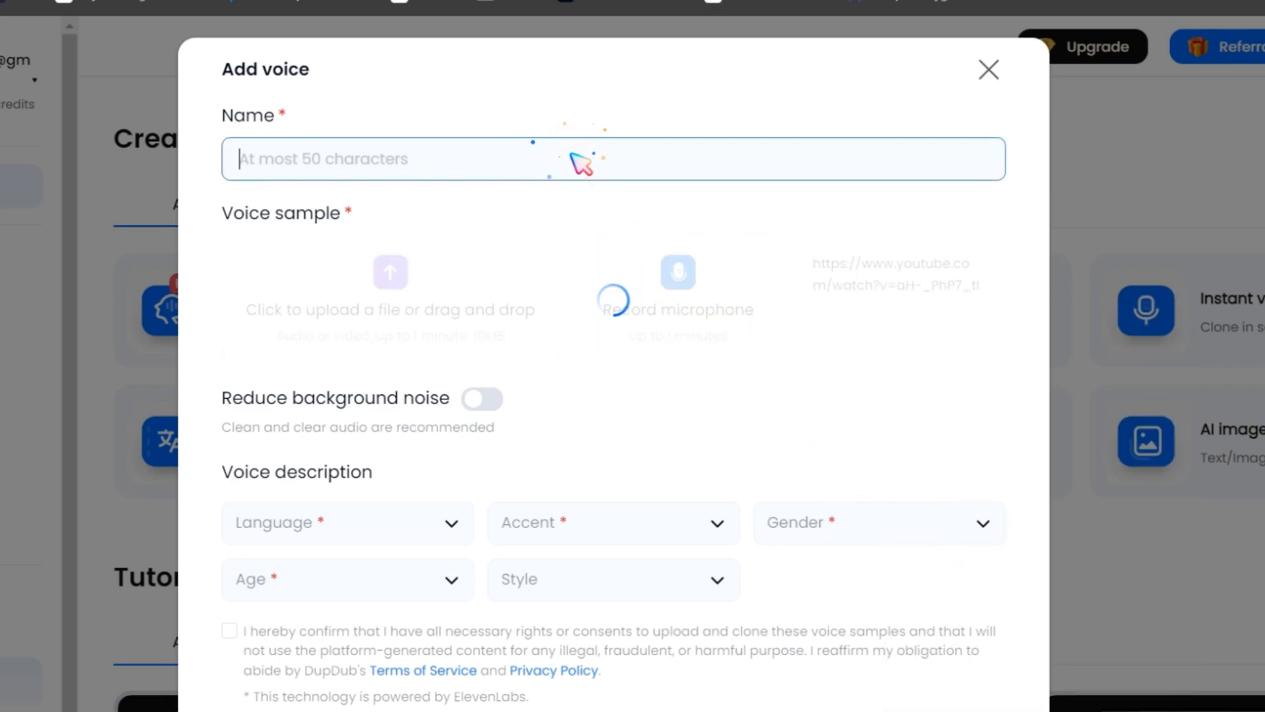
{"action": "type", "text": "Saeed Ai 2"}
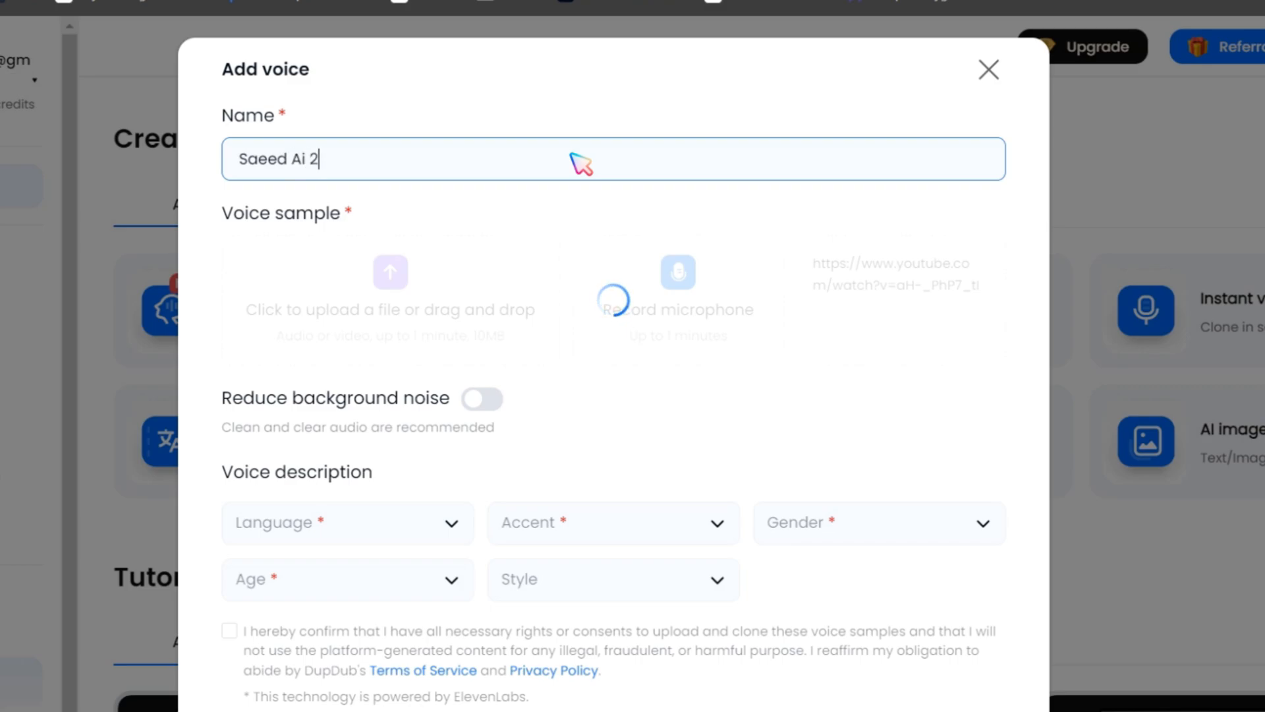
{"action": "left_click", "coordinate": [348, 522]}
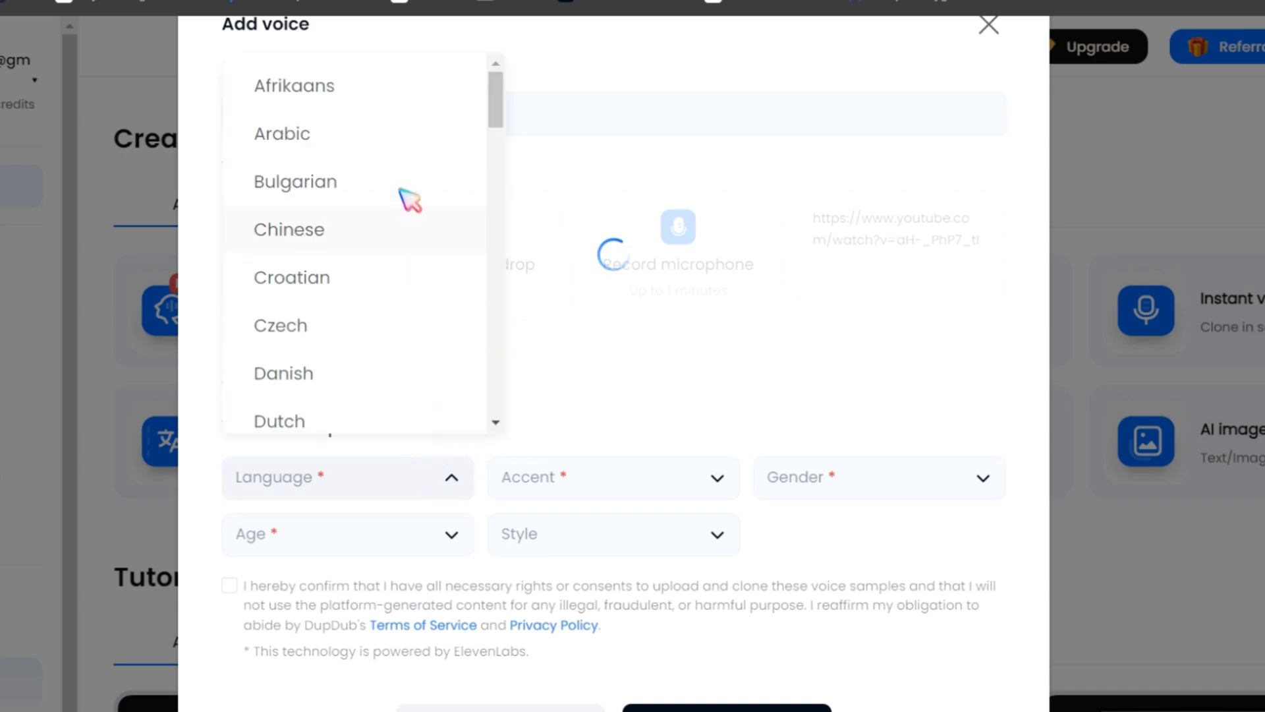
{"action": "left_click", "coordinate": [878, 477]}
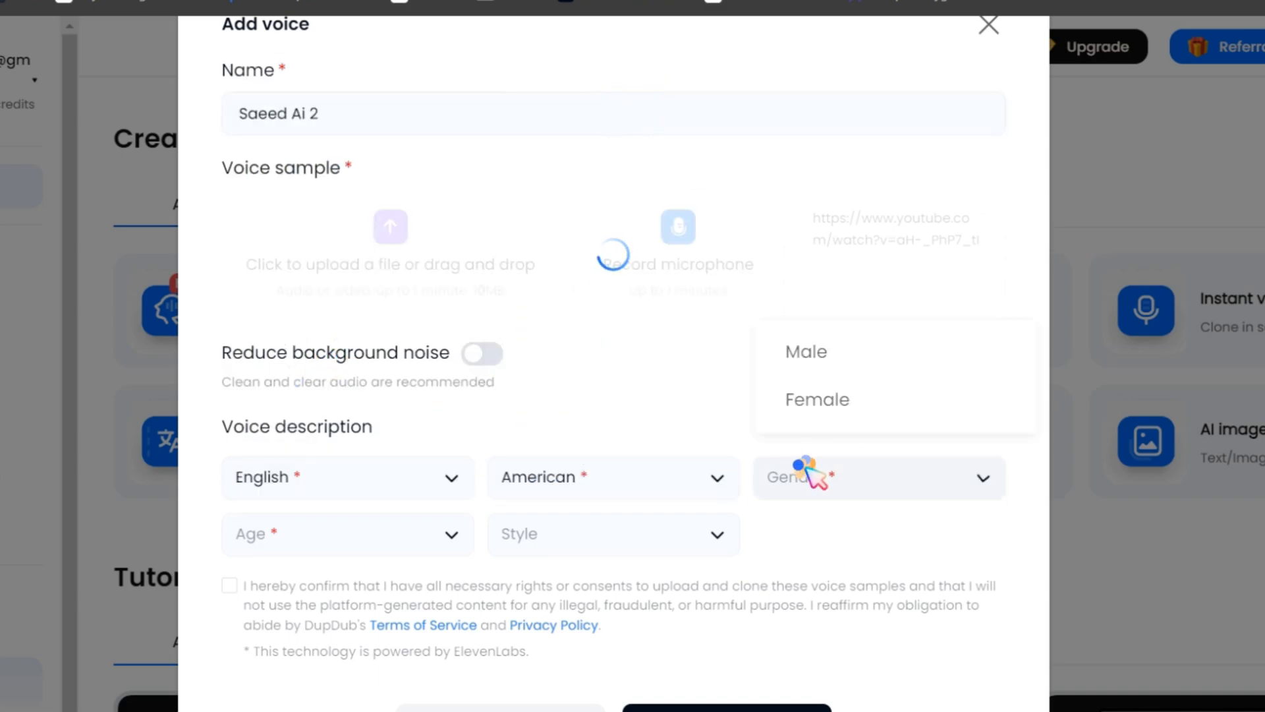
{"action": "left_click", "coordinate": [613, 533]}
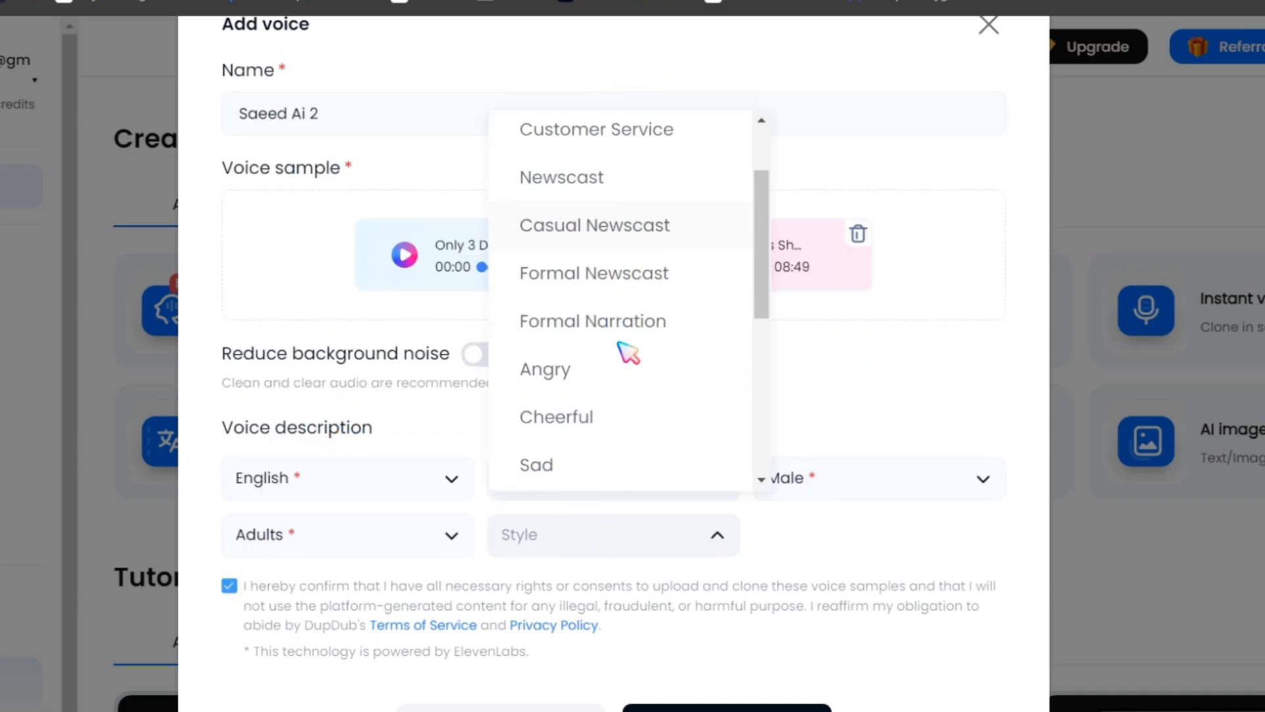
{"action": "left_click", "coordinate": [593, 320]}
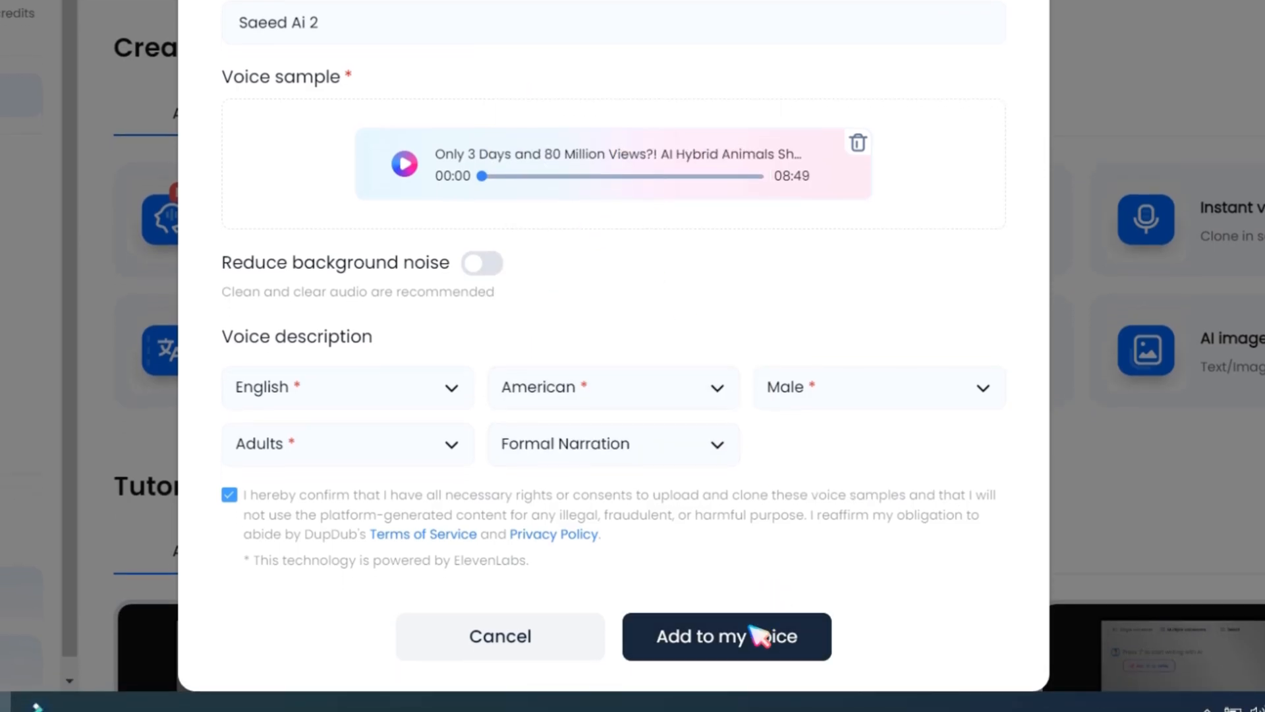
{"action": "left_click", "coordinate": [726, 636]}
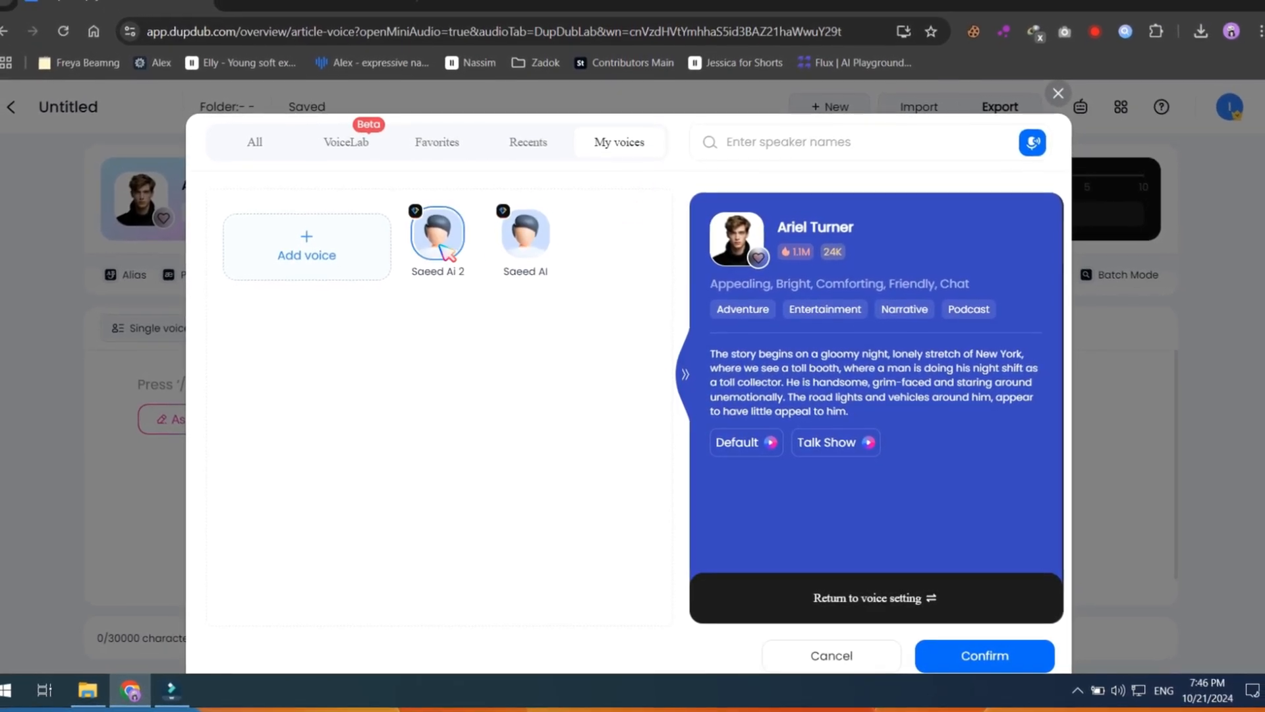
Apply Saeed Ai 2 to the voiceover, preview it, and return to My voiceover files.
{"action": "left_click", "coordinate": [442, 244]}
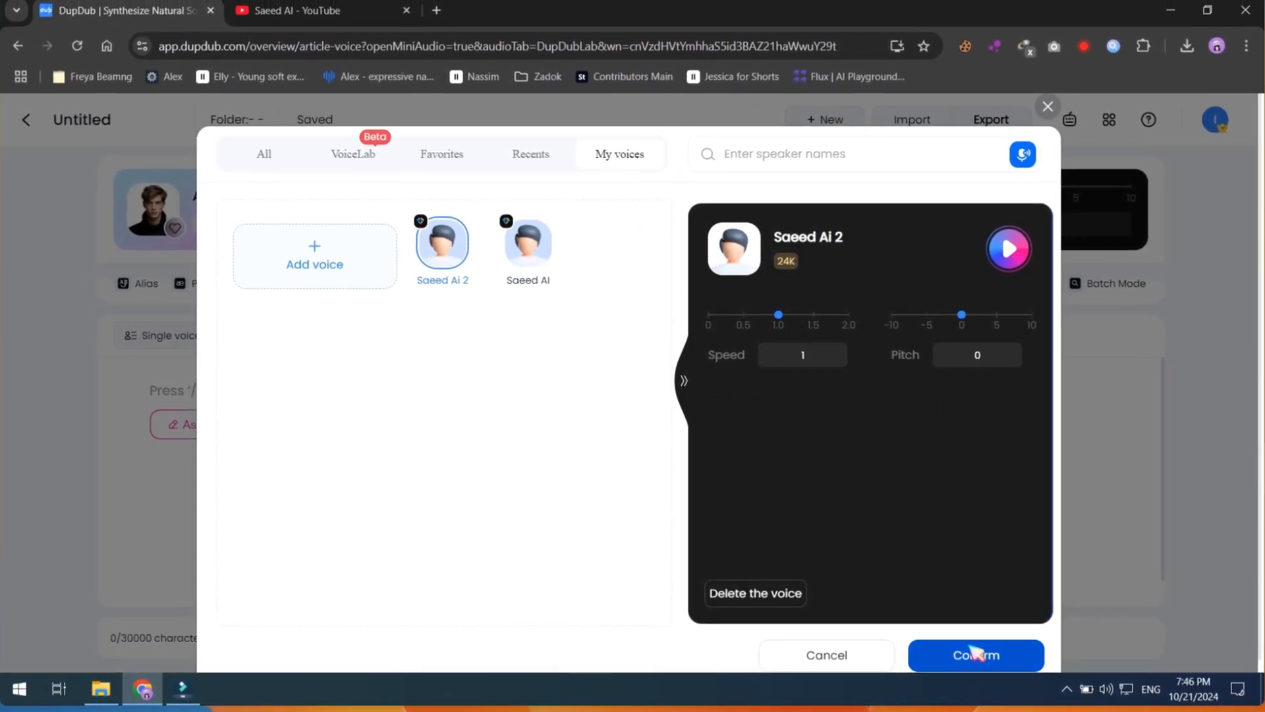
{"action": "left_click", "coordinate": [975, 655]}
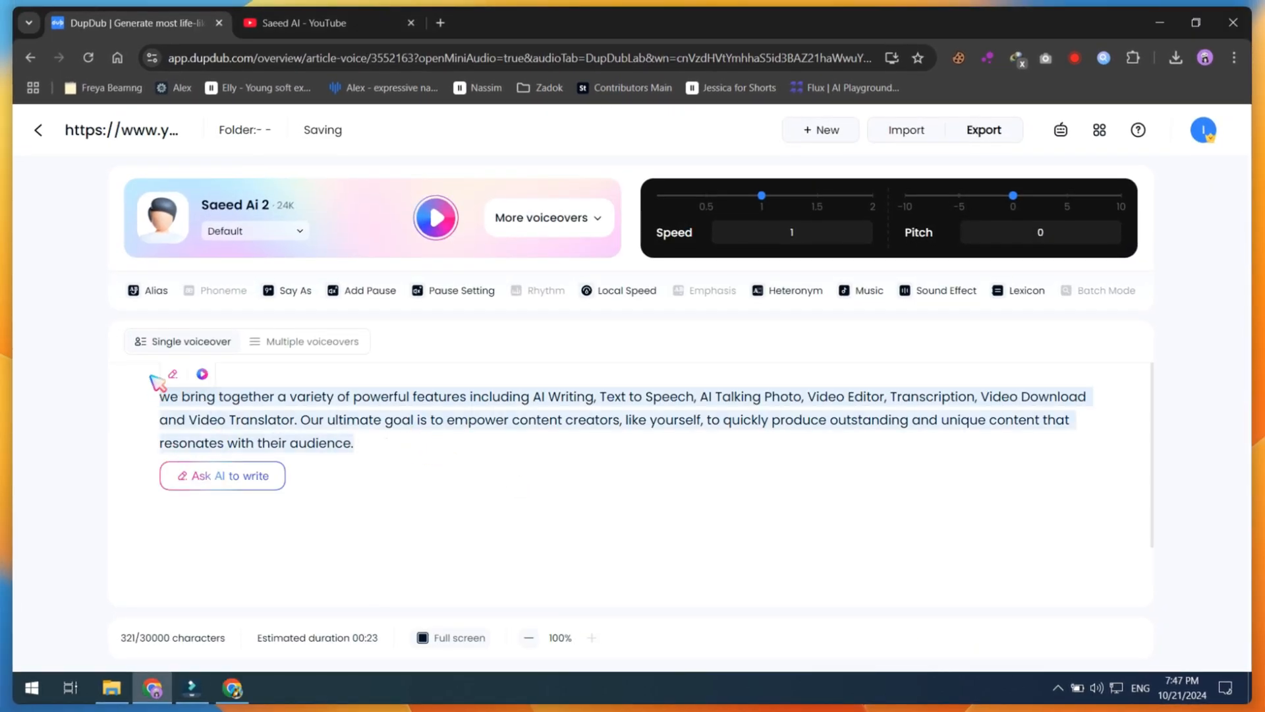
{"action": "mouse_move", "coordinate": [436, 219]}
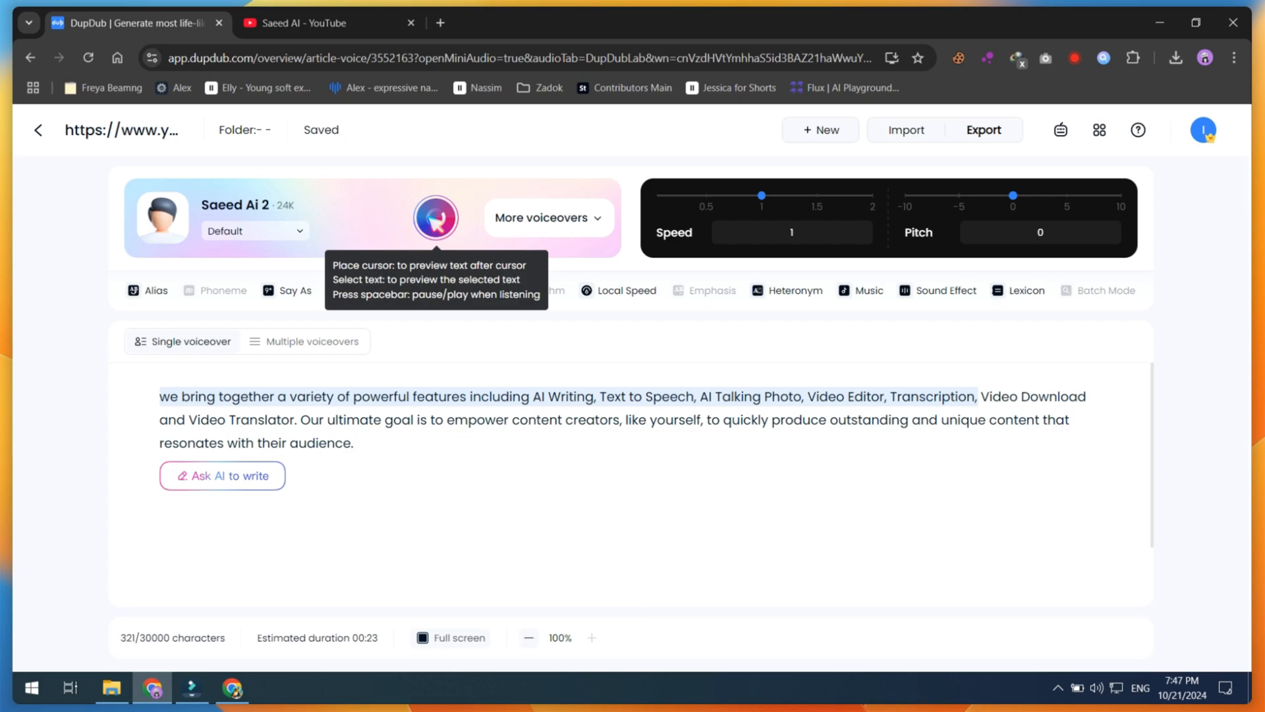
{"action": "left_click", "coordinate": [435, 218]}
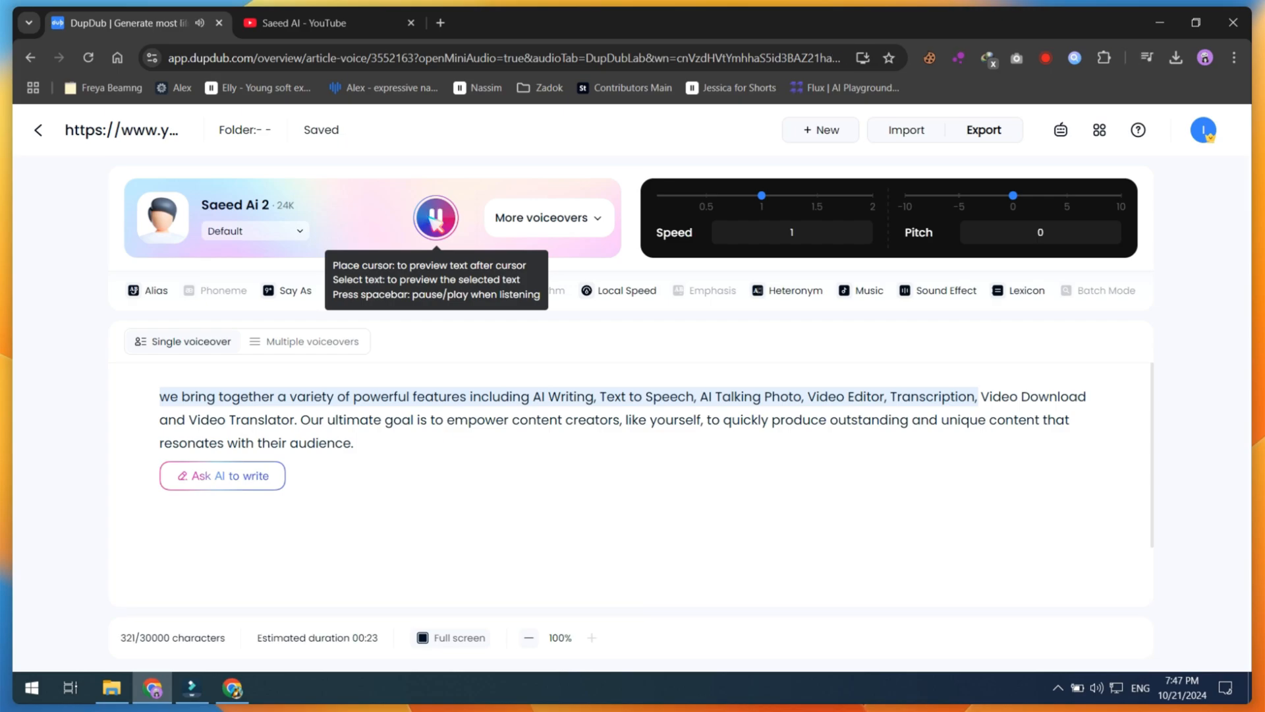
{"action": "left_click", "coordinate": [435, 217]}
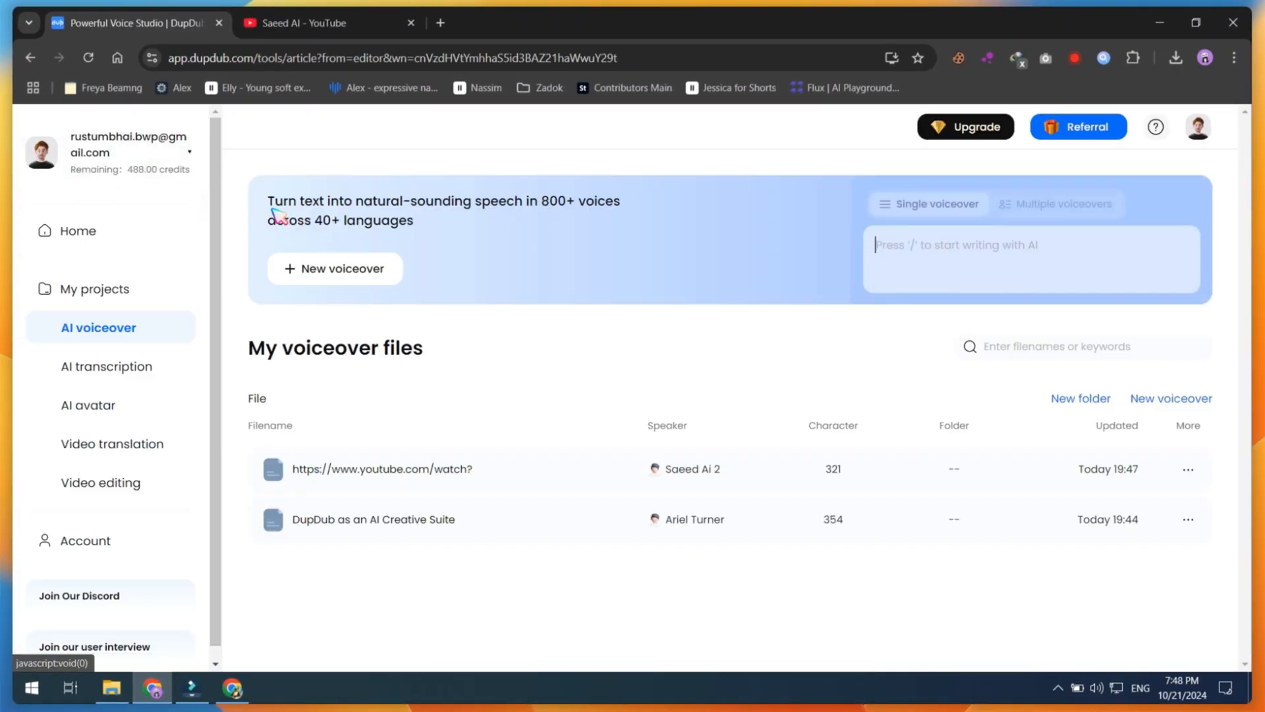
Set up translation of the YouTube hybrid animals video into Arabic with lip sync.
{"action": "left_click", "coordinate": [78, 230]}
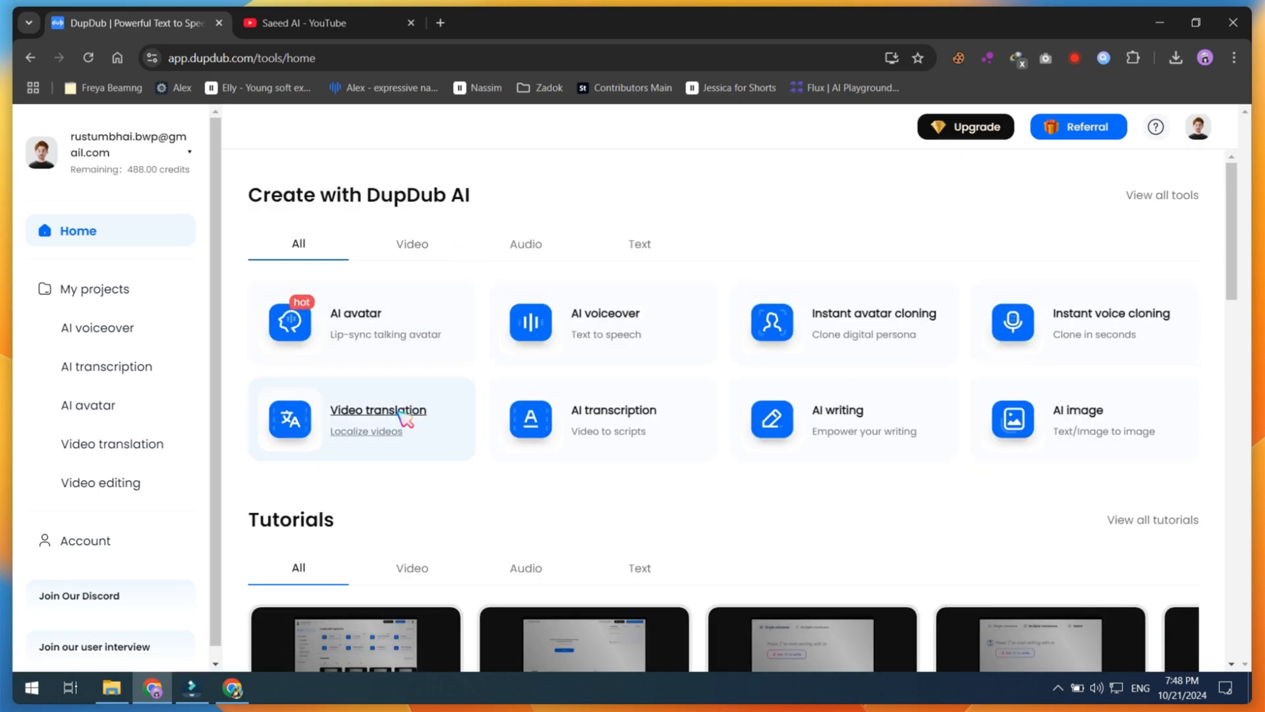
{"action": "left_click", "coordinate": [377, 410]}
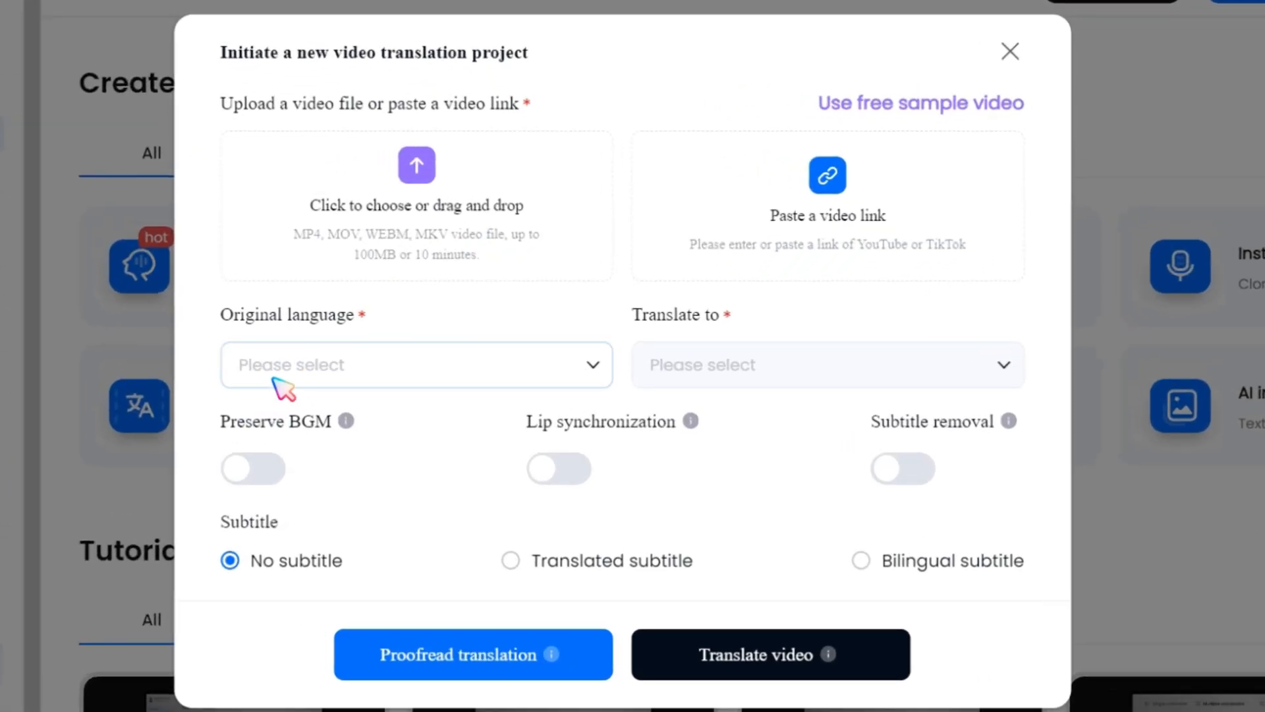
{"action": "type", "text": "https://www.youtube.com/watch?v=aH-_PhP7_tl"}
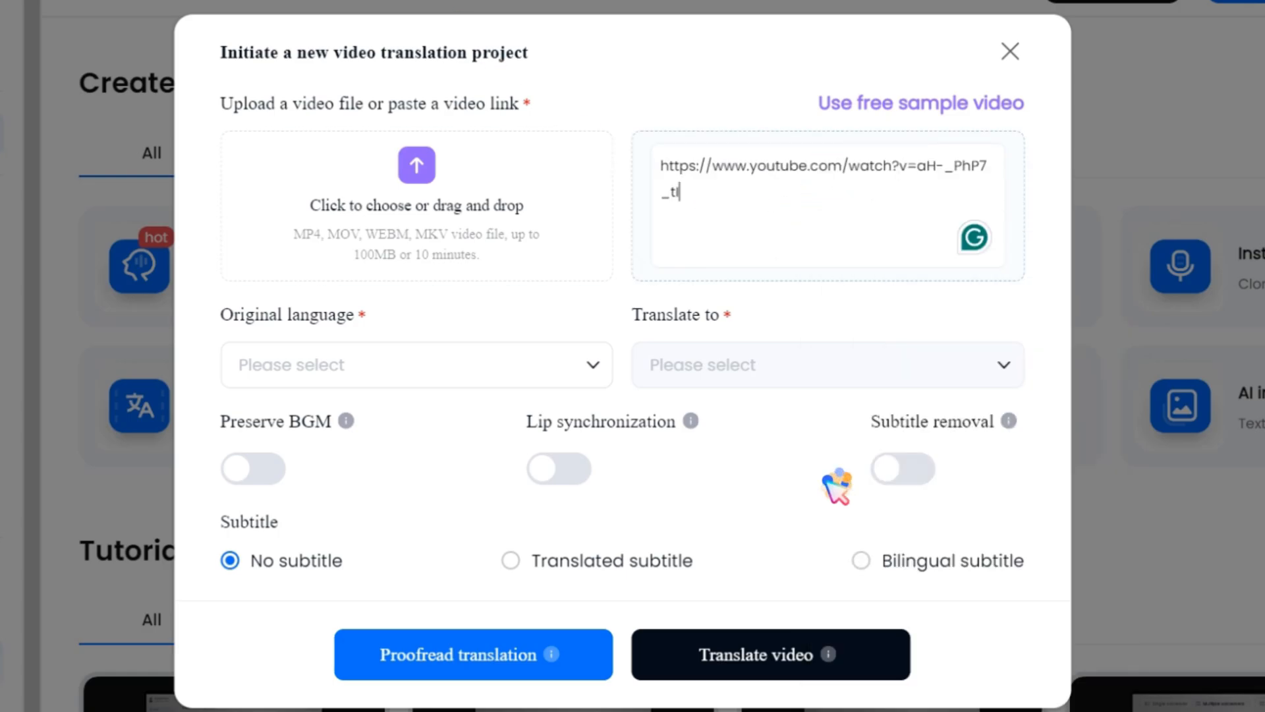
{"action": "left_click", "coordinate": [416, 364]}
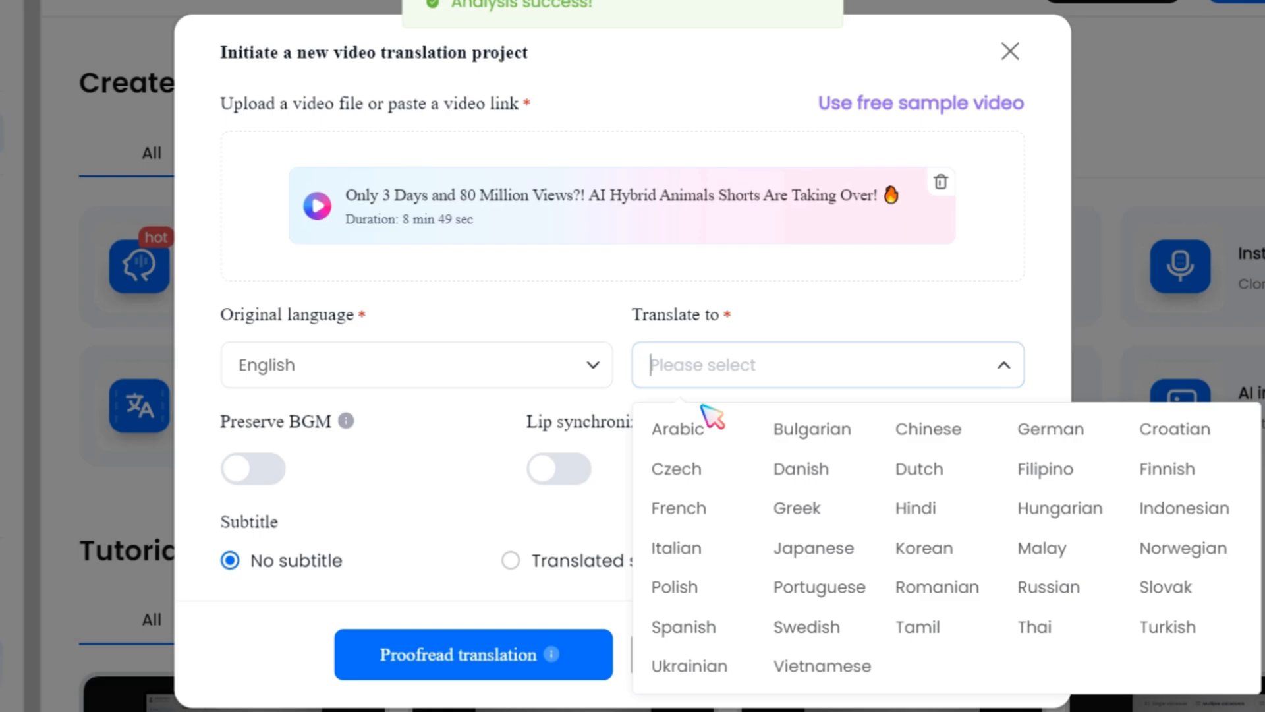
{"action": "left_click", "coordinate": [678, 428]}
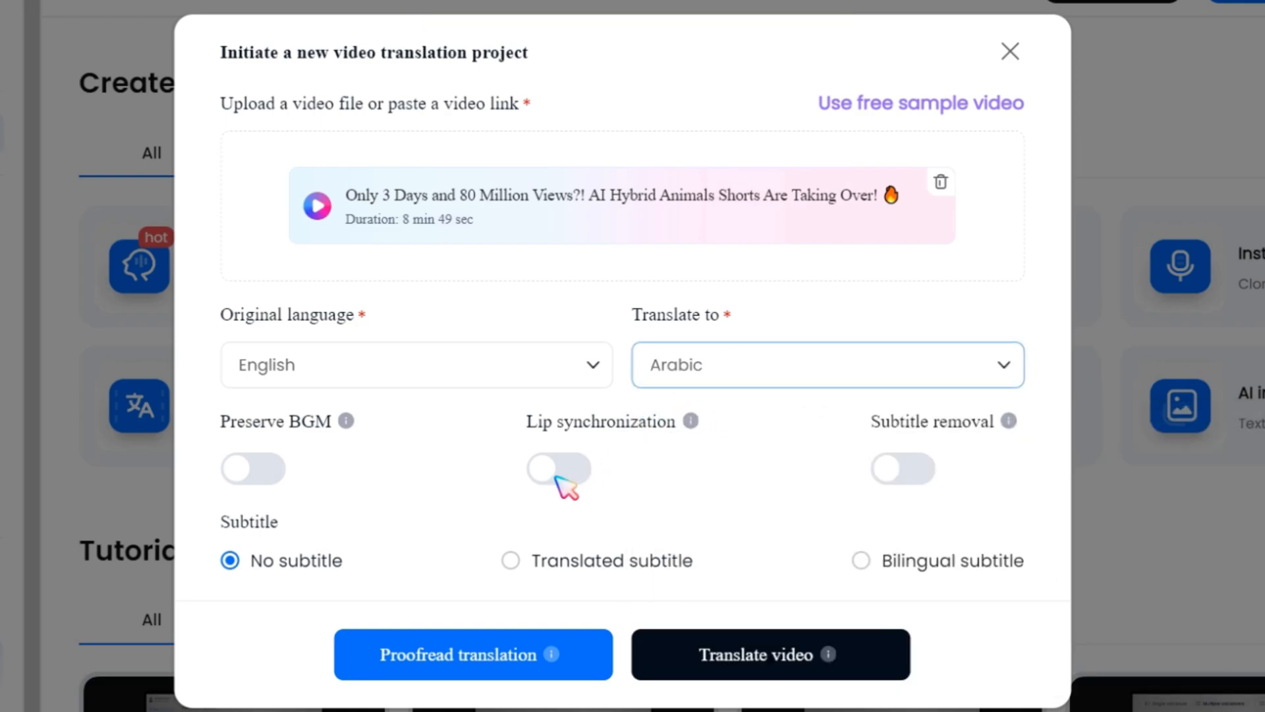
{"action": "left_click", "coordinate": [557, 468]}
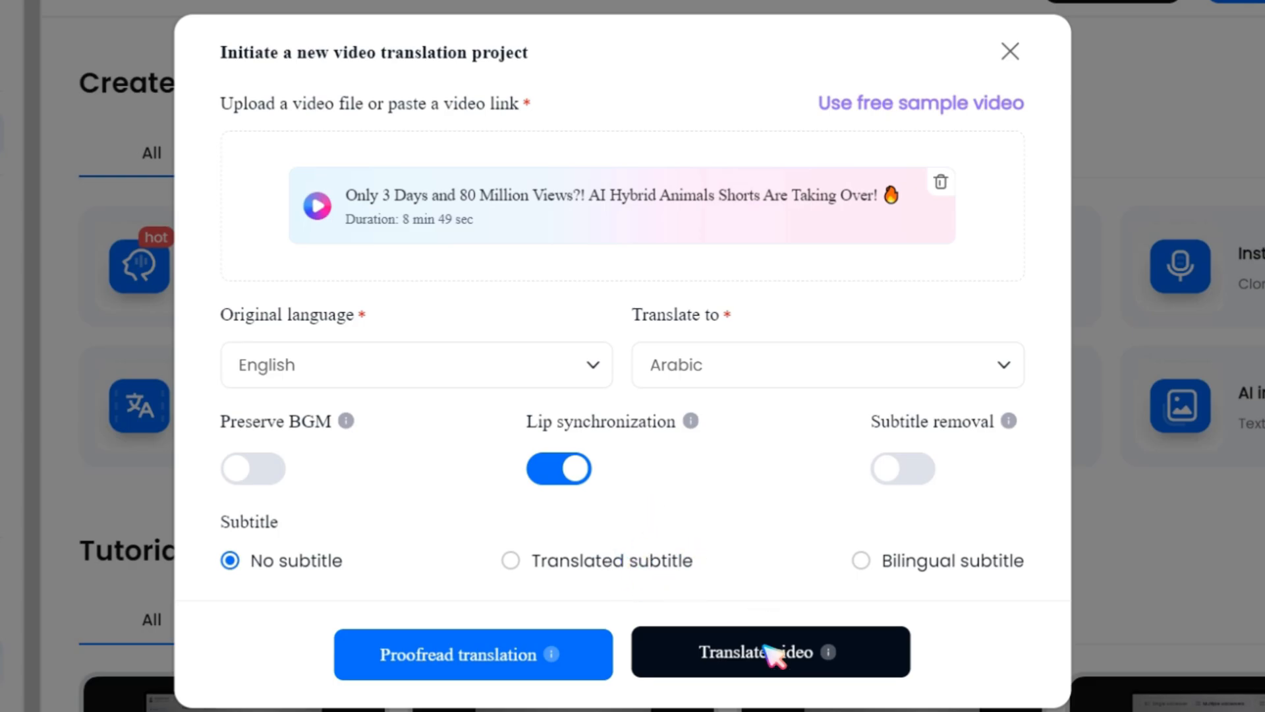
Confirm the credit cost so the Arabic translation starts processing.
{"action": "left_click", "coordinate": [769, 653]}
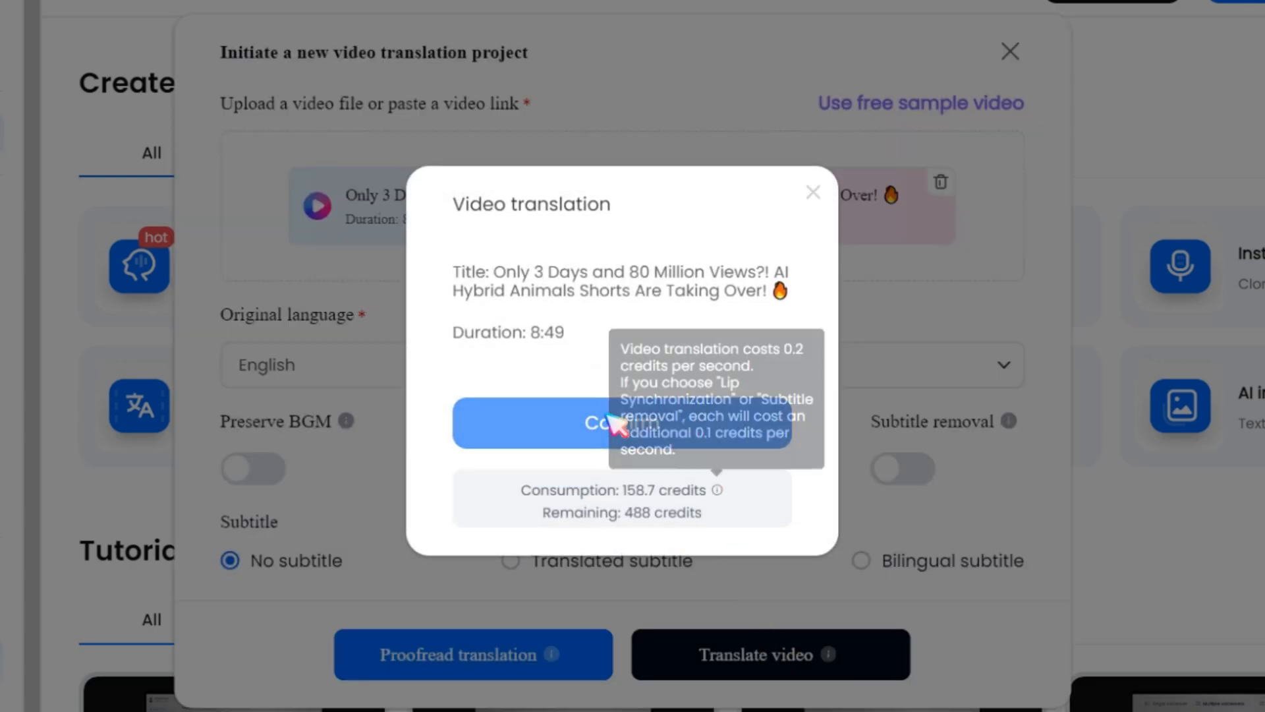
{"action": "left_click", "coordinate": [558, 468]}
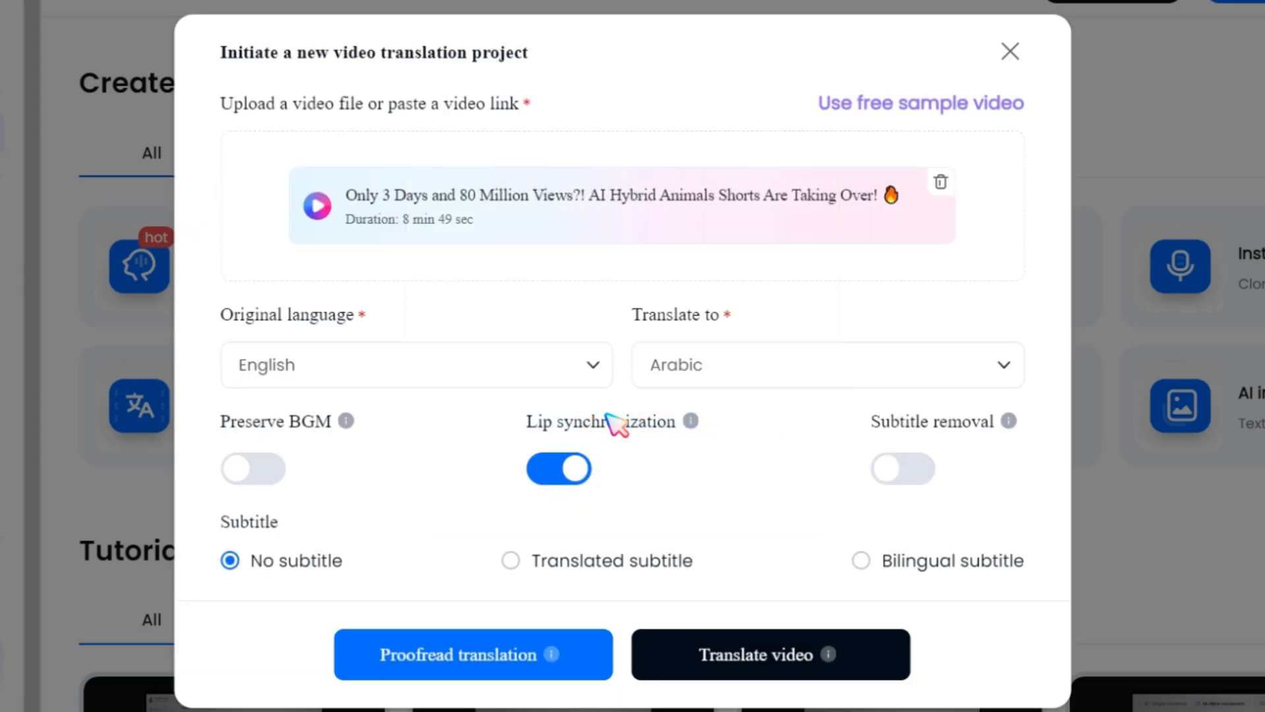
{"action": "left_click", "coordinate": [768, 654]}
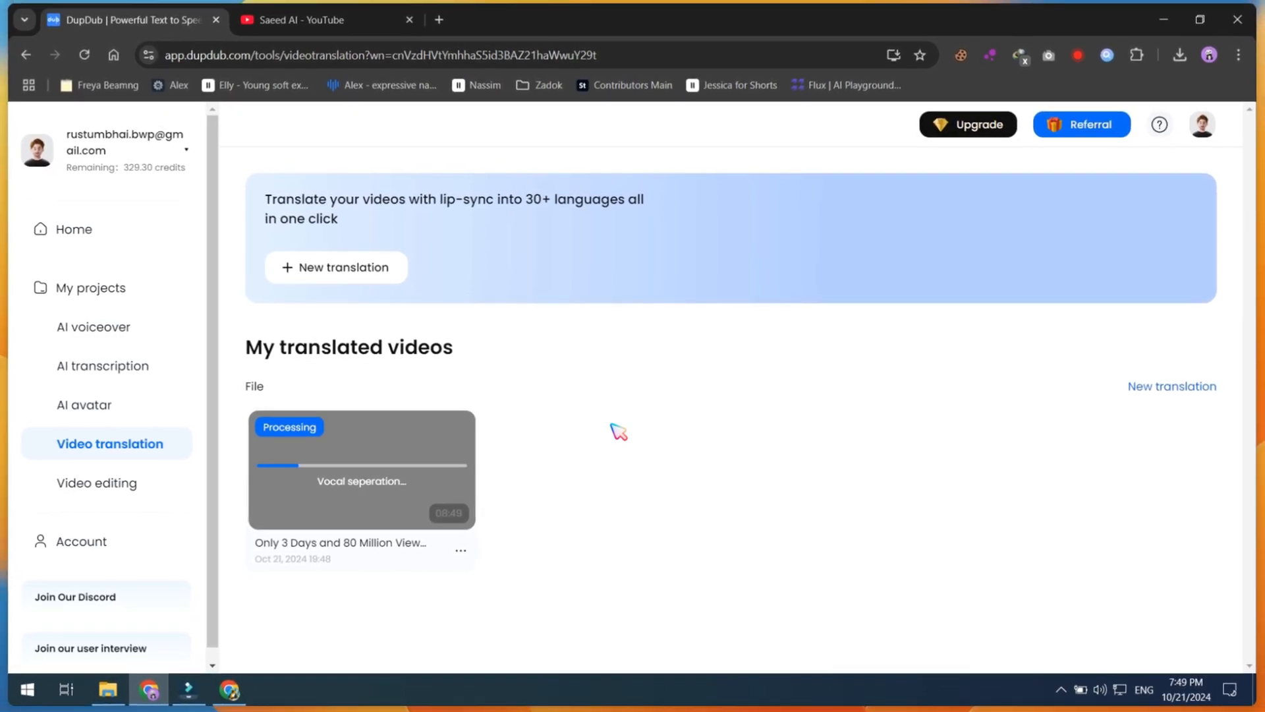
Play the finished Arabic hybrid animals video preview, then close it.
{"action": "left_click", "coordinate": [361, 470]}
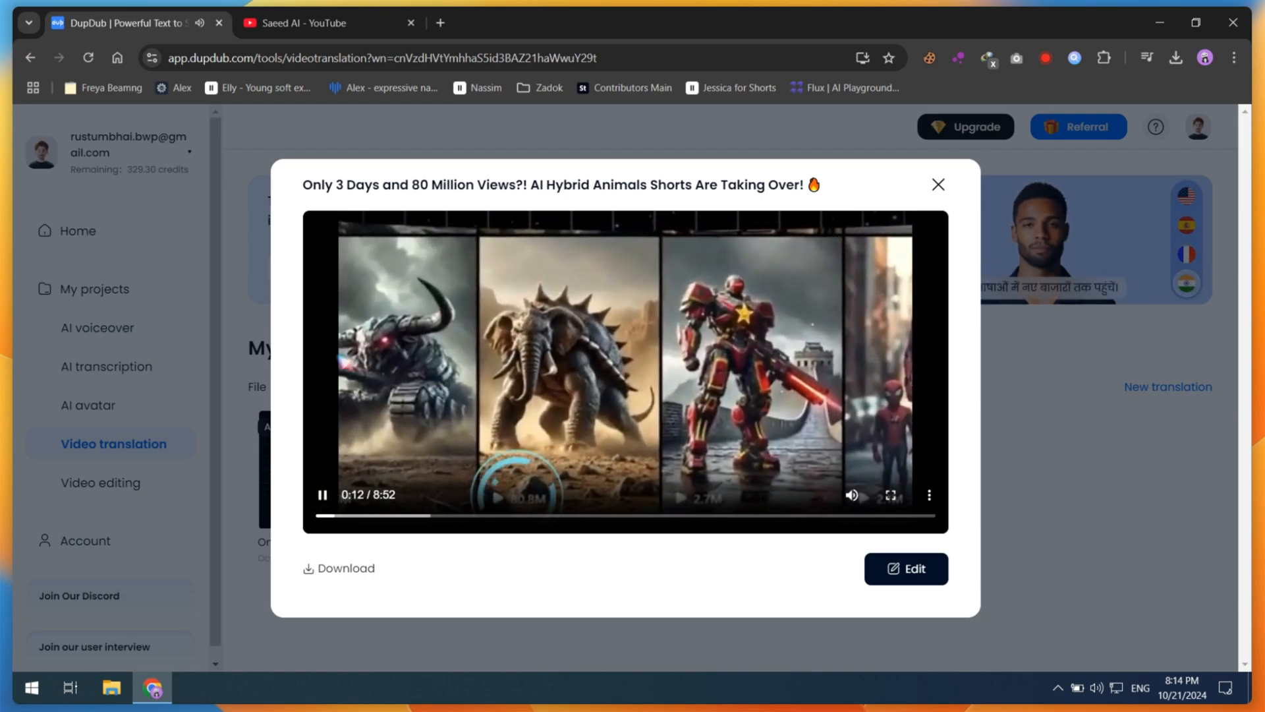
{"action": "left_click", "coordinate": [937, 184]}
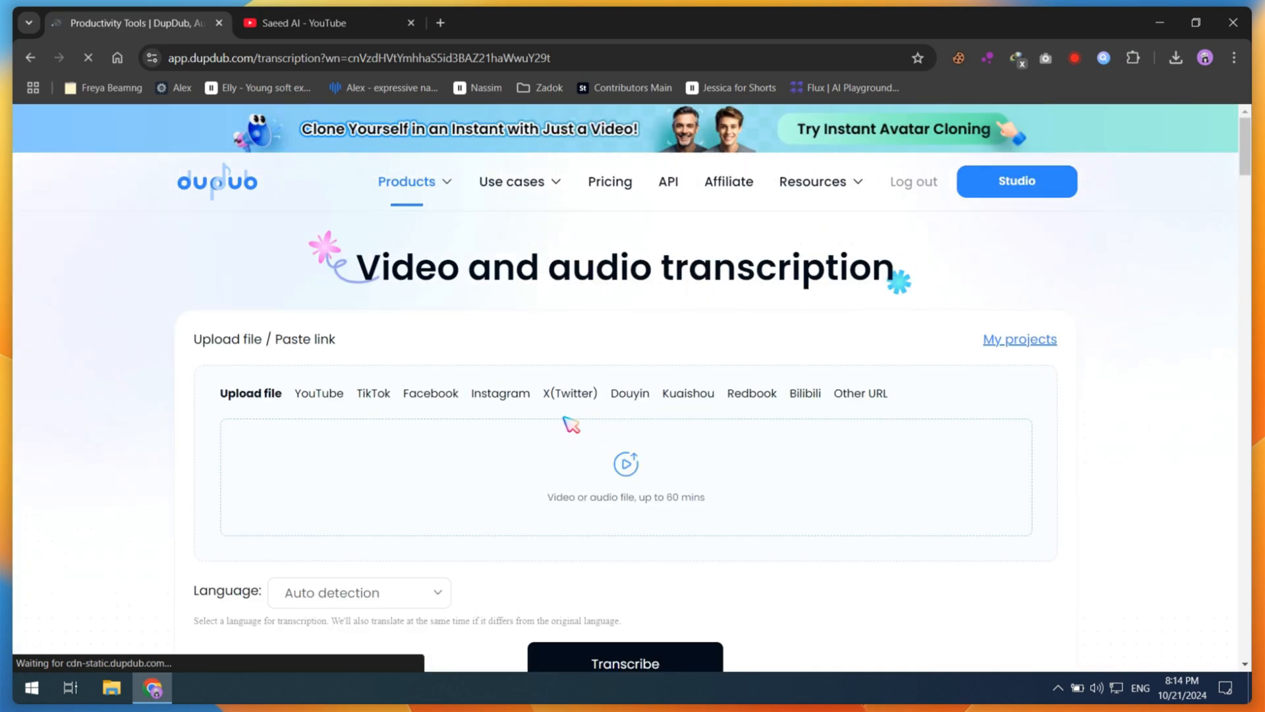
Transcribe the Domo AI anime conversion YouTube video into timestamped English text.
{"action": "left_click", "coordinate": [317, 393]}
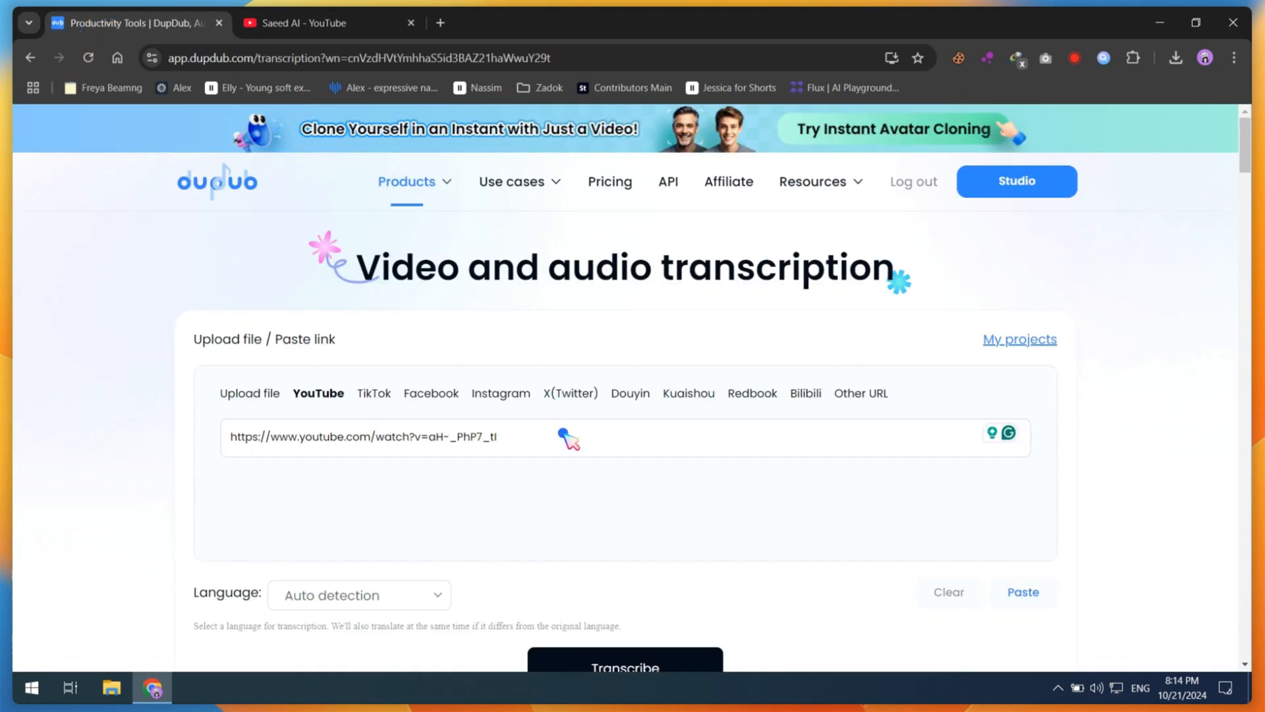
{"action": "left_click", "coordinate": [406, 180]}
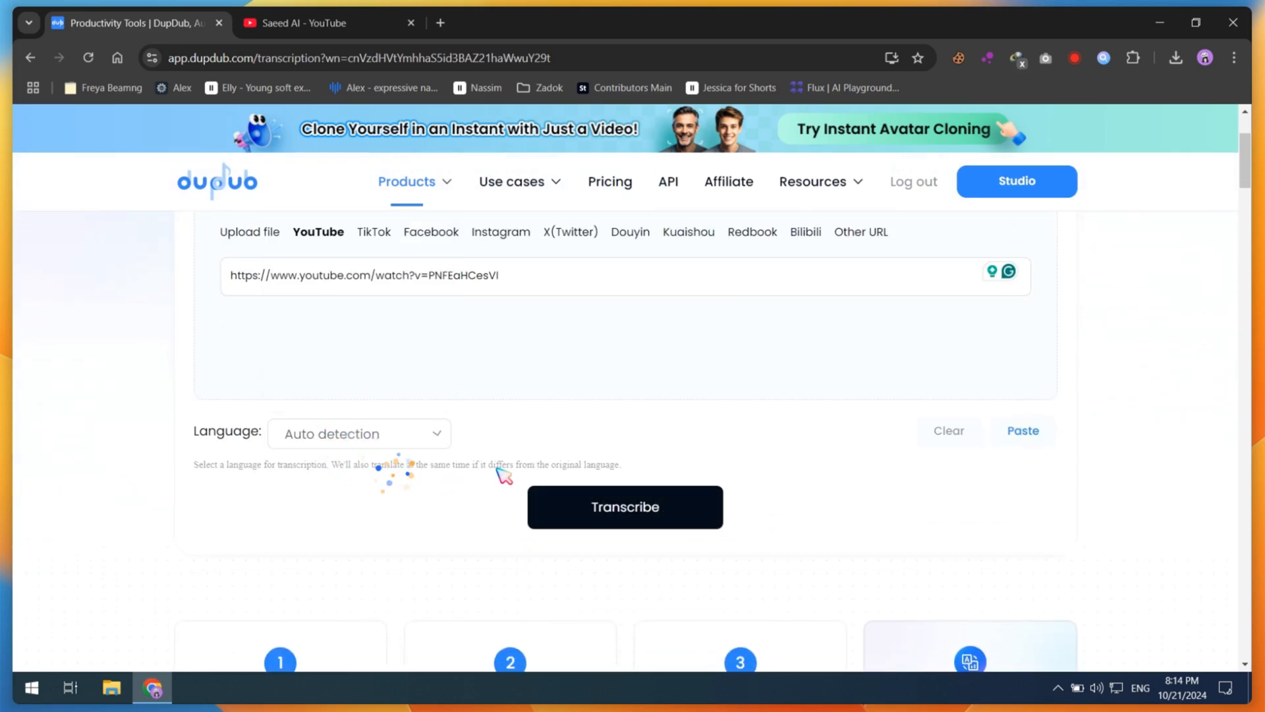
{"action": "left_click", "coordinate": [625, 507]}
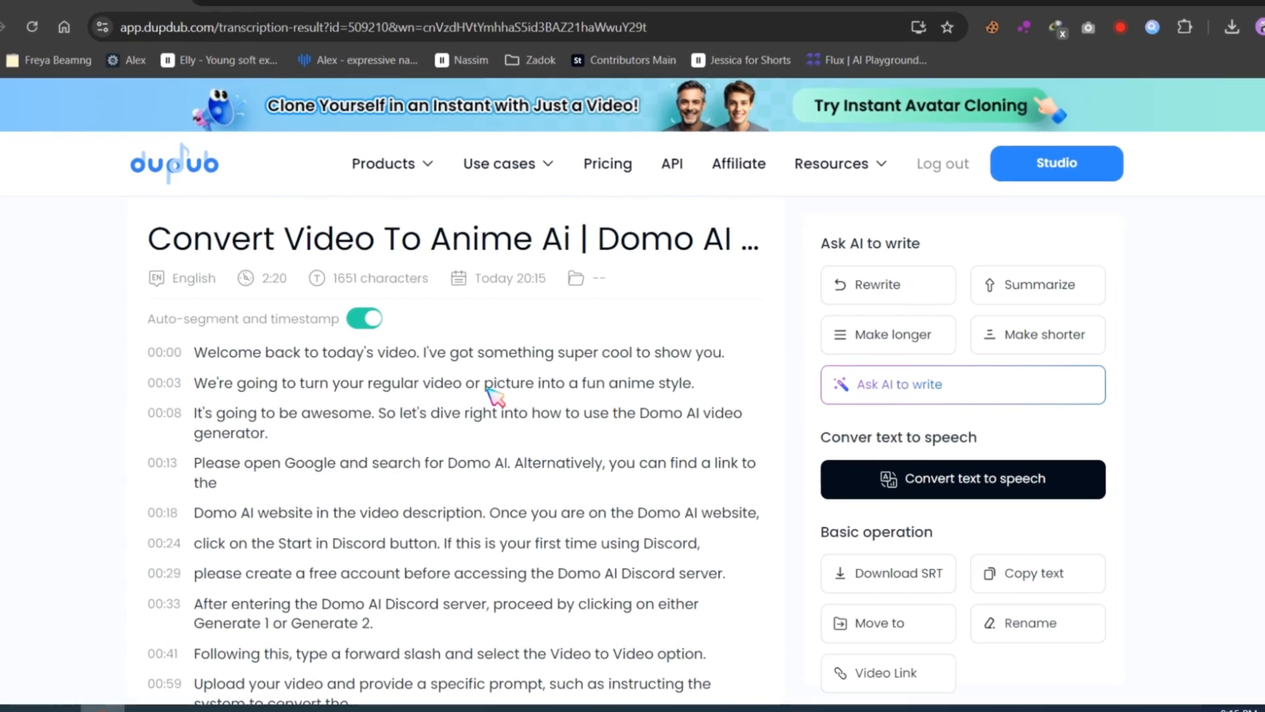
{"action": "scroll", "scroll_direction": "down", "scroll_amount": 3}
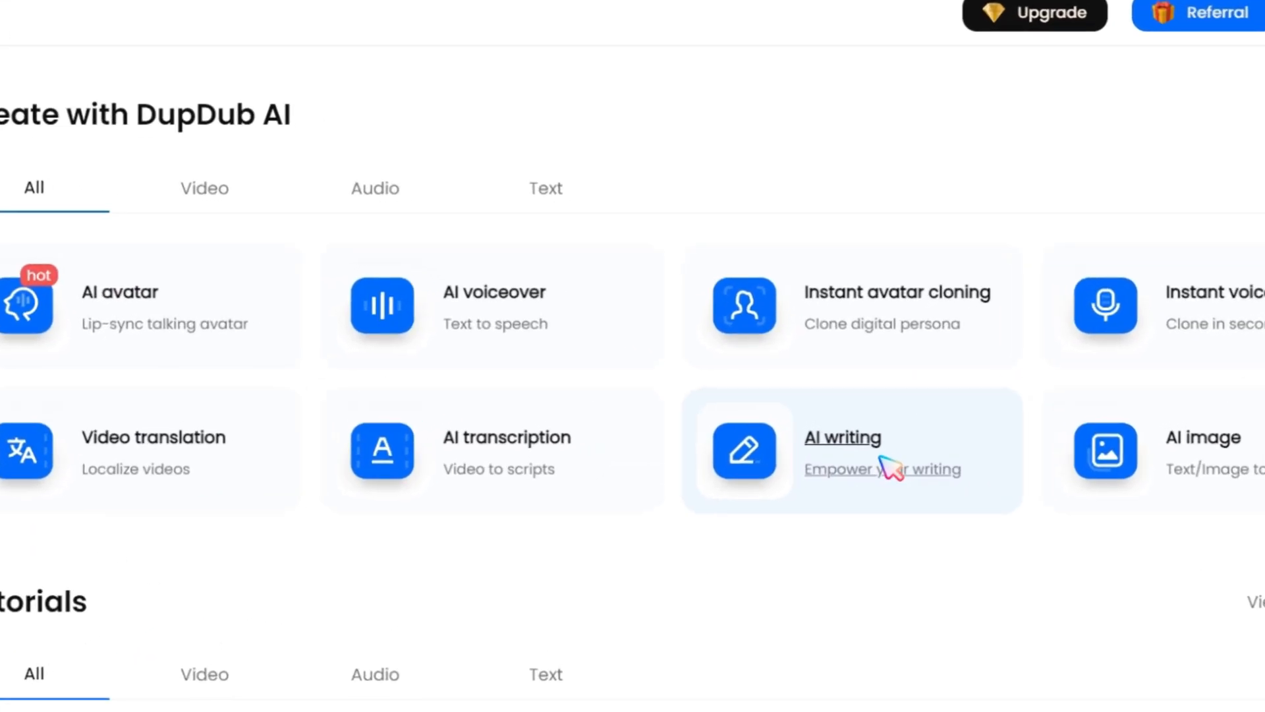
Have AI write a 'How To' draft on how to make money online in 2025.
{"action": "left_click", "coordinate": [841, 437]}
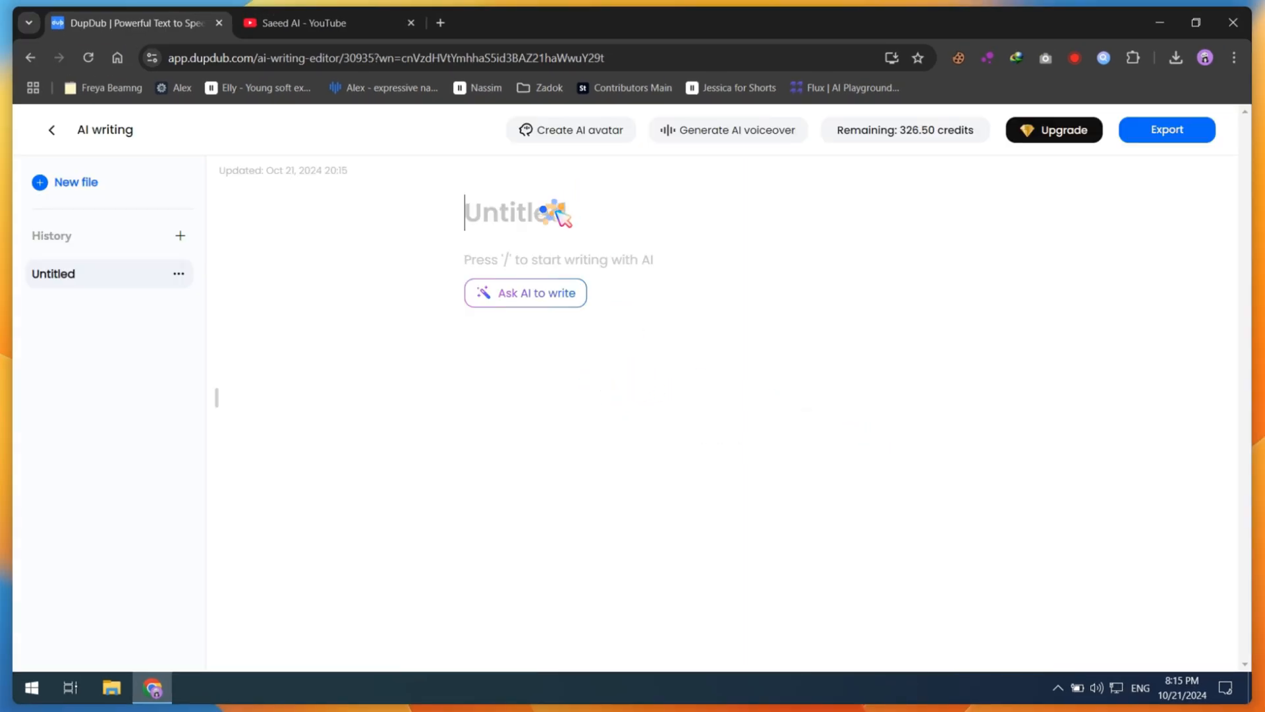
{"action": "type", "text": "How To"}
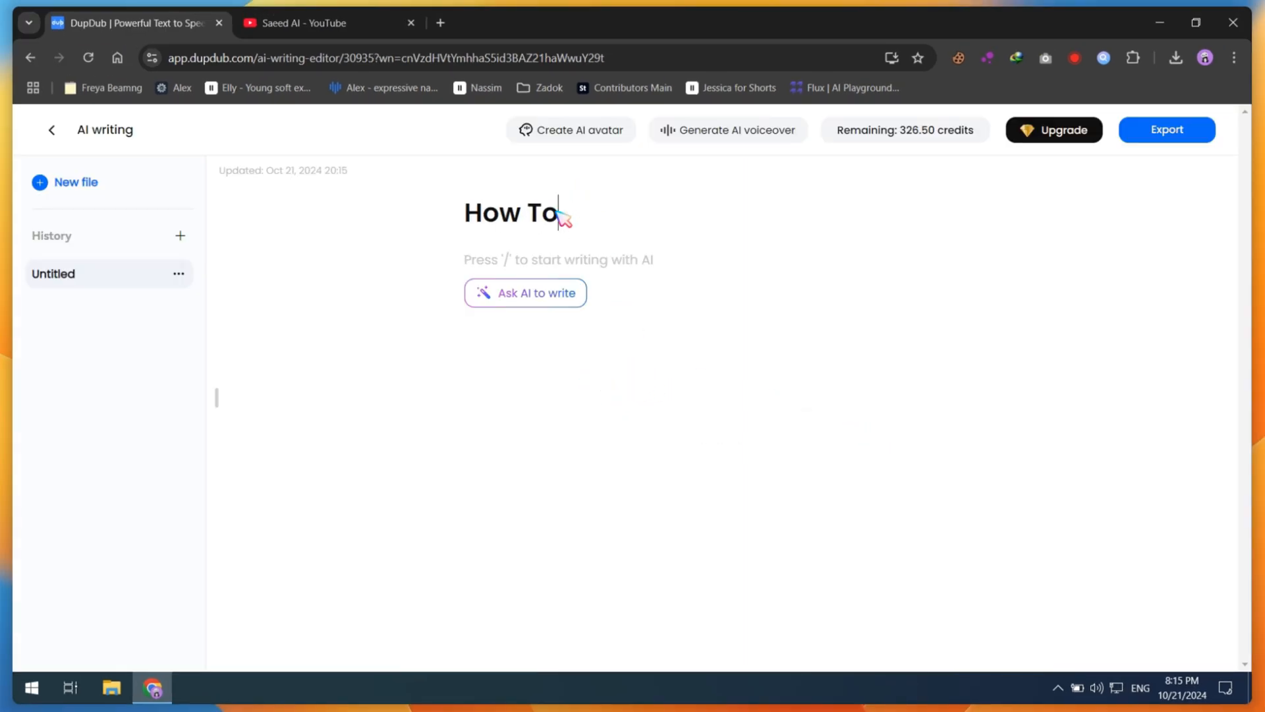
{"action": "type", "text": "How to ma"}
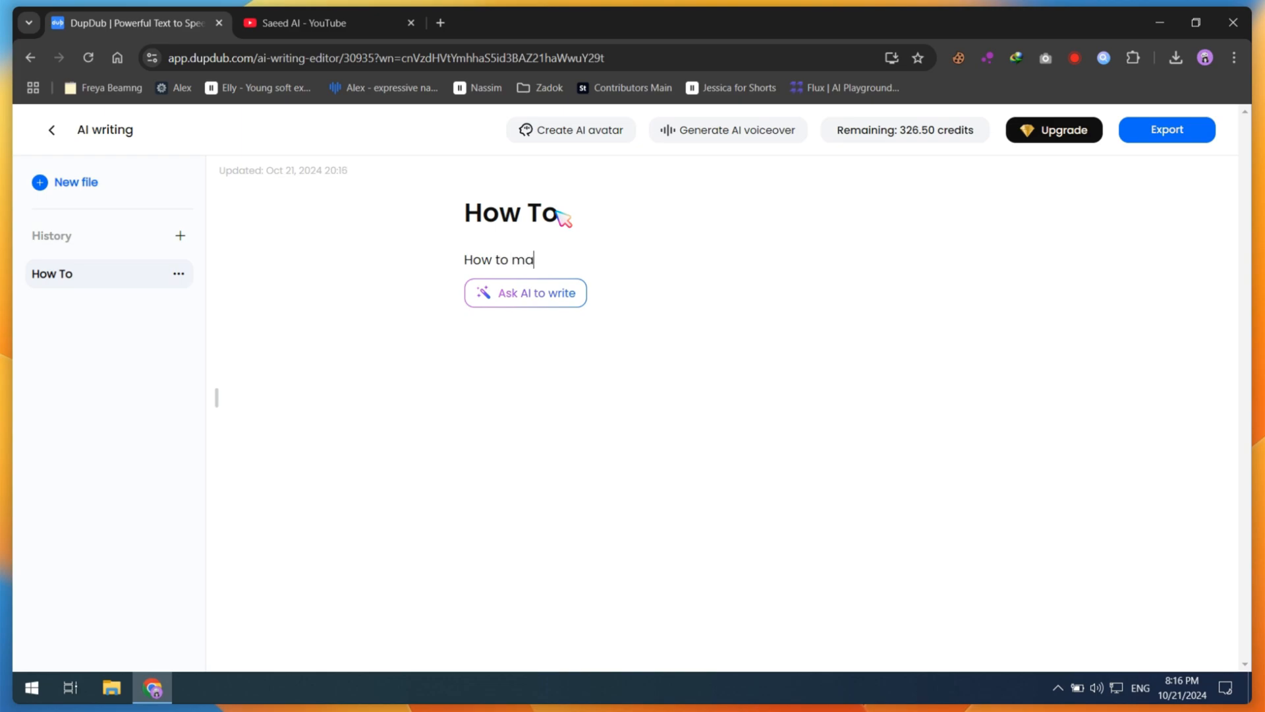
{"action": "type", "text": "ke money online"}
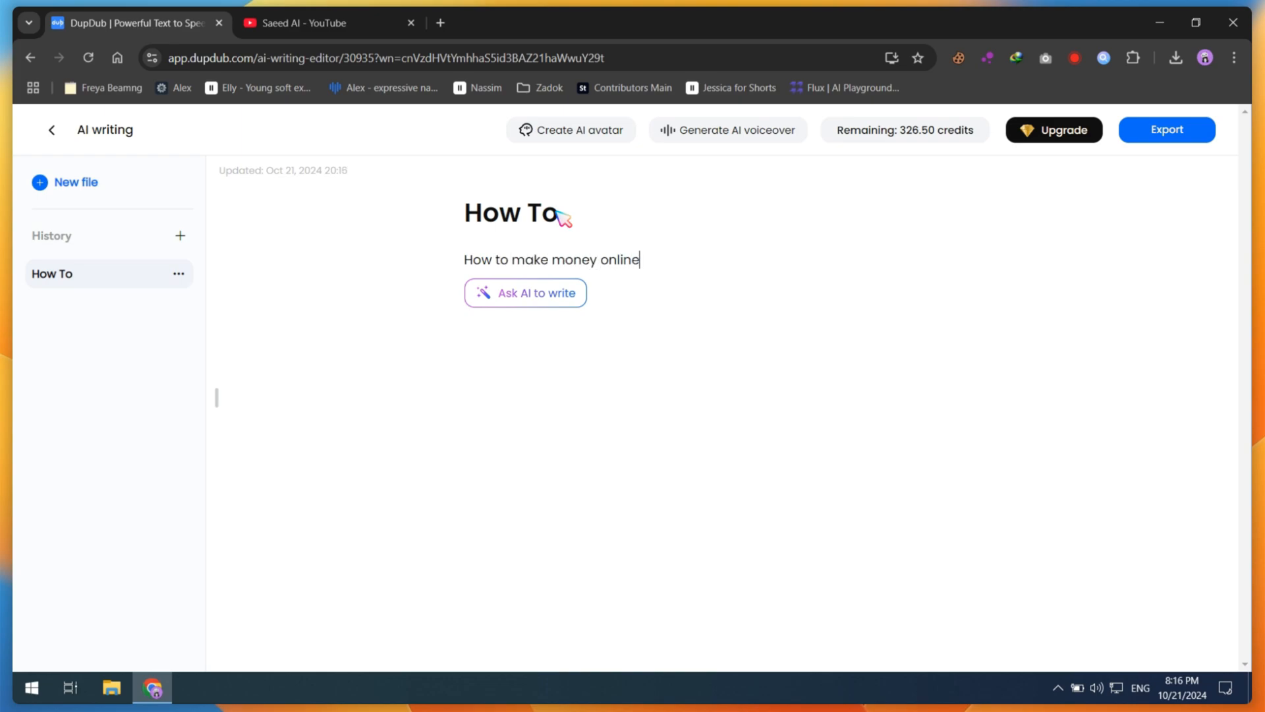
{"action": "type", "text": "in 2025"}
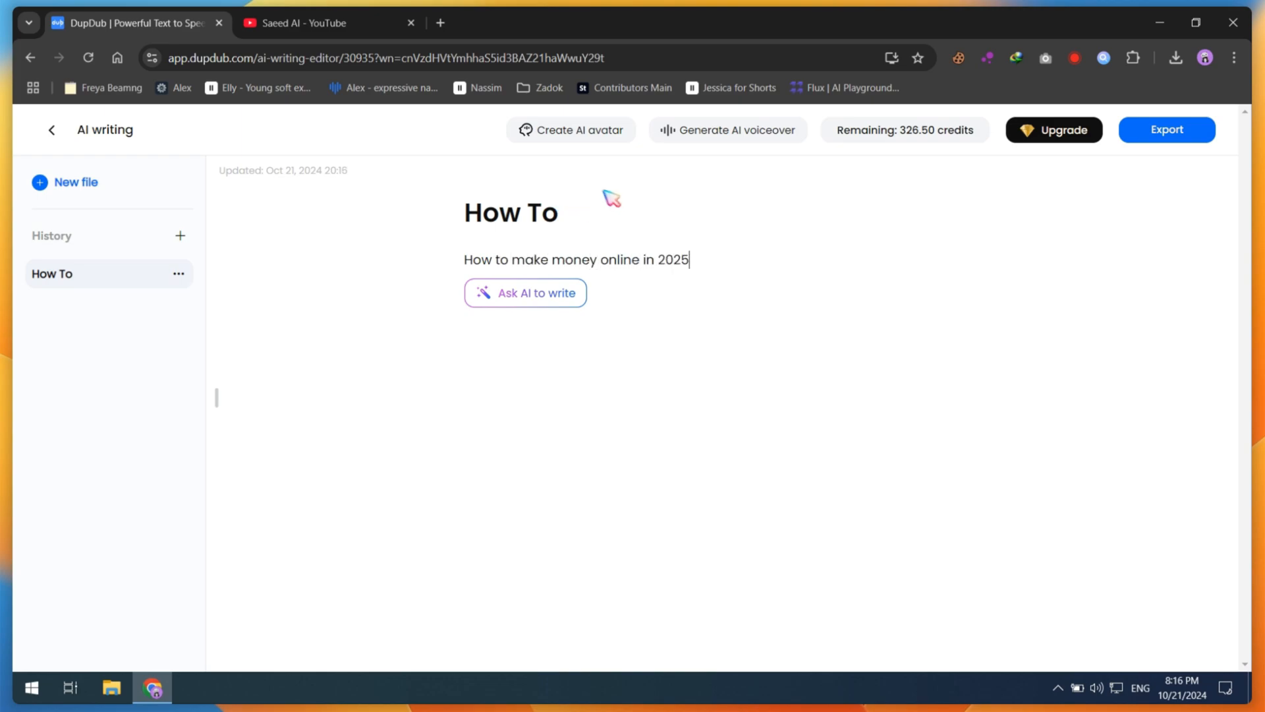
{"action": "left_click", "coordinate": [525, 292]}
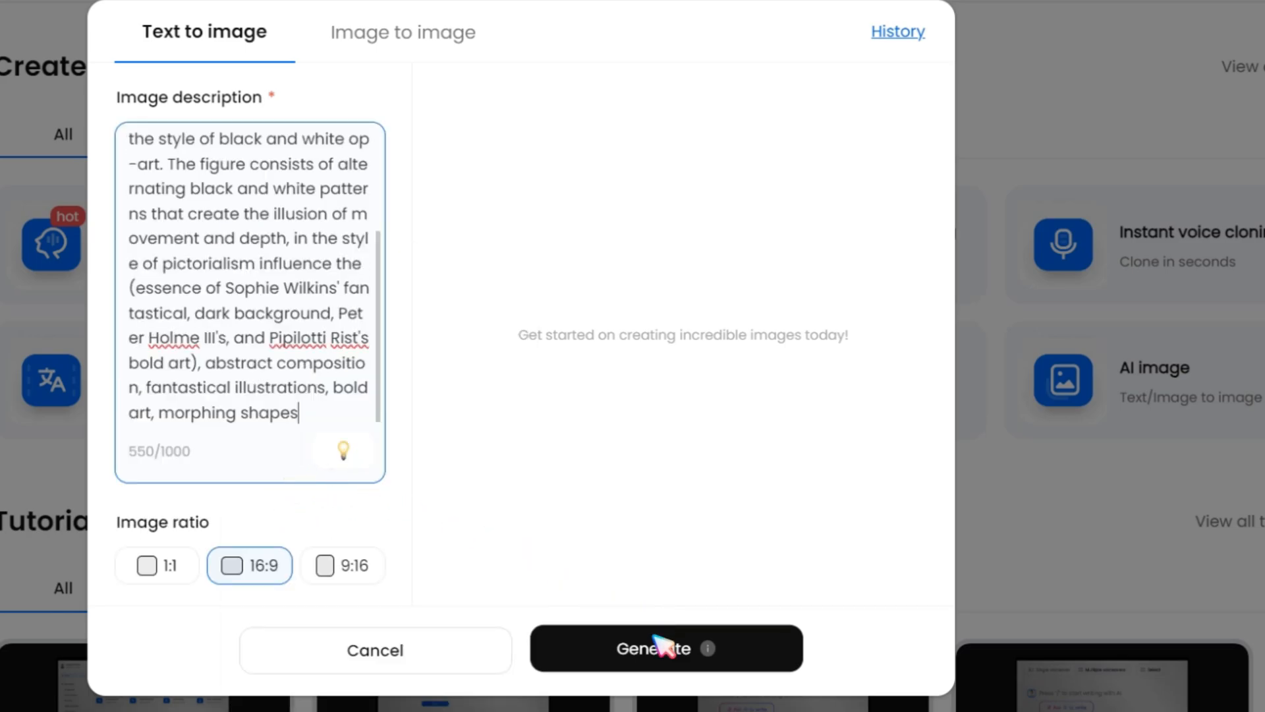
Generate 16:9 op-art images from the existing description, then close the image generator.
{"action": "left_click", "coordinate": [665, 647]}
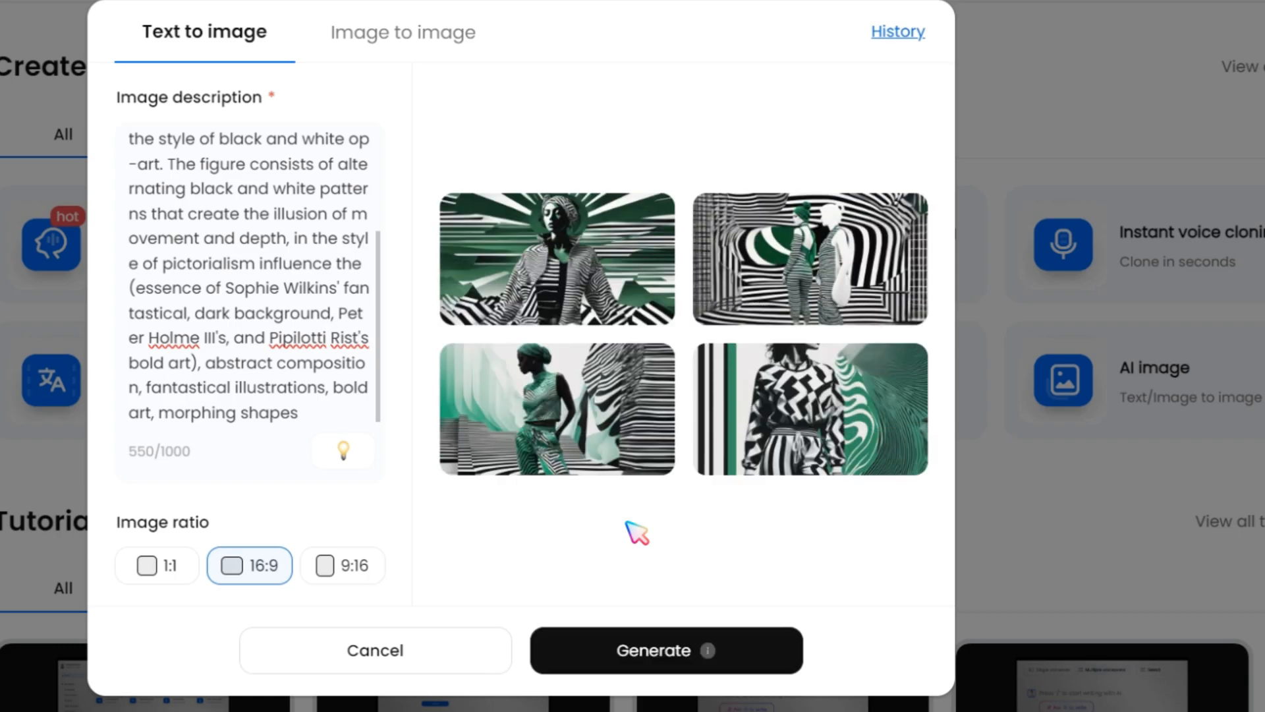
{"action": "mouse_move", "coordinate": [645, 496]}
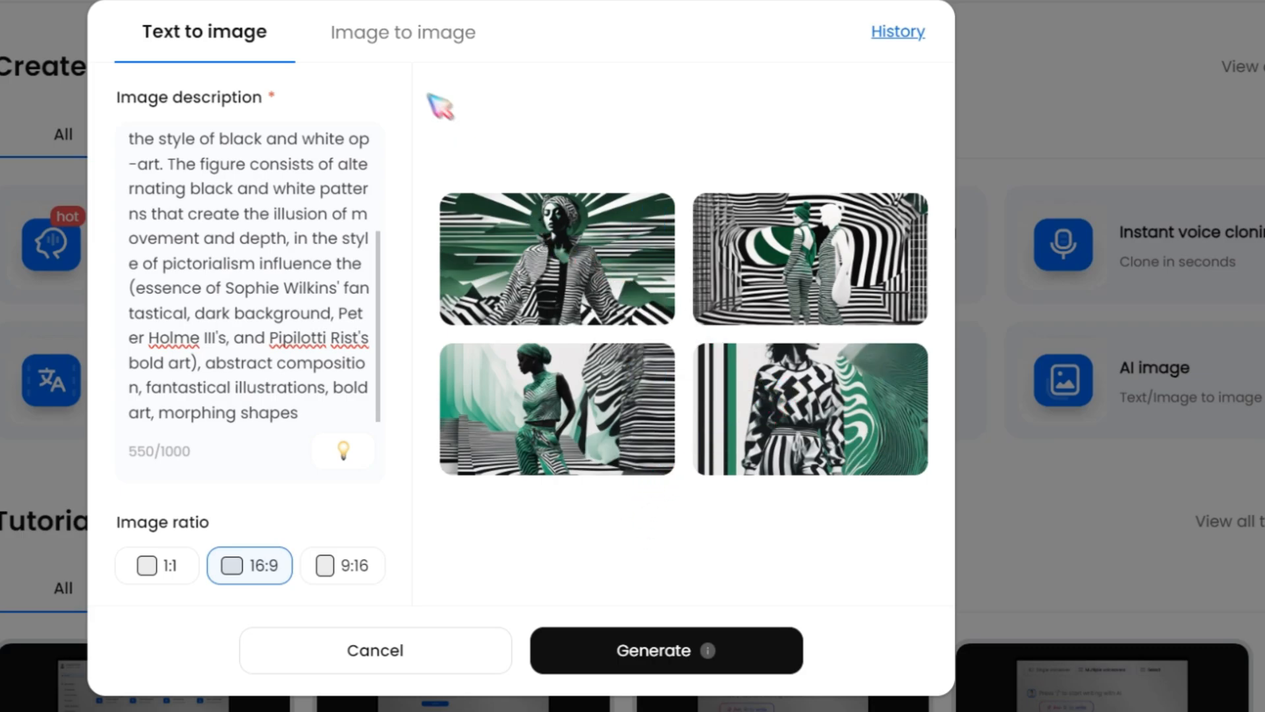
{"action": "left_click", "coordinate": [403, 32]}
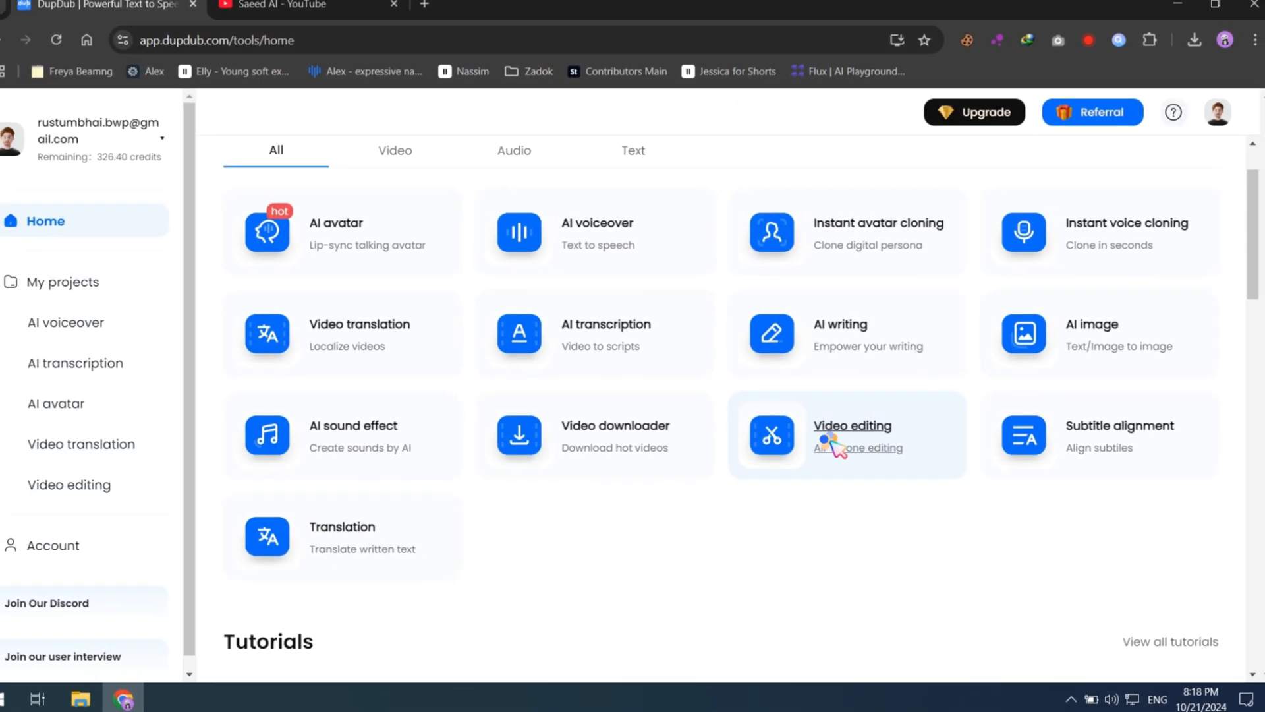
Create a video editing project with Untitled.mp4 uploaded, select the clip, and browse AI labs.
{"action": "left_click", "coordinate": [852, 425]}
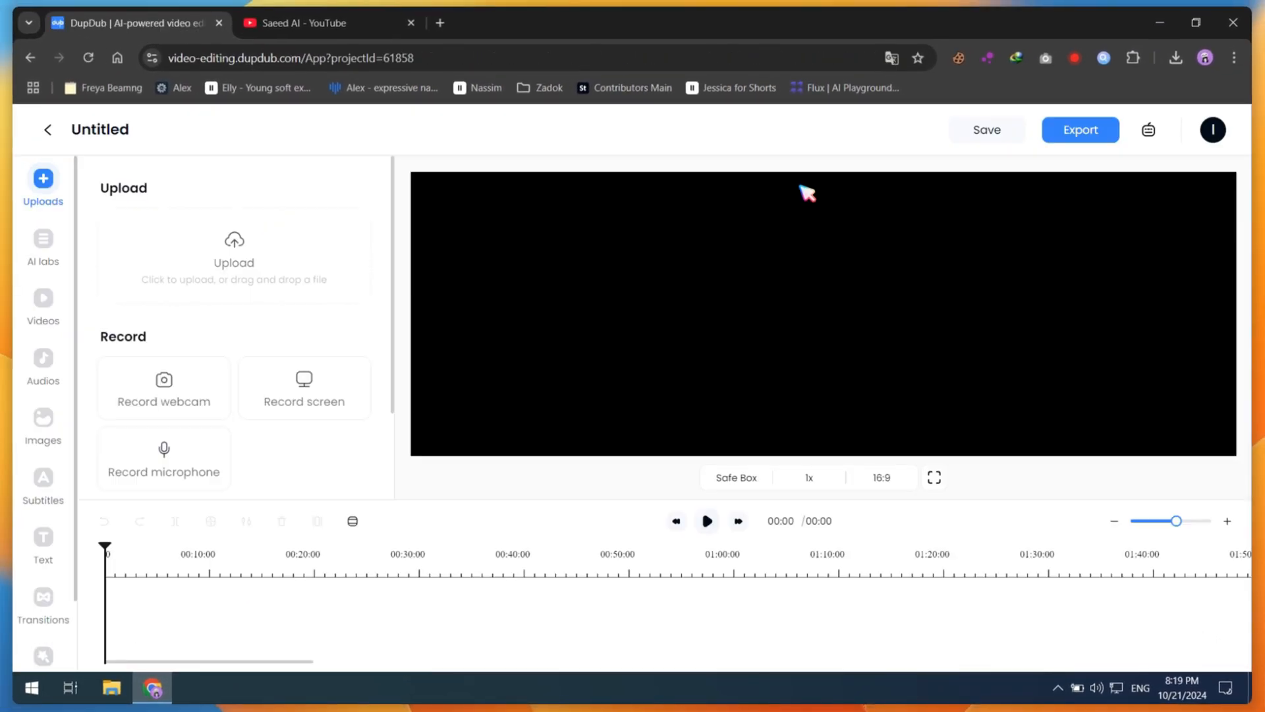
{"action": "left_click", "coordinate": [234, 259]}
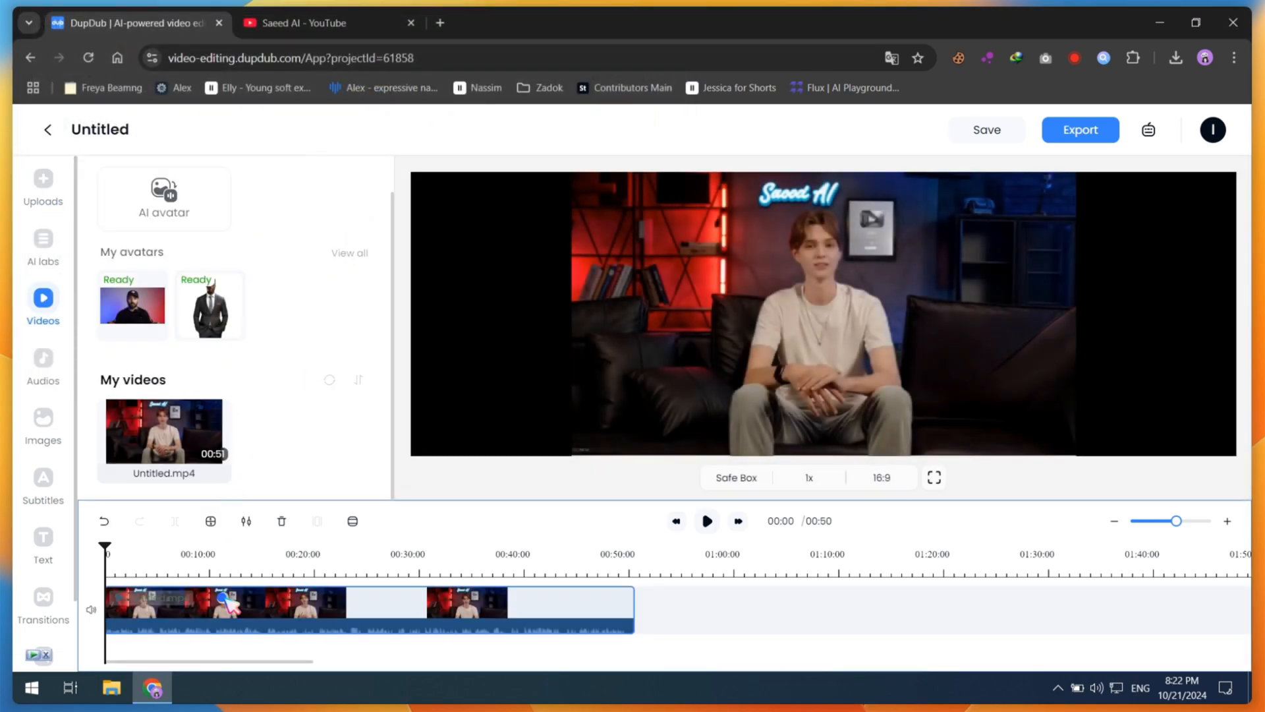
{"action": "left_click", "coordinate": [226, 607]}
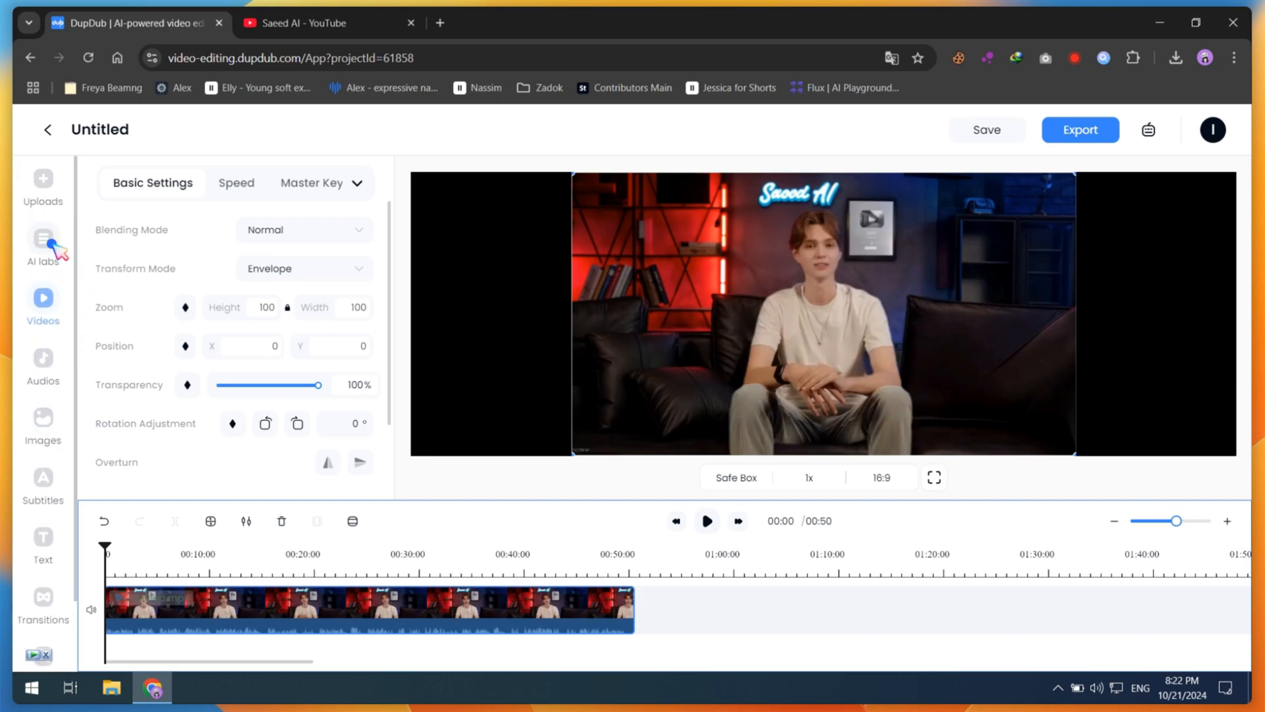
{"action": "left_click", "coordinate": [42, 245]}
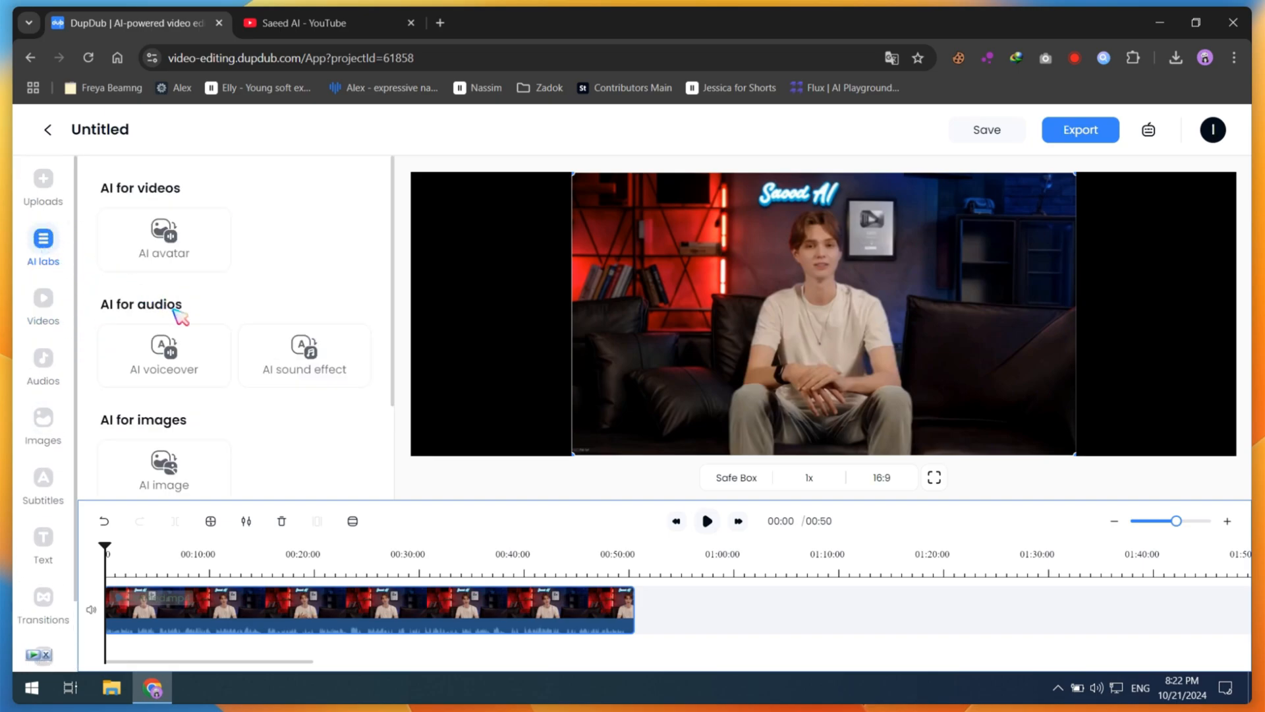
{"action": "scroll", "scroll_direction": "down", "scroll_amount": 3}
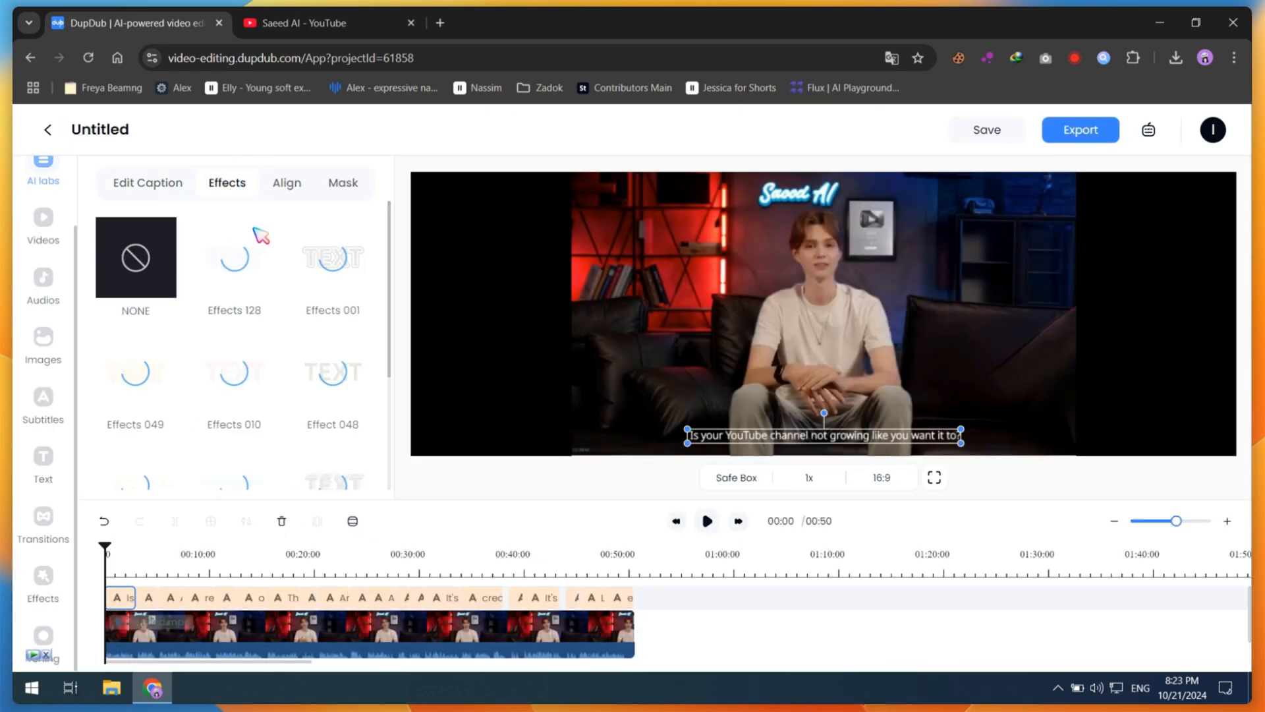
Apply the glowing Effects 049 style to the captions, then browse video effects and transitions.
{"action": "left_click", "coordinate": [135, 371]}
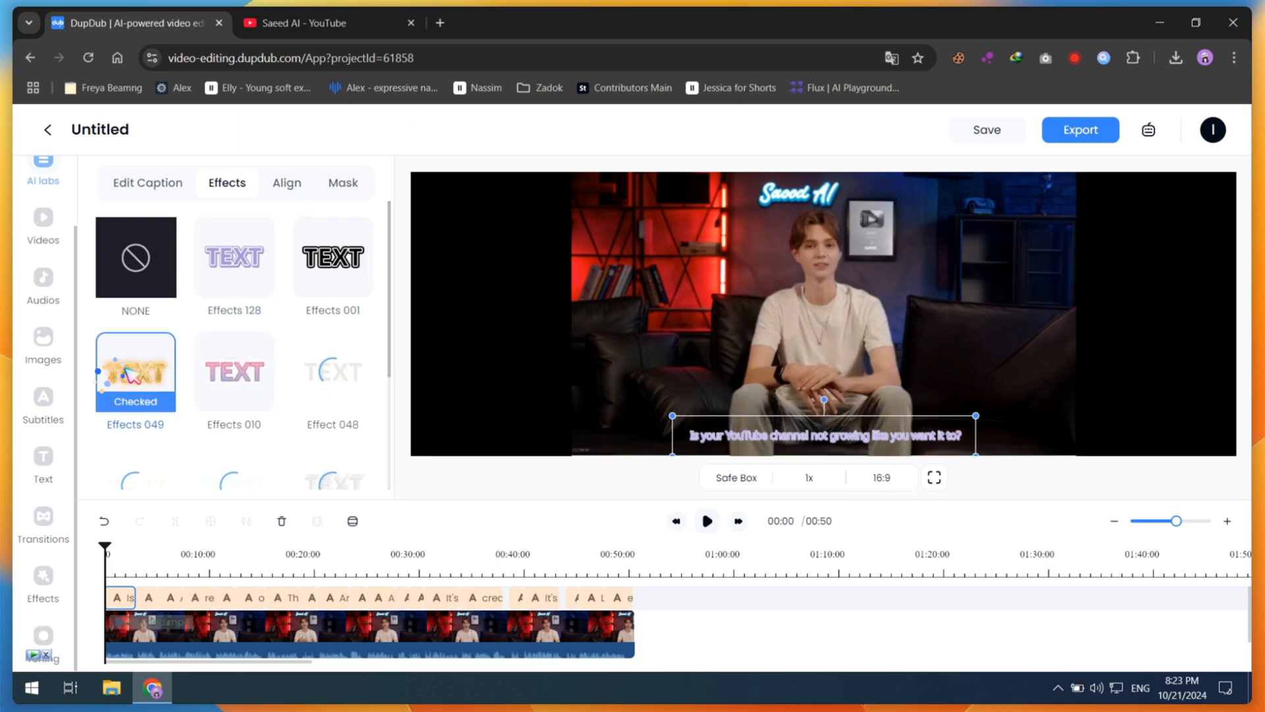
{"action": "scroll", "scroll_direction": "down", "scroll_amount": 3}
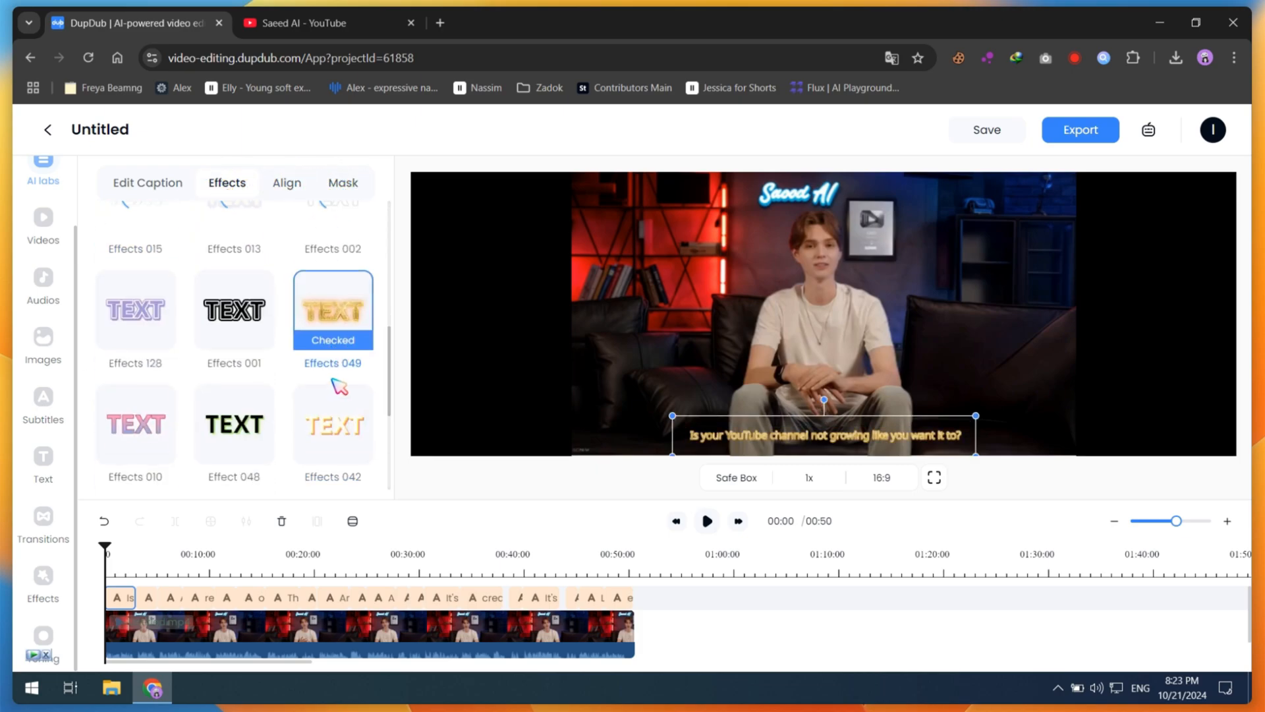
{"action": "left_click", "coordinate": [42, 577]}
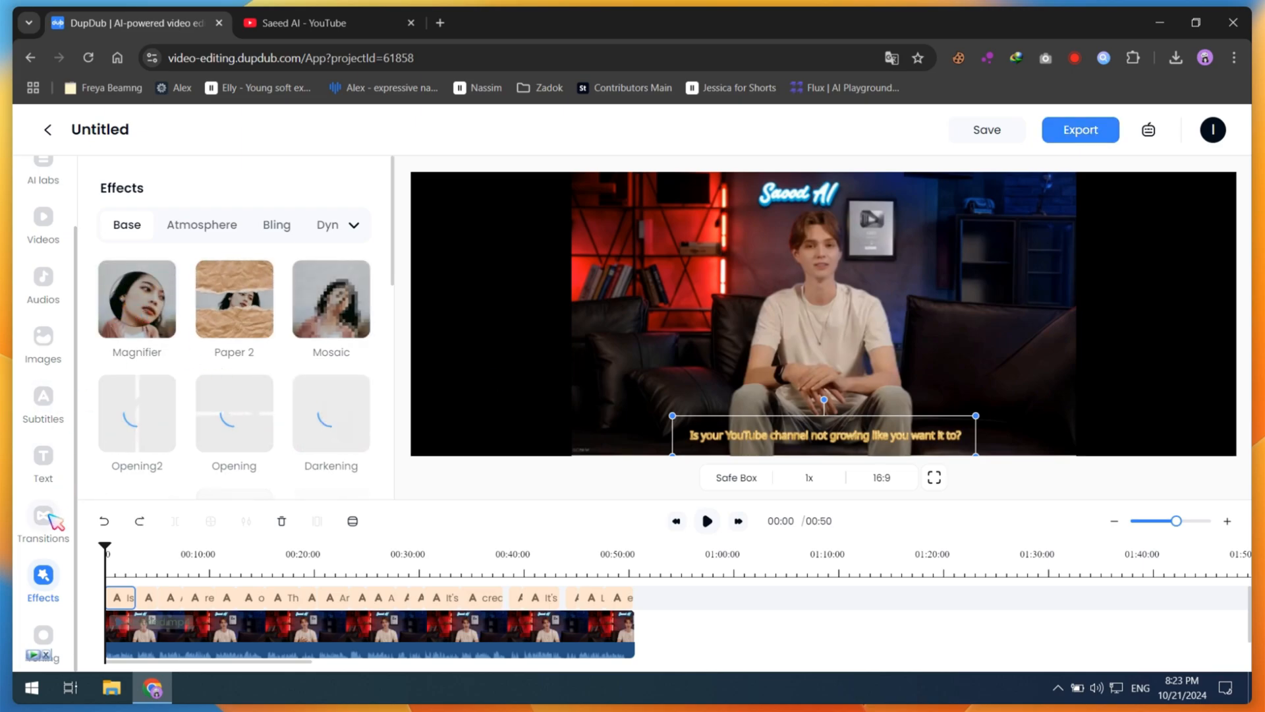
{"action": "left_click", "coordinate": [42, 520]}
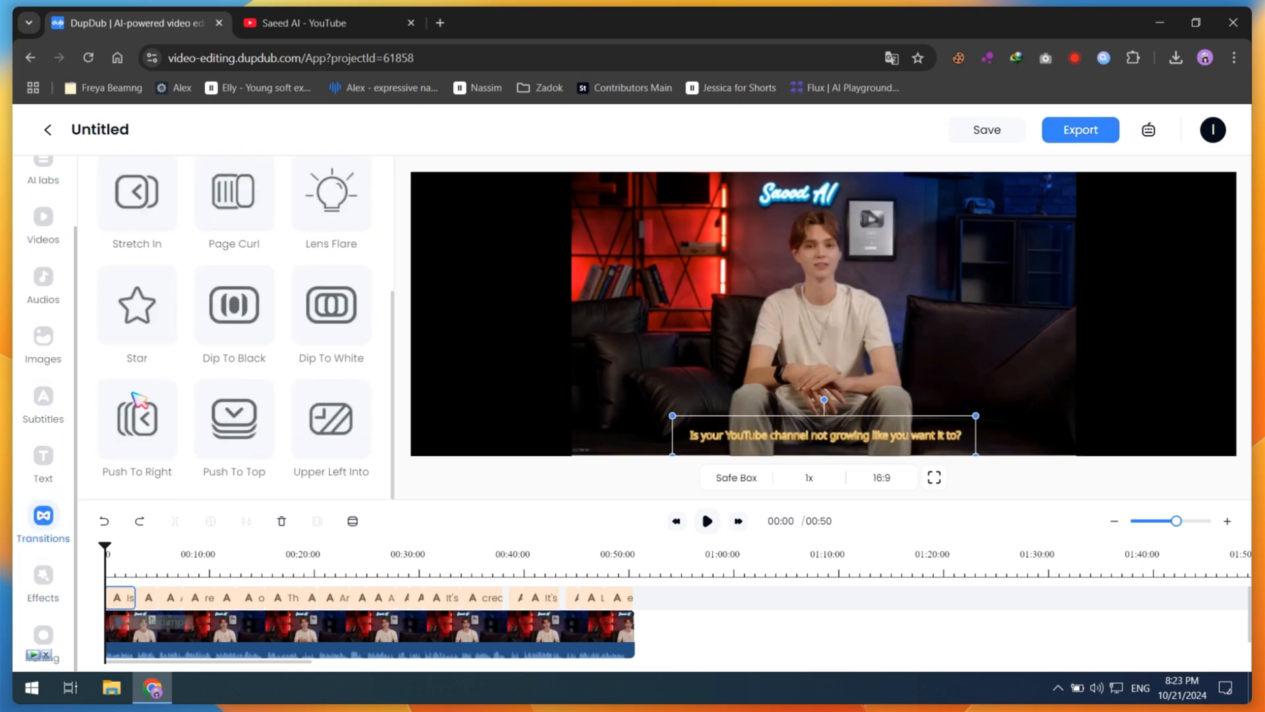